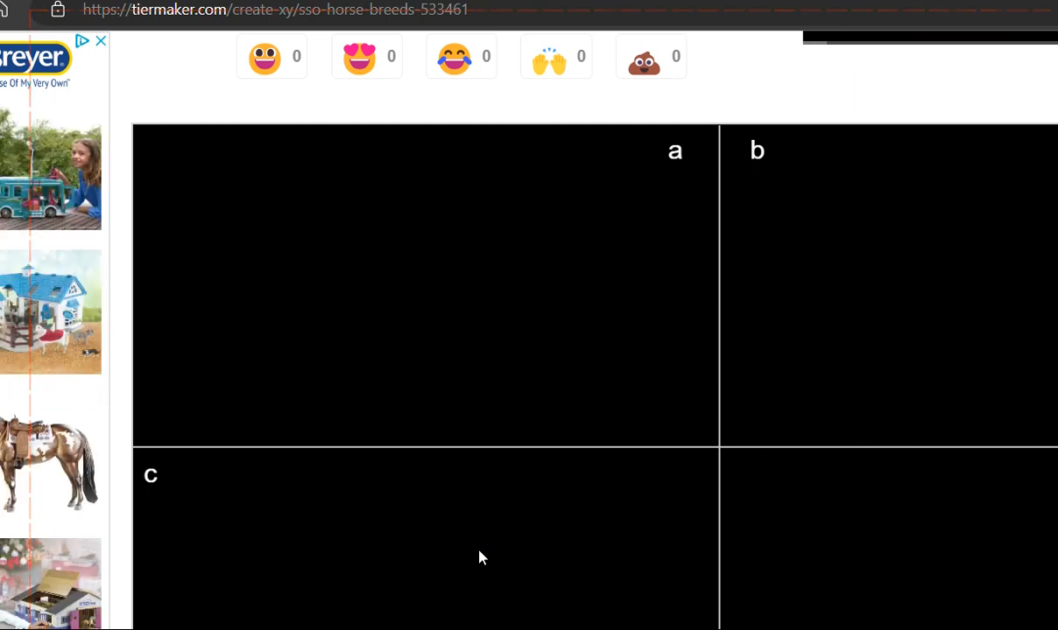
Place the black-and-white pinto horse in quadrant b after first trying it in quadrant a.
{"action": "scroll", "scroll_direction": "down", "scroll_amount": 3}
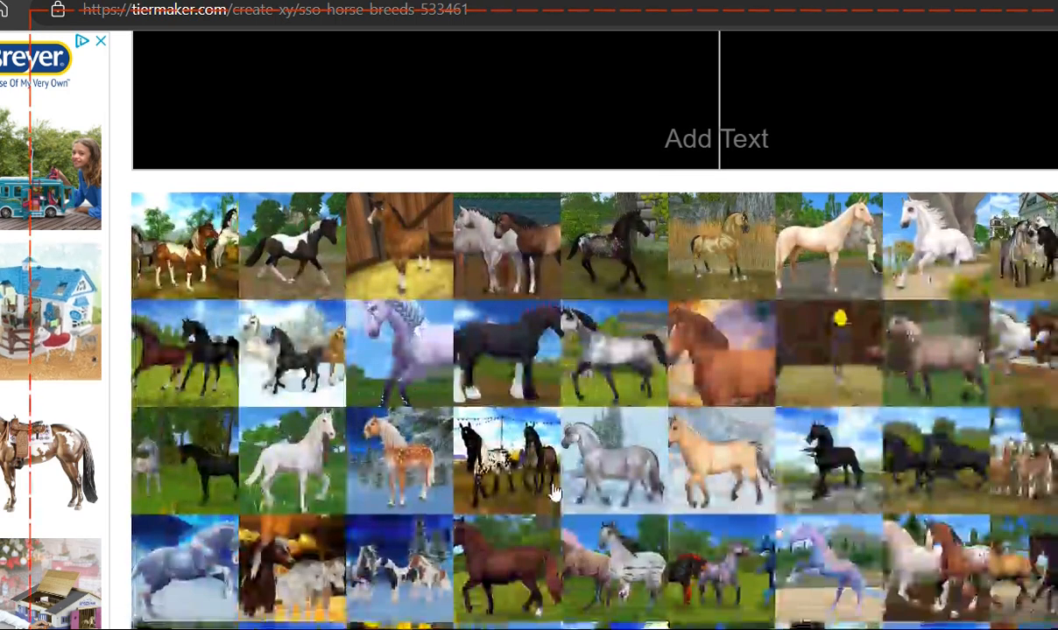
{"action": "scroll", "scroll_direction": "down", "scroll_amount": 3}
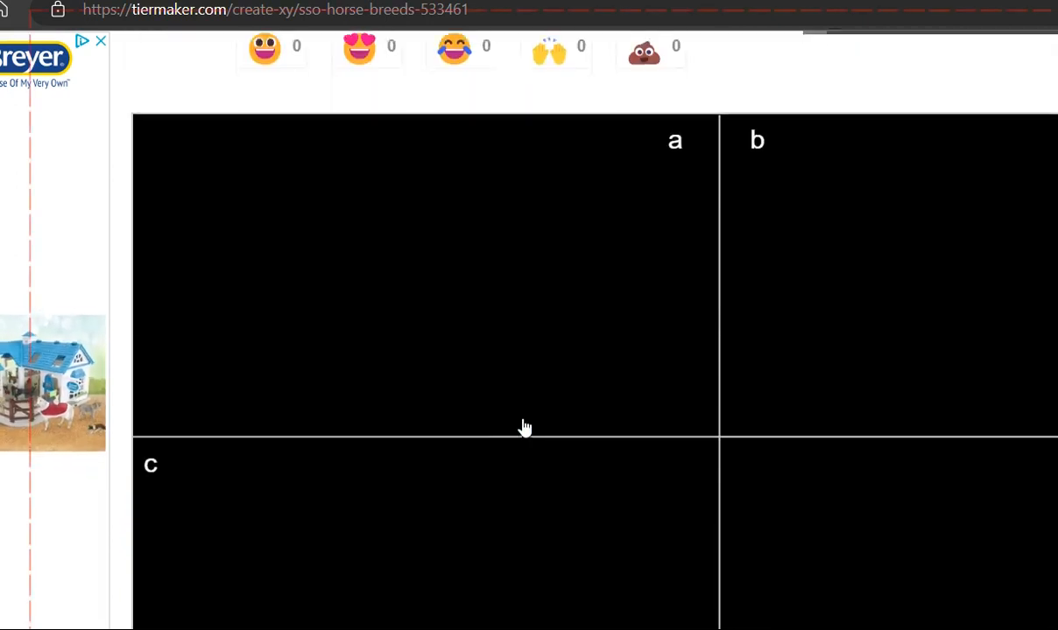
{"action": "scroll", "scroll_direction": "down", "scroll_amount": 3}
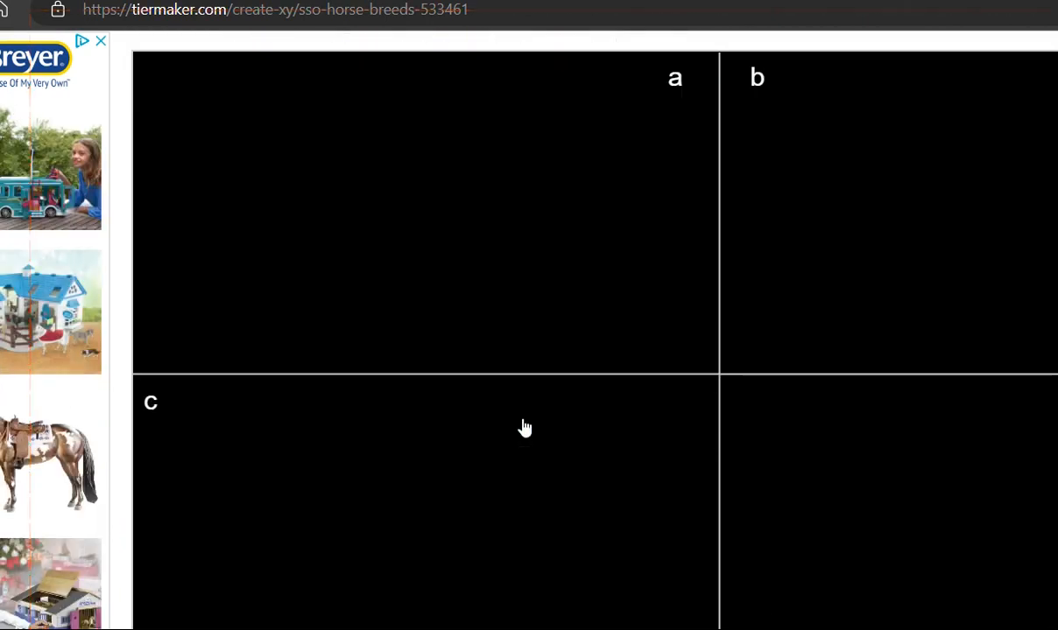
{"action": "scroll", "scroll_direction": "down", "scroll_amount": 3}
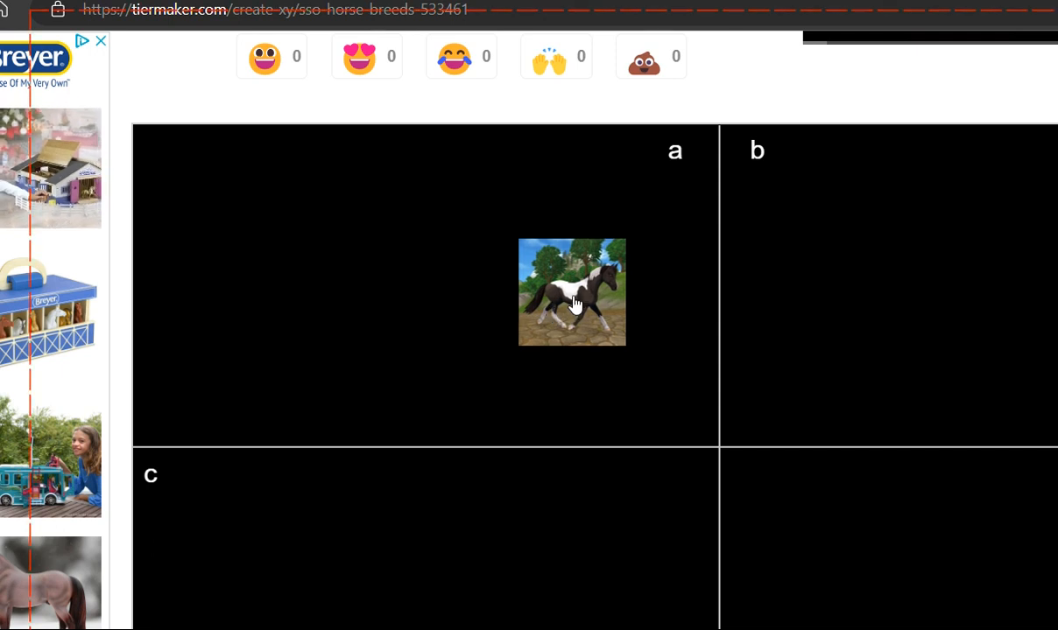
{"action": "left_click_drag", "start_coordinate": [571, 291], "coordinate": [637, 247]}
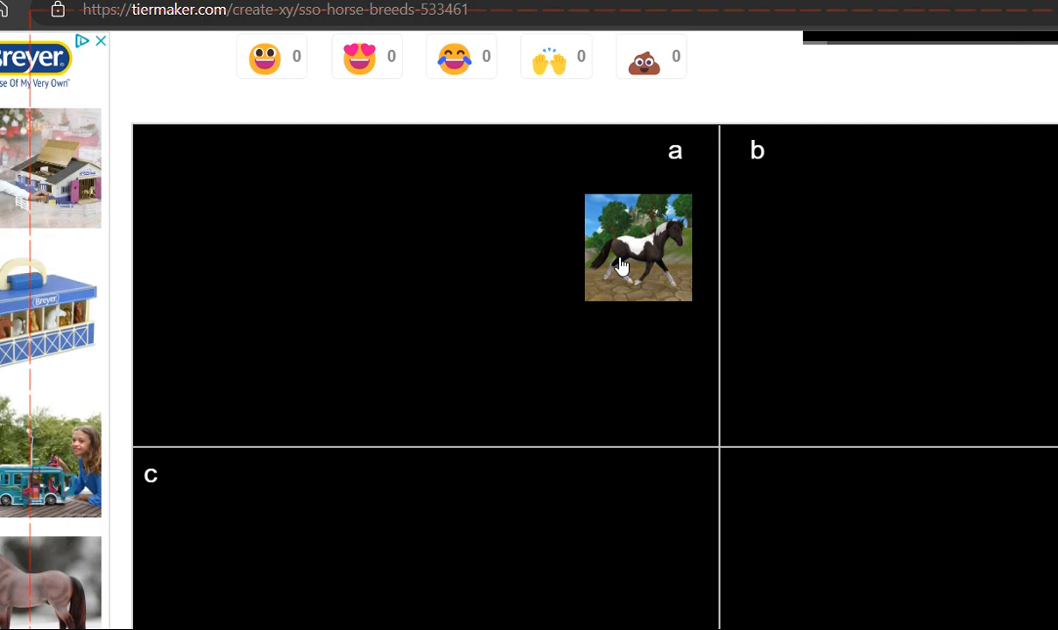
{"action": "left_click_drag", "start_coordinate": [638, 249], "coordinate": [657, 265]}
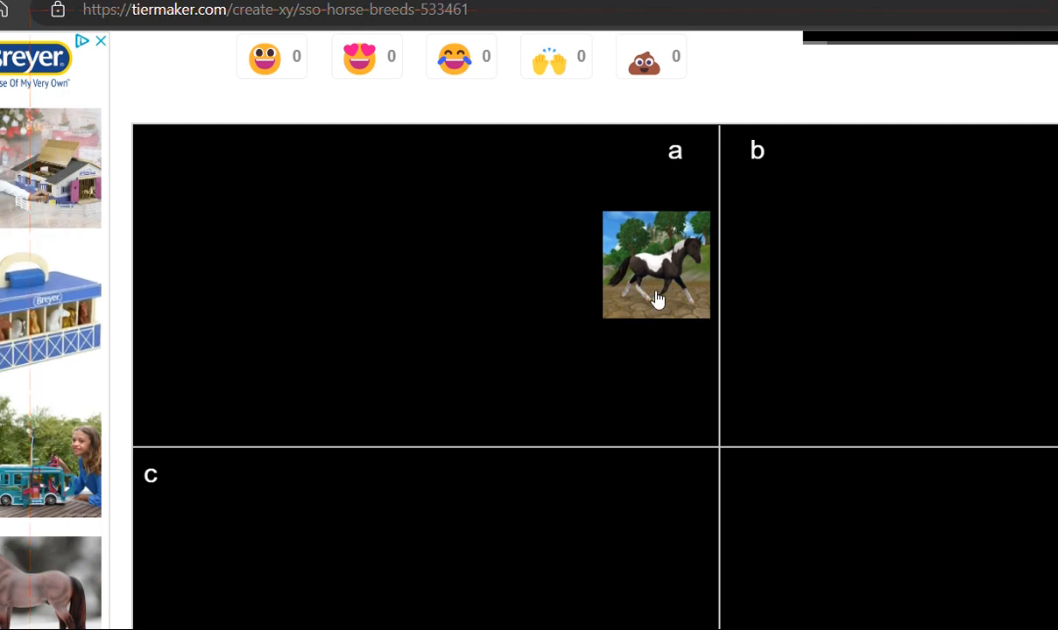
{"action": "left_click_drag", "start_coordinate": [657, 265], "coordinate": [802, 224]}
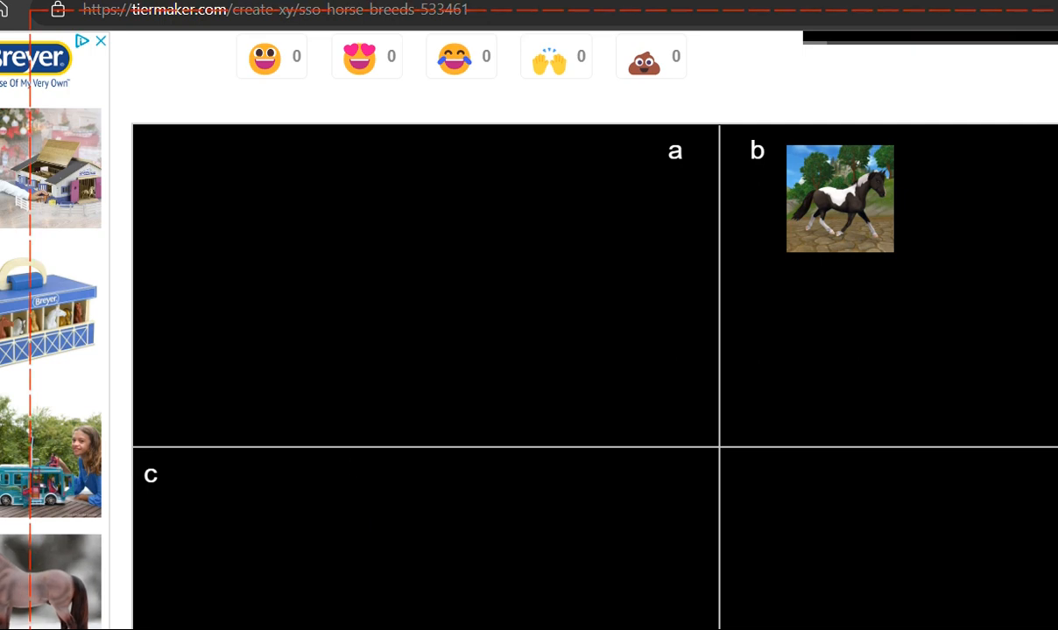
Position the light dun horse in the upper right of quadrant a, beside the pinto.
{"action": "scroll", "scroll_direction": "down", "scroll_amount": 3}
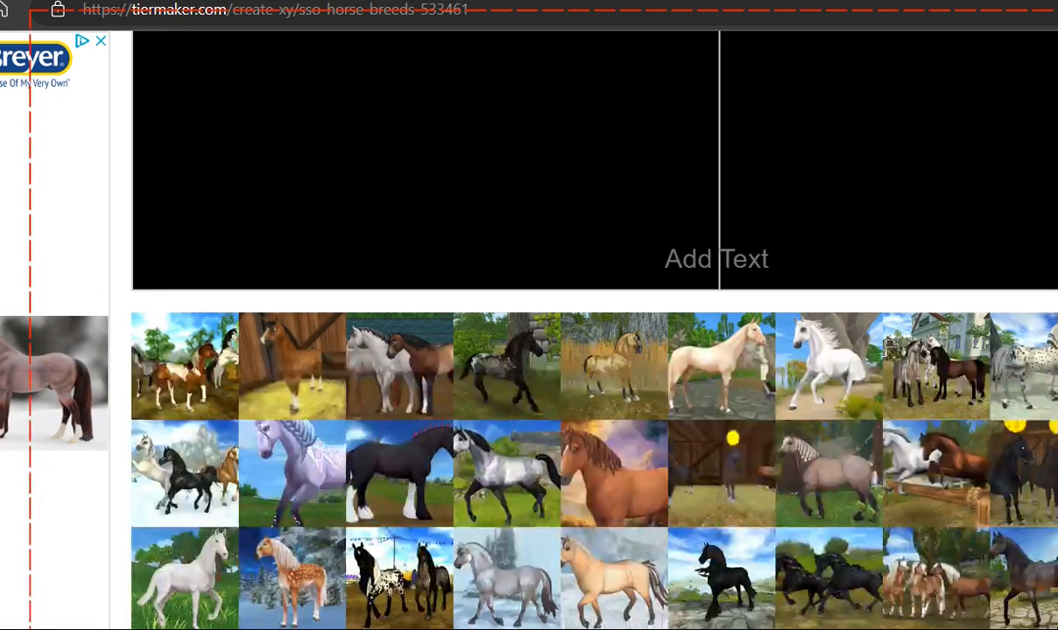
{"action": "scroll", "scroll_direction": "down", "scroll_amount": 3}
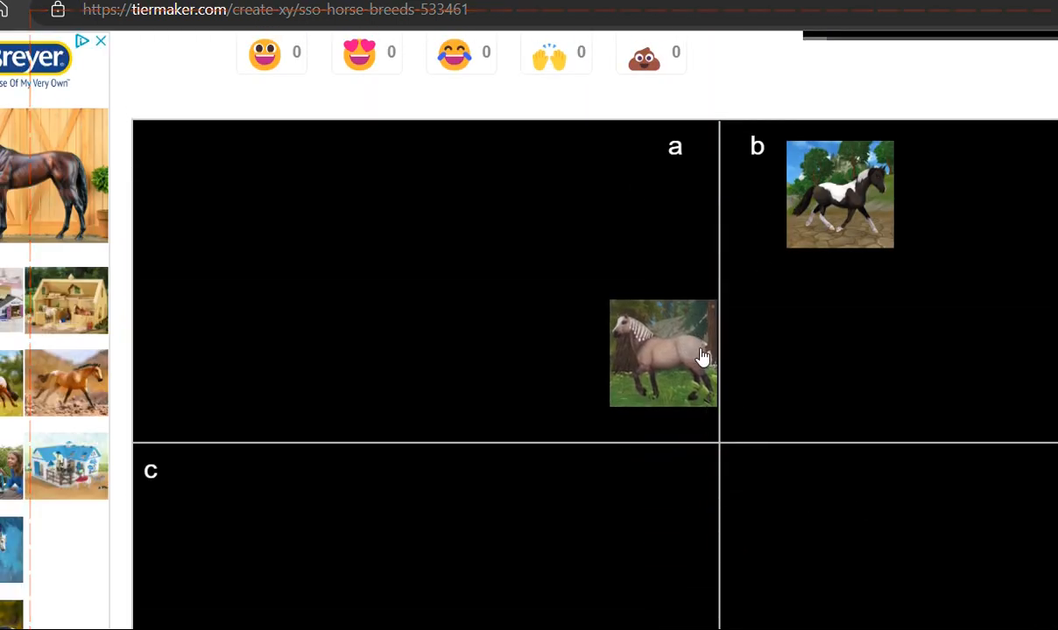
{"action": "left_click_drag", "start_coordinate": [662, 354], "coordinate": [560, 315]}
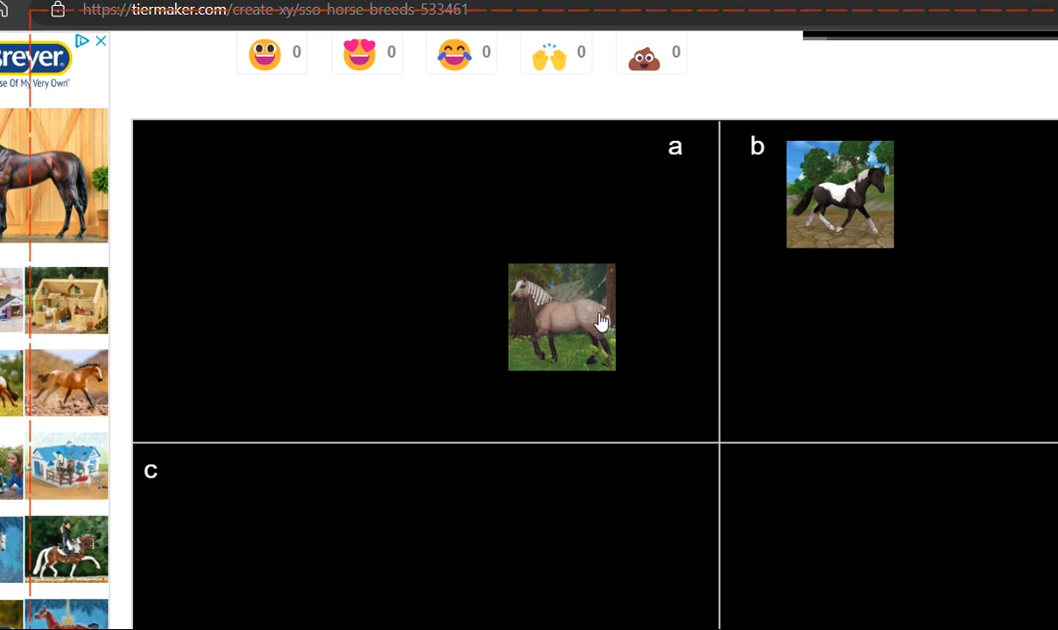
{"action": "mouse_move", "coordinate": [562, 368]}
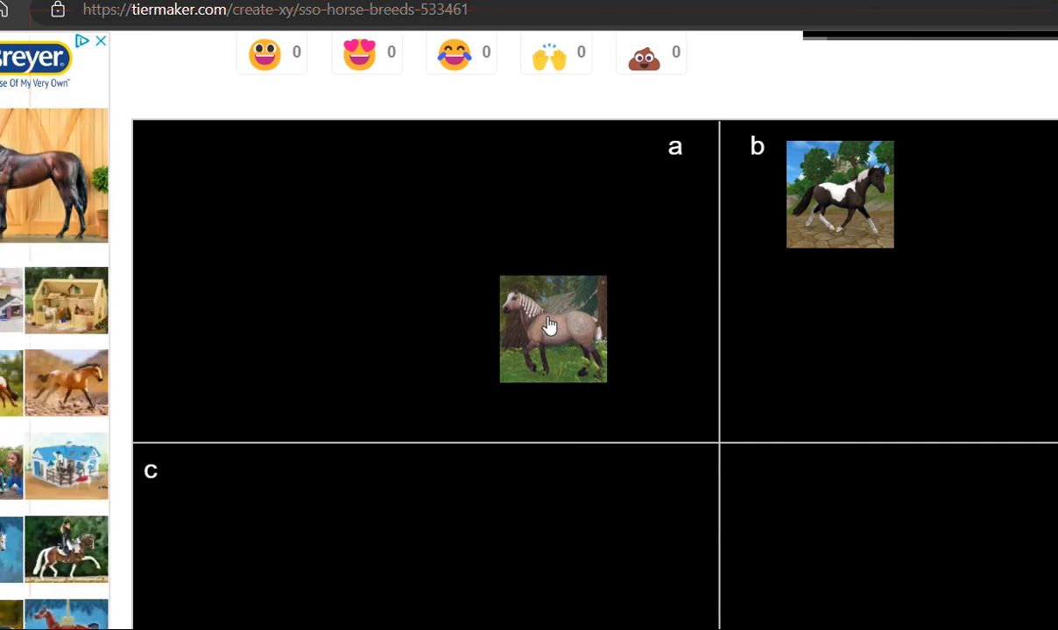
{"action": "left_click_drag", "start_coordinate": [553, 329], "coordinate": [553, 245]}
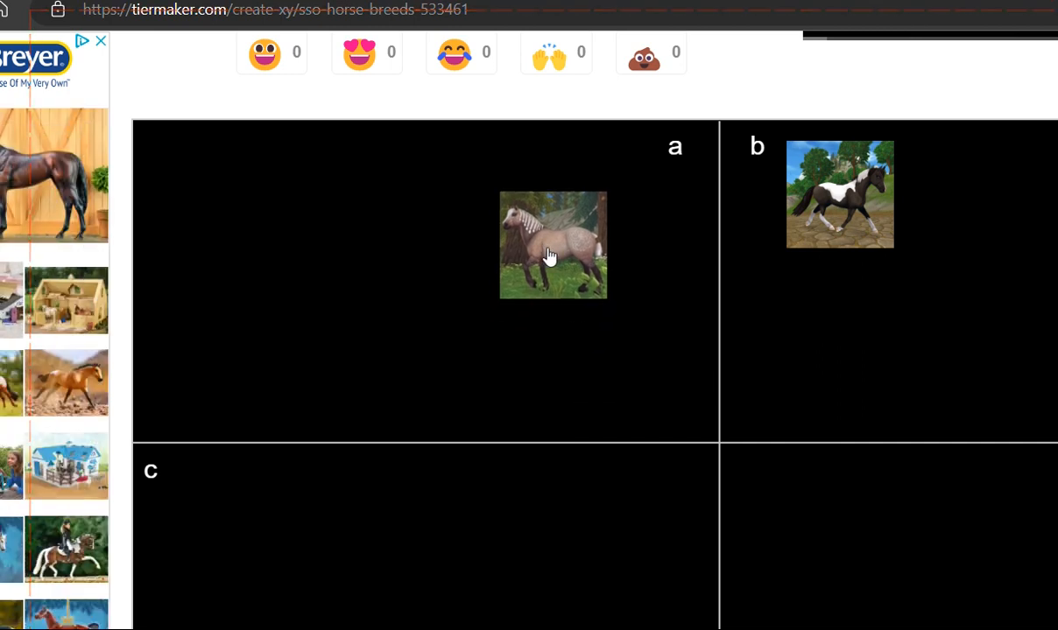
{"action": "left_click_drag", "start_coordinate": [554, 245], "coordinate": [938, 346]}
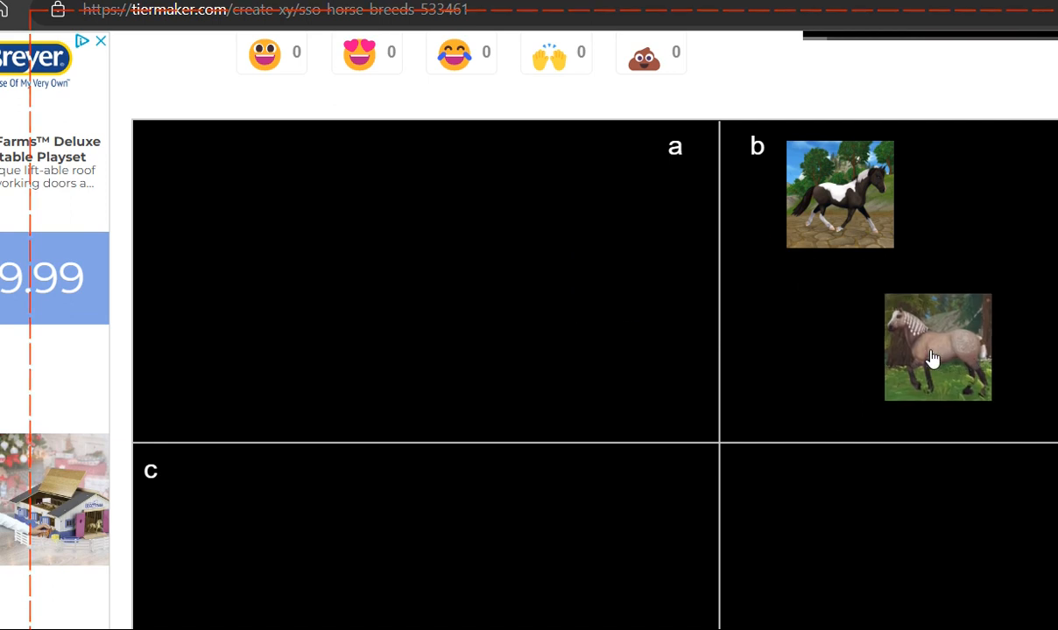
{"action": "left_click_drag", "start_coordinate": [937, 347], "coordinate": [620, 231]}
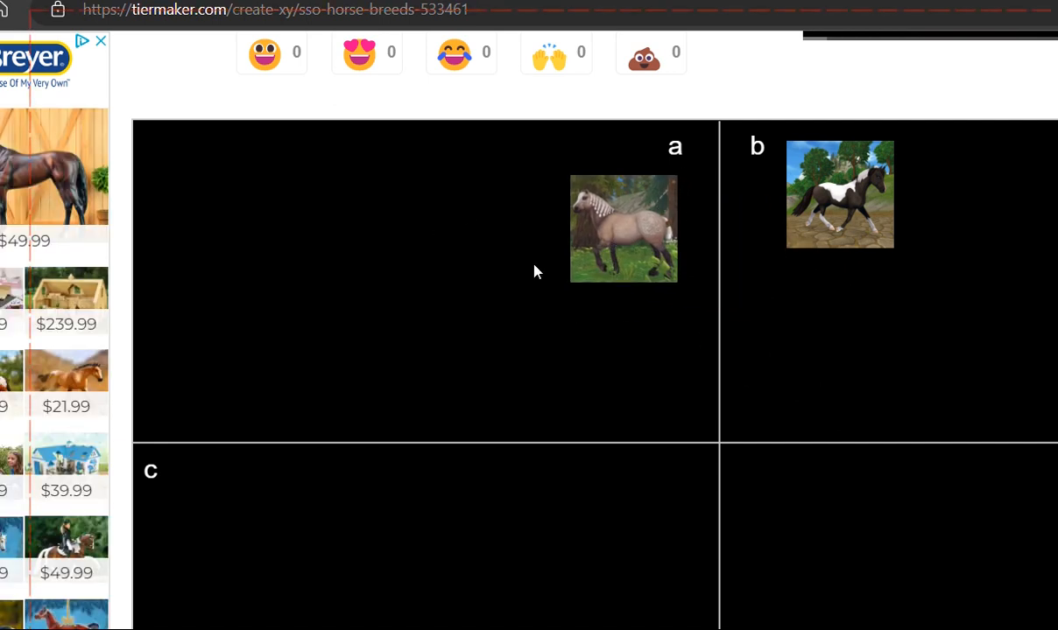
Drop the dark dappled horse in the upper left of quadrant c after trying a and b.
{"action": "scroll", "scroll_direction": "down", "scroll_amount": 3}
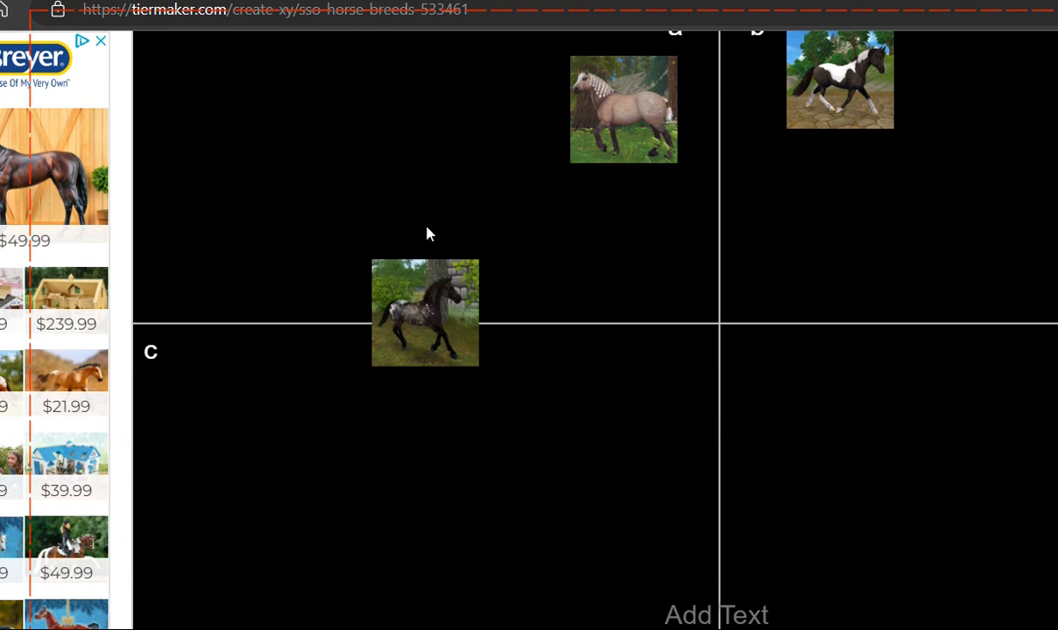
{"action": "mouse_move", "coordinate": [522, 354]}
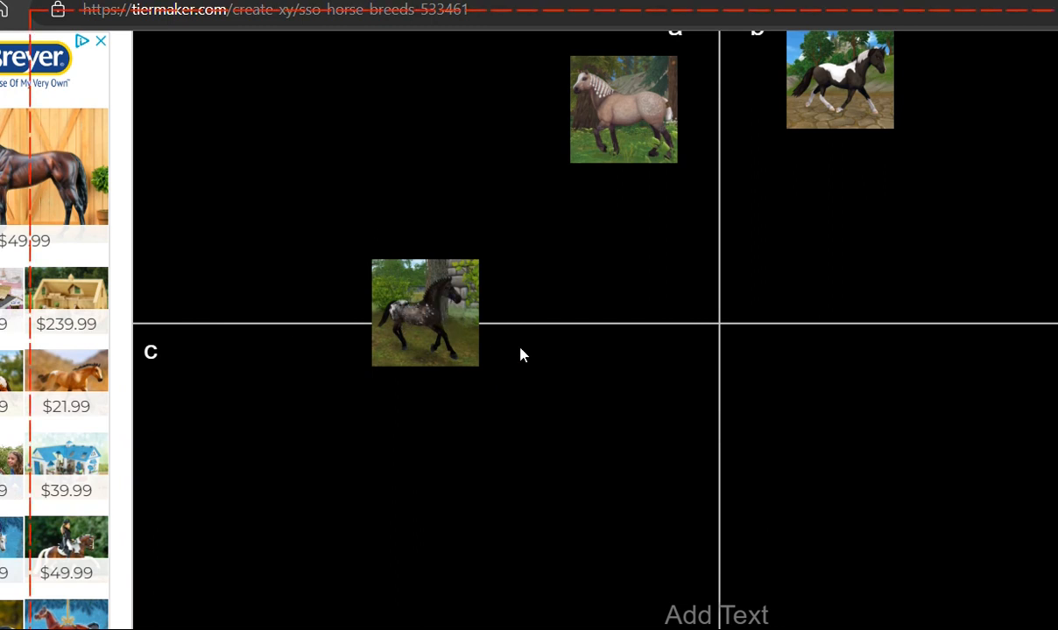
{"action": "mouse_move", "coordinate": [406, 338]}
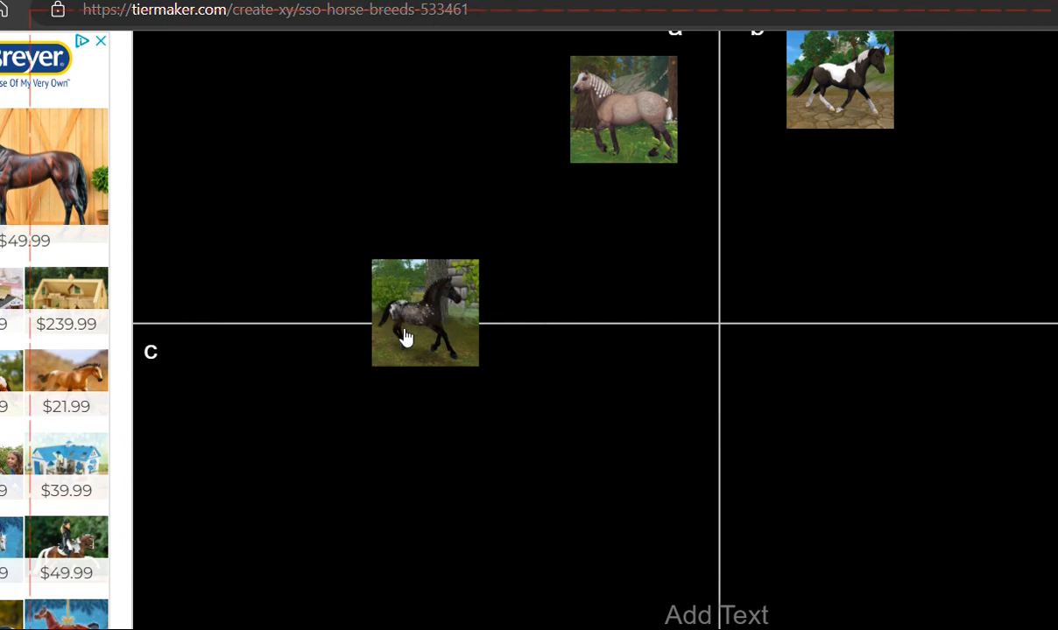
{"action": "mouse_move", "coordinate": [392, 533]}
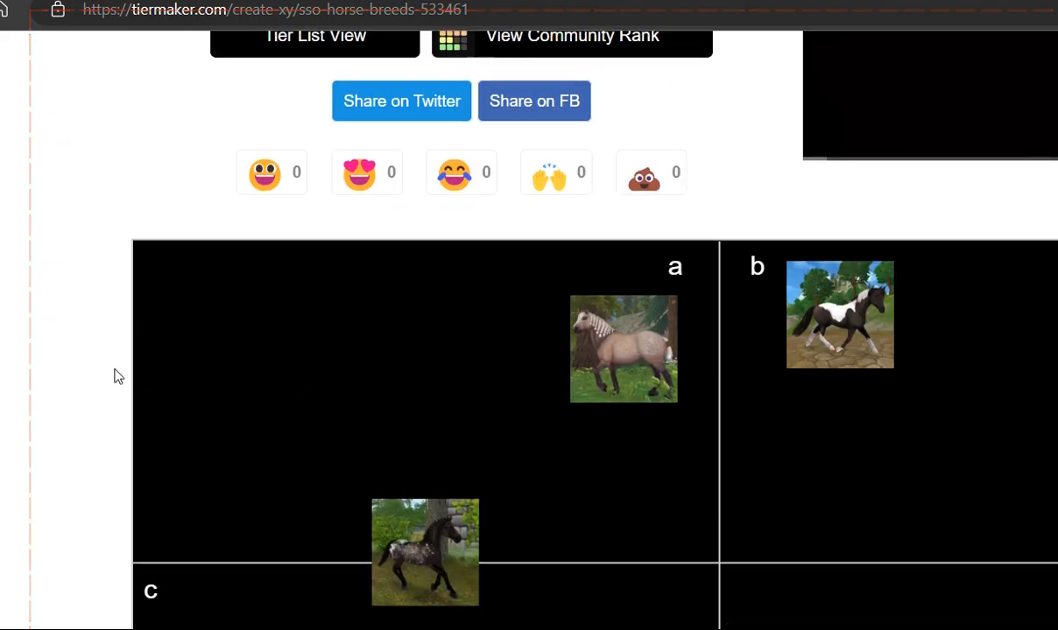
{"action": "scroll", "scroll_direction": "down", "scroll_amount": 3}
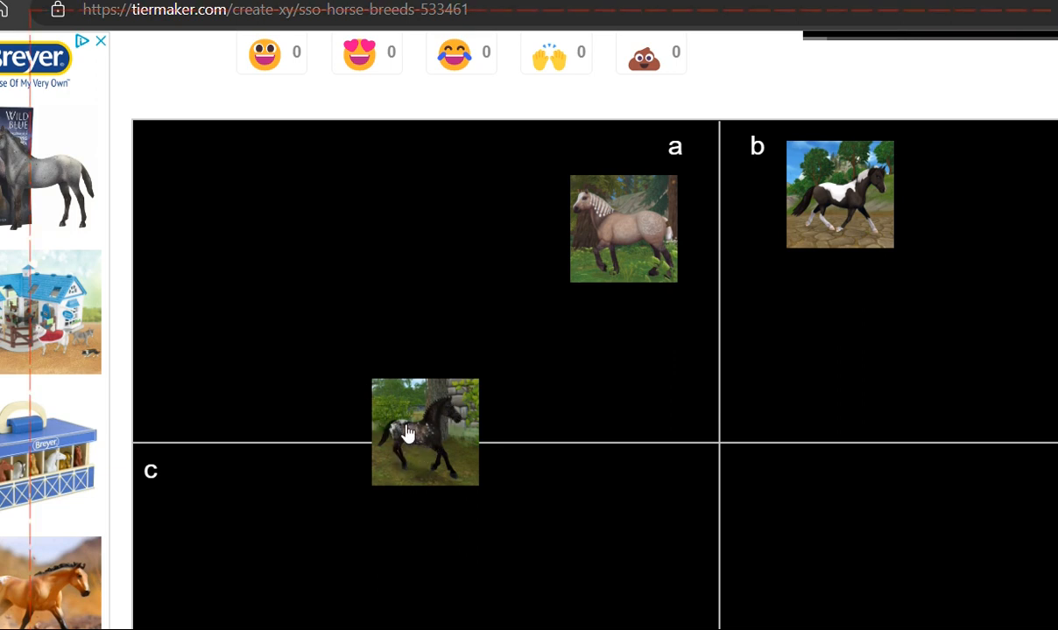
{"action": "mouse_move", "coordinate": [409, 443]}
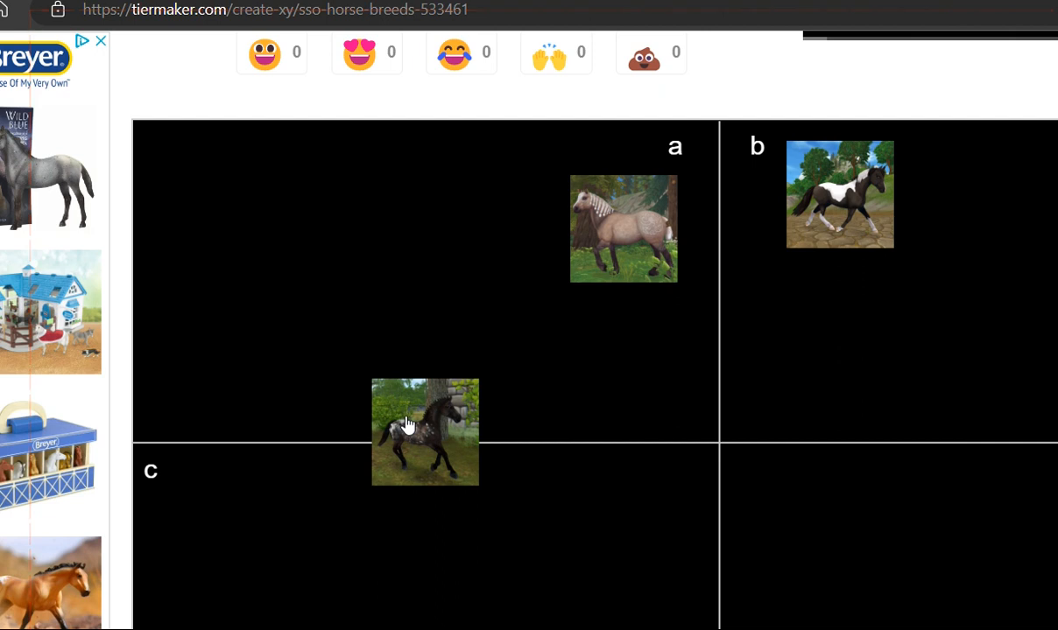
{"action": "left_click_drag", "start_coordinate": [426, 431], "coordinate": [420, 368]}
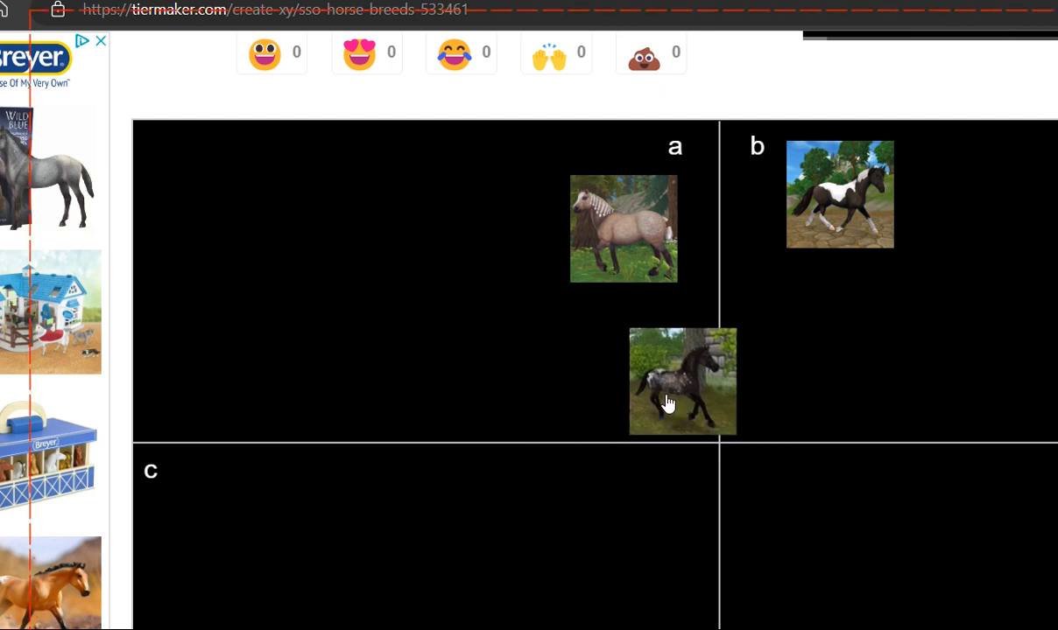
{"action": "left_click_drag", "start_coordinate": [683, 382], "coordinate": [669, 383]}
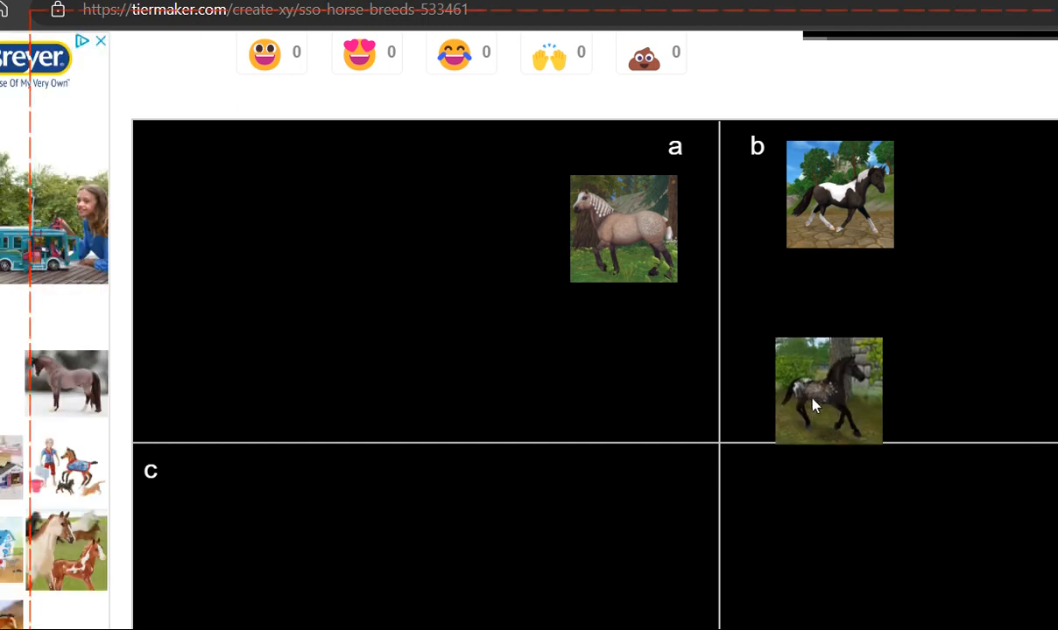
{"action": "left_click_drag", "start_coordinate": [826, 390], "coordinate": [287, 546]}
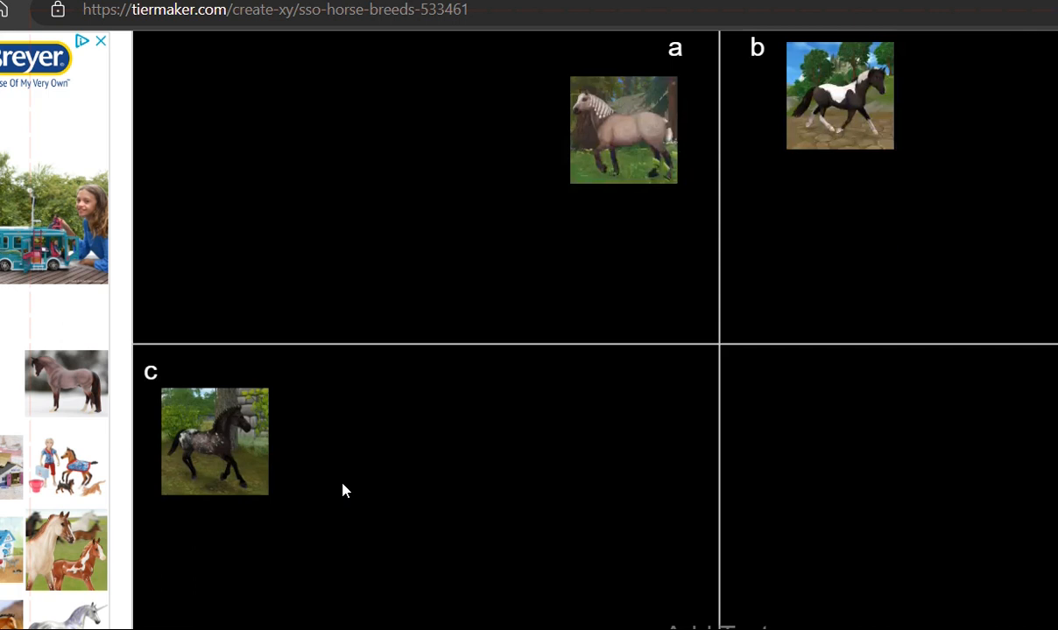
Move the grey-and-bay horse pair up into quadrant a beneath the dun horse.
{"action": "scroll", "scroll_direction": "down", "scroll_amount": 3}
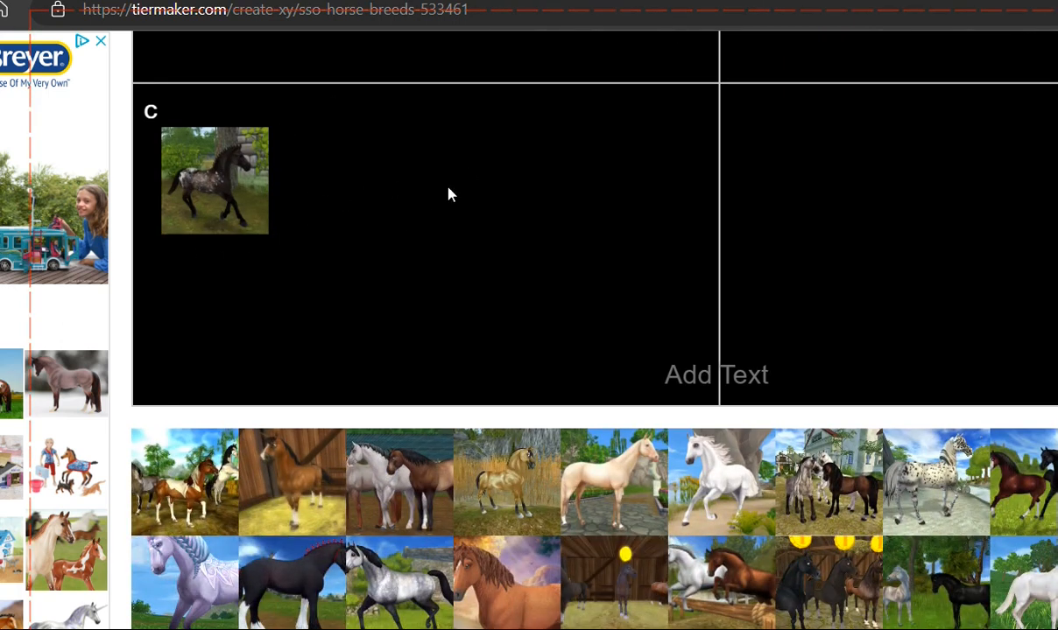
{"action": "mouse_move", "coordinate": [905, 184]}
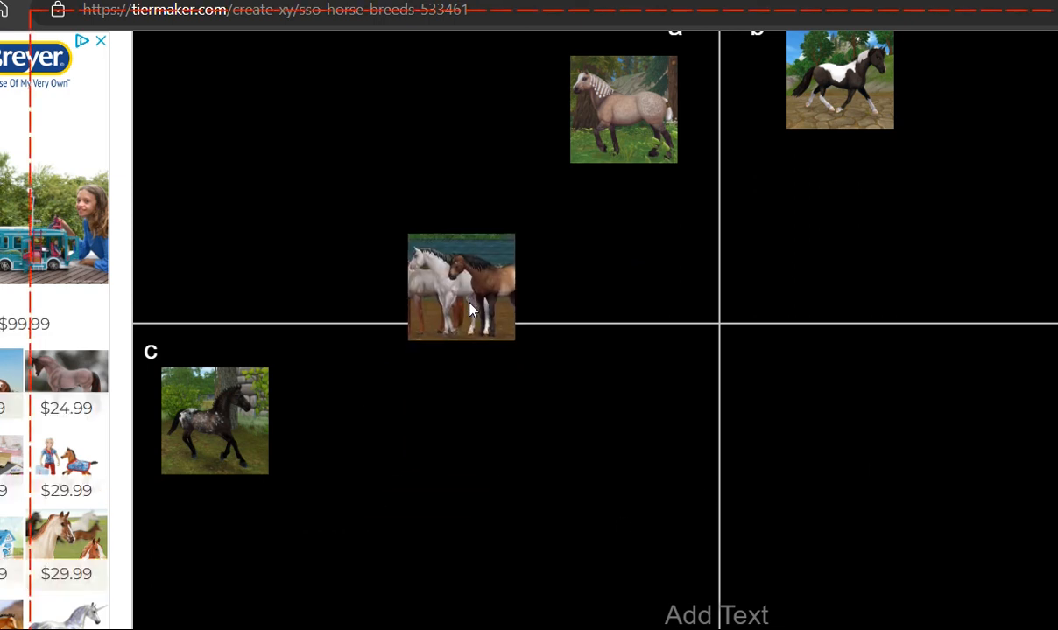
{"action": "mouse_move", "coordinate": [422, 285]}
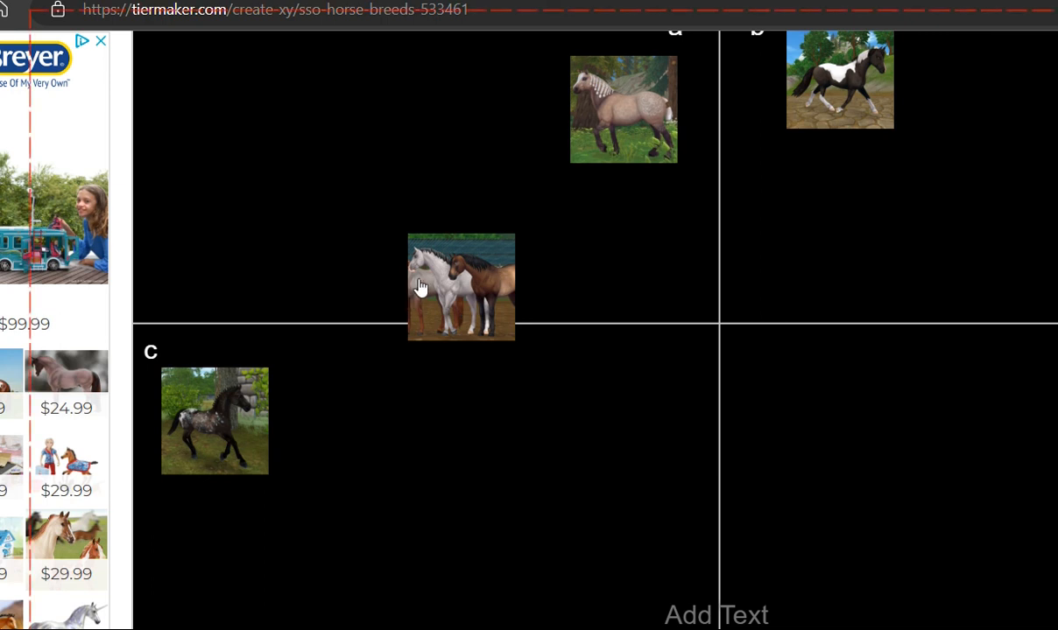
{"action": "mouse_move", "coordinate": [445, 302]}
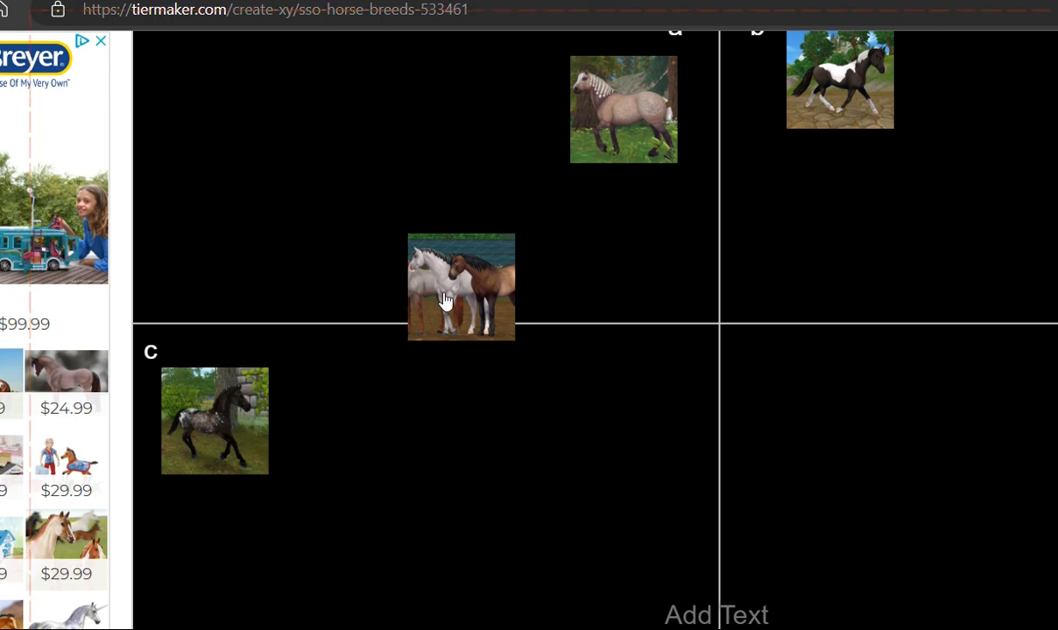
{"action": "mouse_move", "coordinate": [382, 300]}
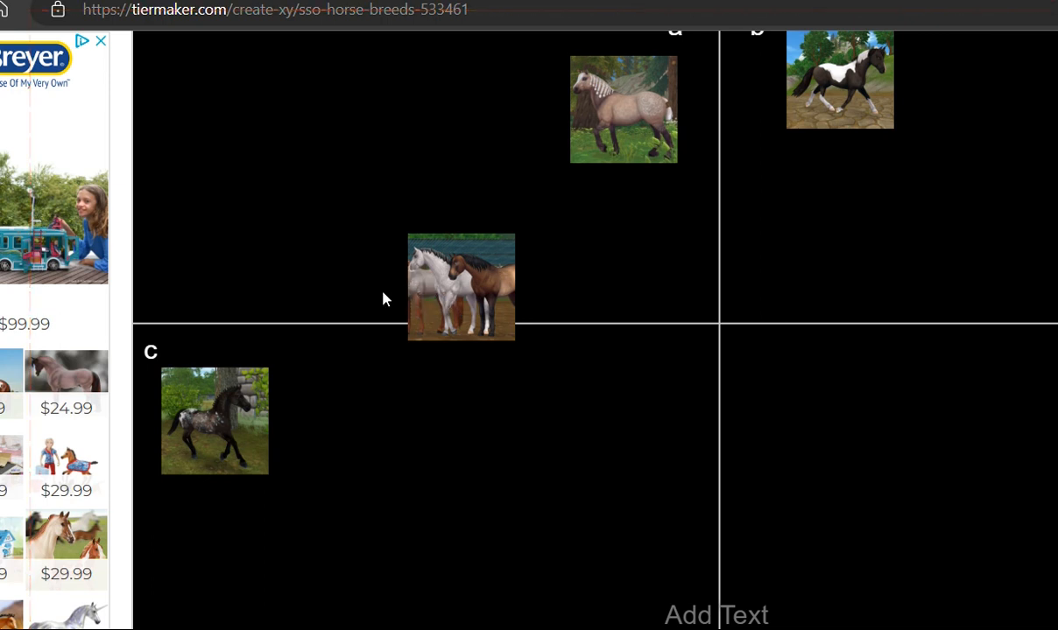
{"action": "mouse_move", "coordinate": [441, 295]}
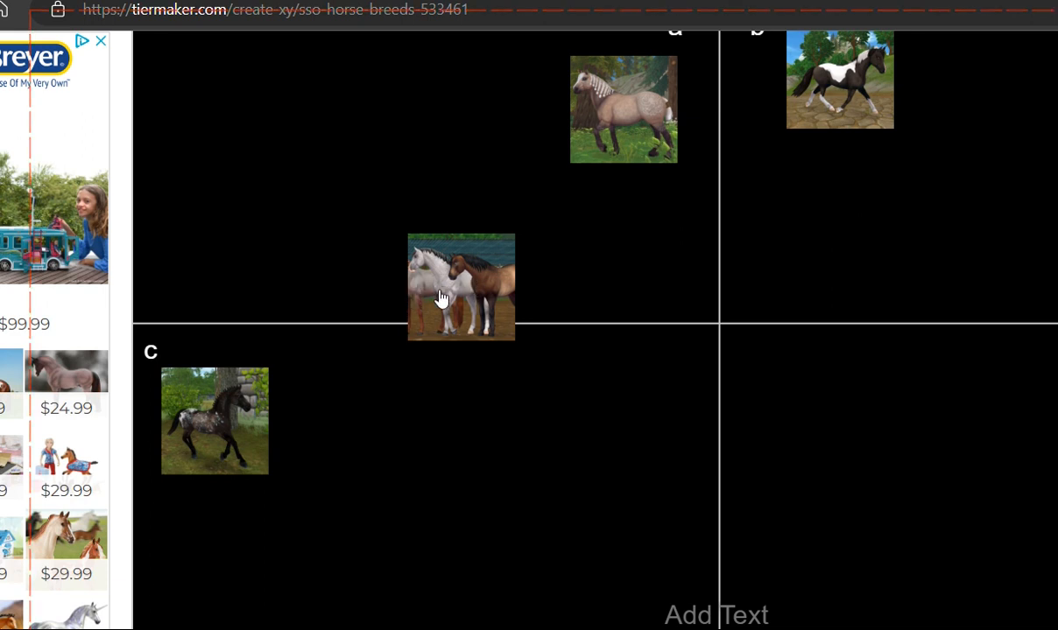
{"action": "mouse_move", "coordinate": [504, 287]}
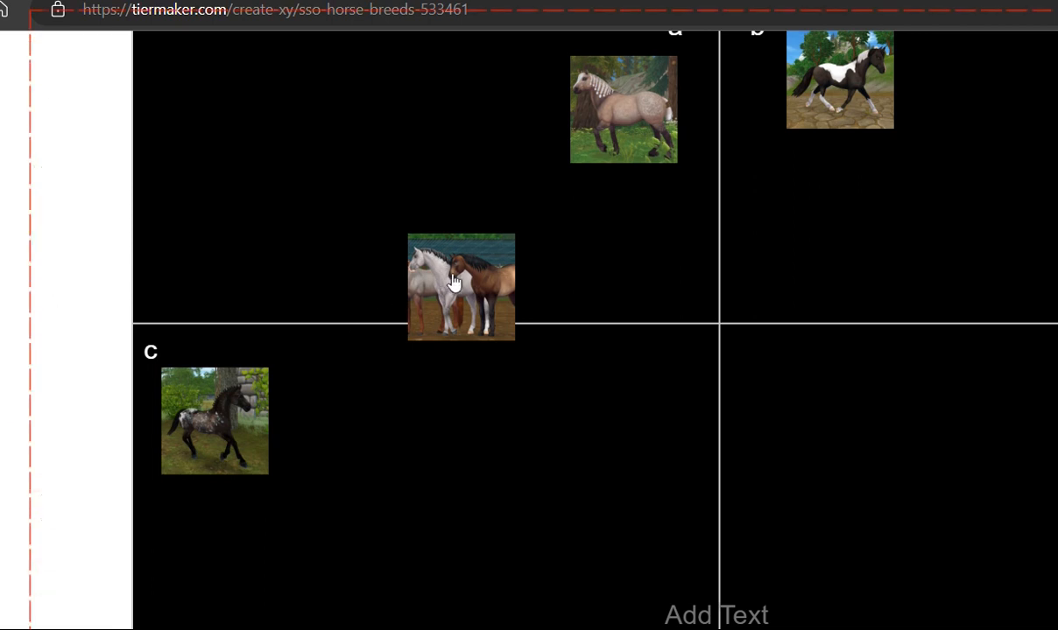
{"action": "mouse_move", "coordinate": [497, 294]}
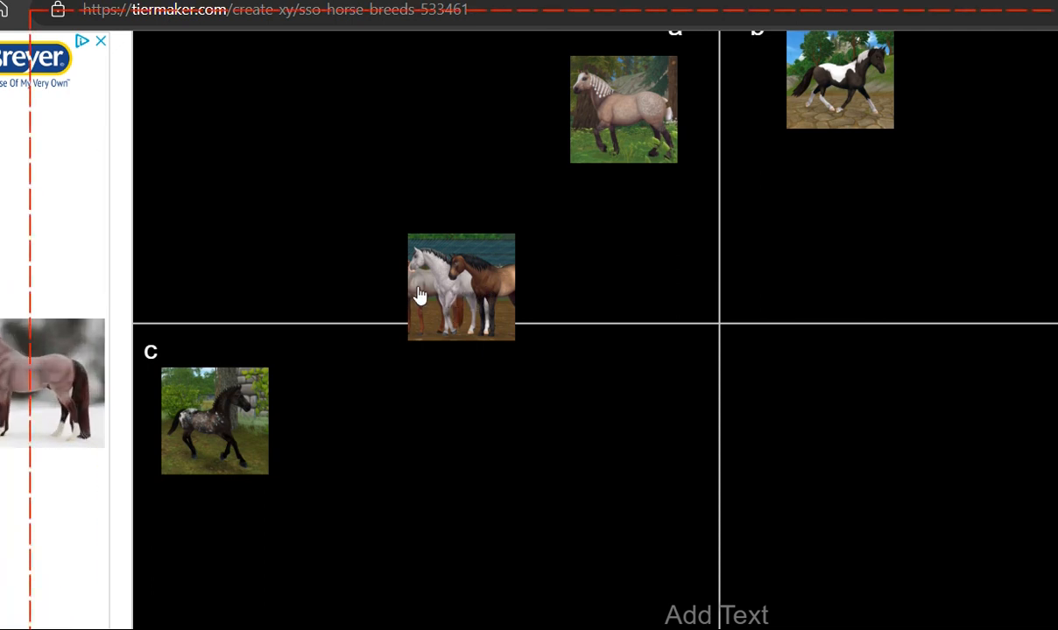
{"action": "left_click_drag", "start_coordinate": [462, 287], "coordinate": [617, 220]}
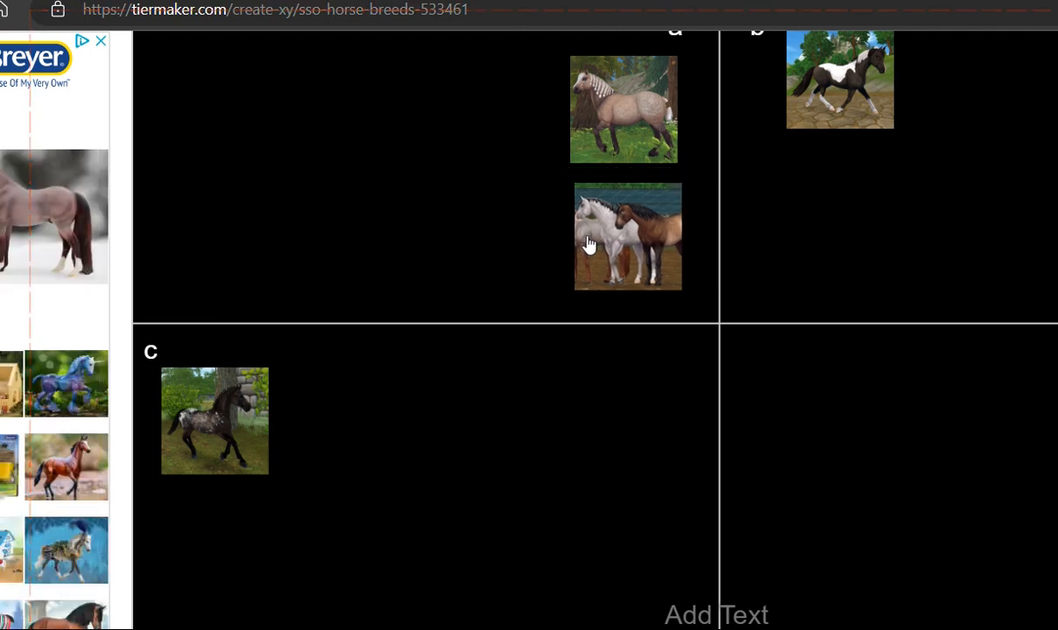
Move the pinto horse pair into quadrant d.
{"action": "scroll", "scroll_direction": "down", "scroll_amount": 3}
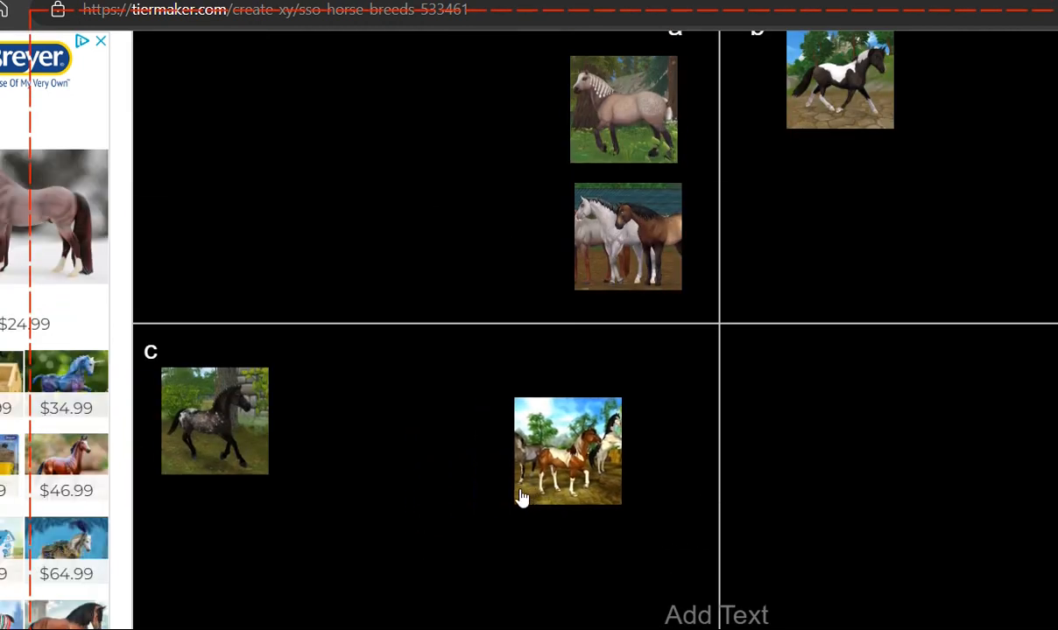
{"action": "left_click_drag", "start_coordinate": [567, 451], "coordinate": [359, 366]}
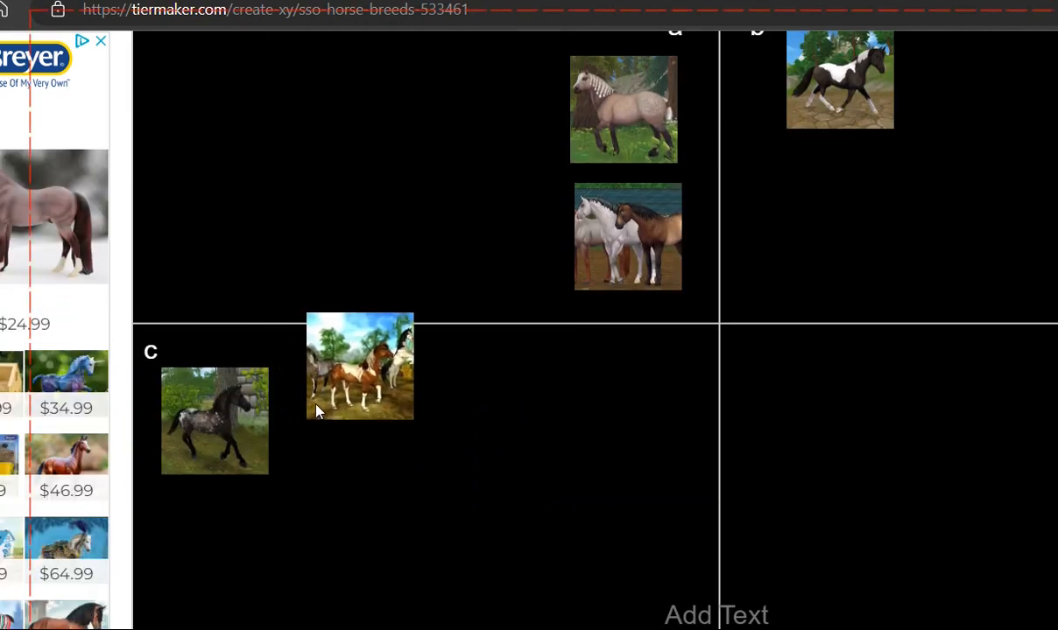
{"action": "left_click_drag", "start_coordinate": [359, 366], "coordinate": [1030, 399]}
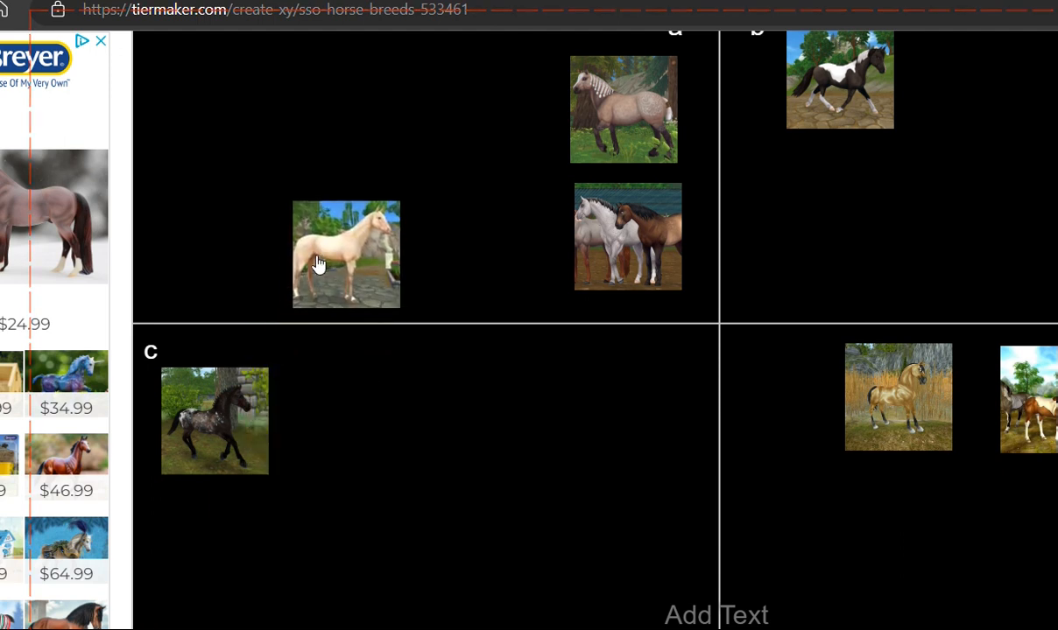
Line up the cream horse in quadrant c beside the dappled horse.
{"action": "left_click_drag", "start_coordinate": [347, 254], "coordinate": [462, 341]}
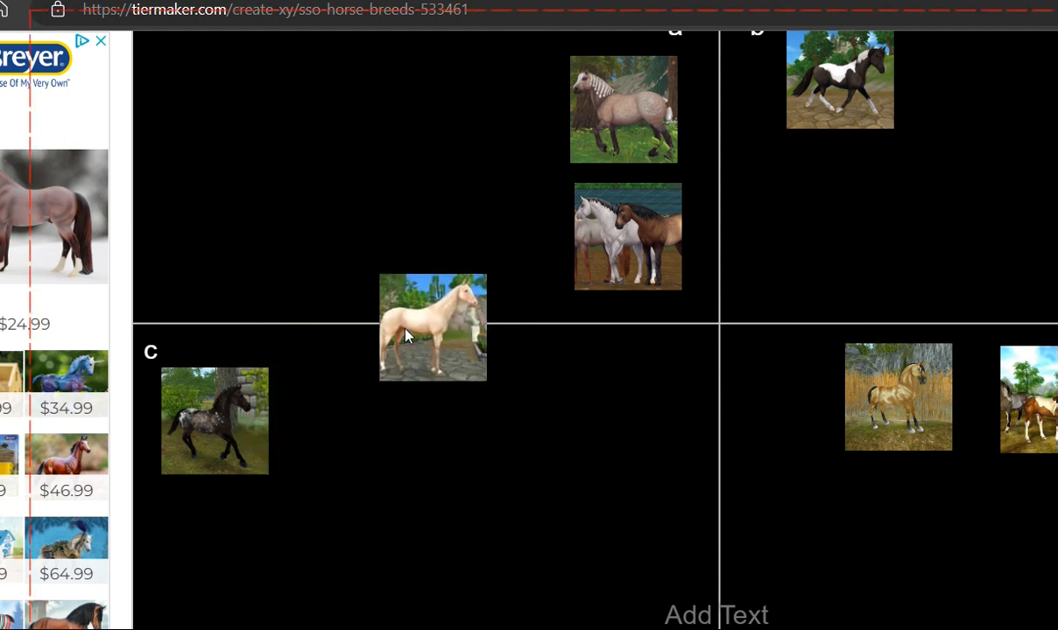
{"action": "left_click_drag", "start_coordinate": [433, 329], "coordinate": [306, 422]}
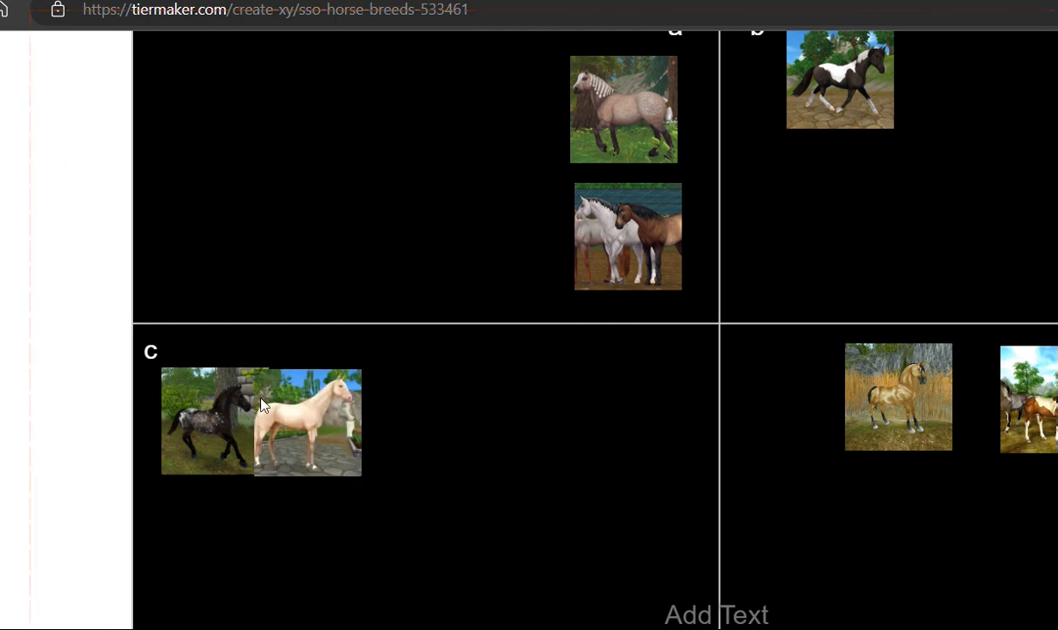
{"action": "left_click_drag", "start_coordinate": [306, 422], "coordinate": [407, 322]}
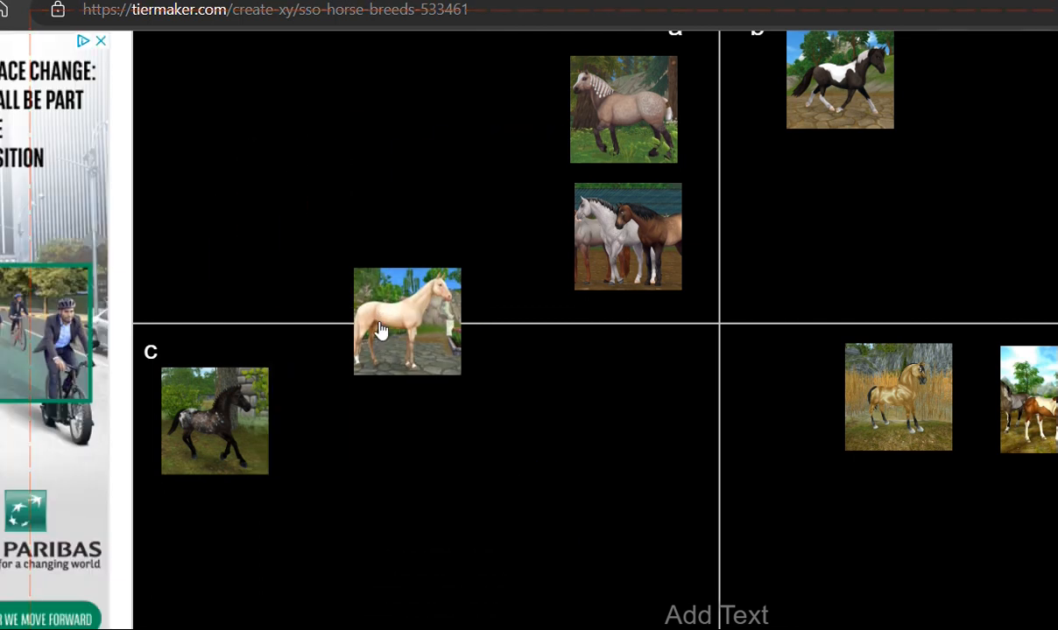
{"action": "left_click_drag", "start_coordinate": [407, 322], "coordinate": [480, 378]}
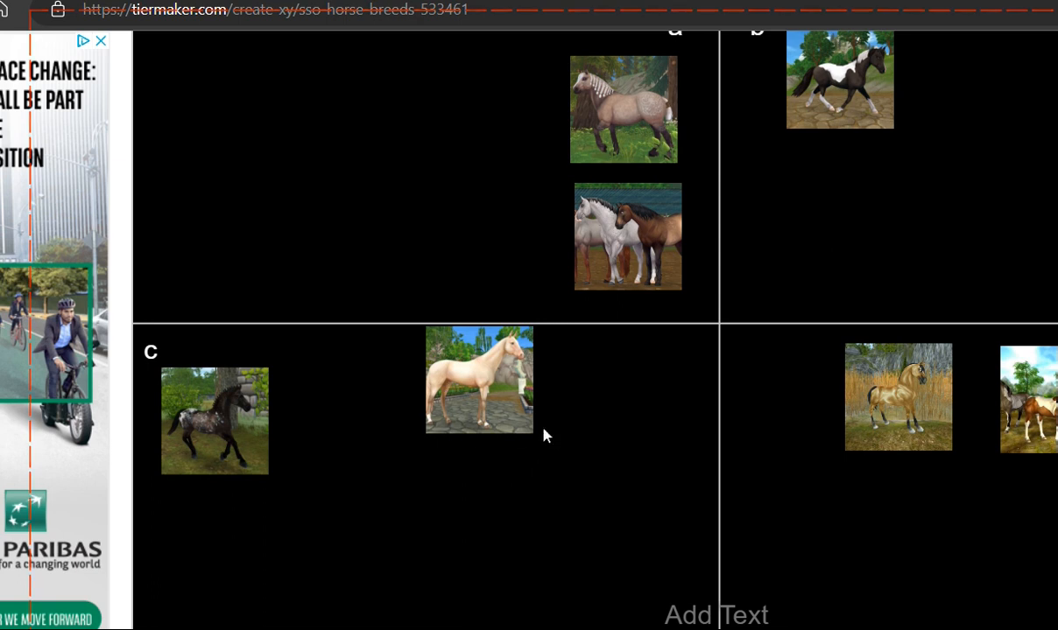
{"action": "left_click_drag", "start_coordinate": [480, 380], "coordinate": [441, 207]}
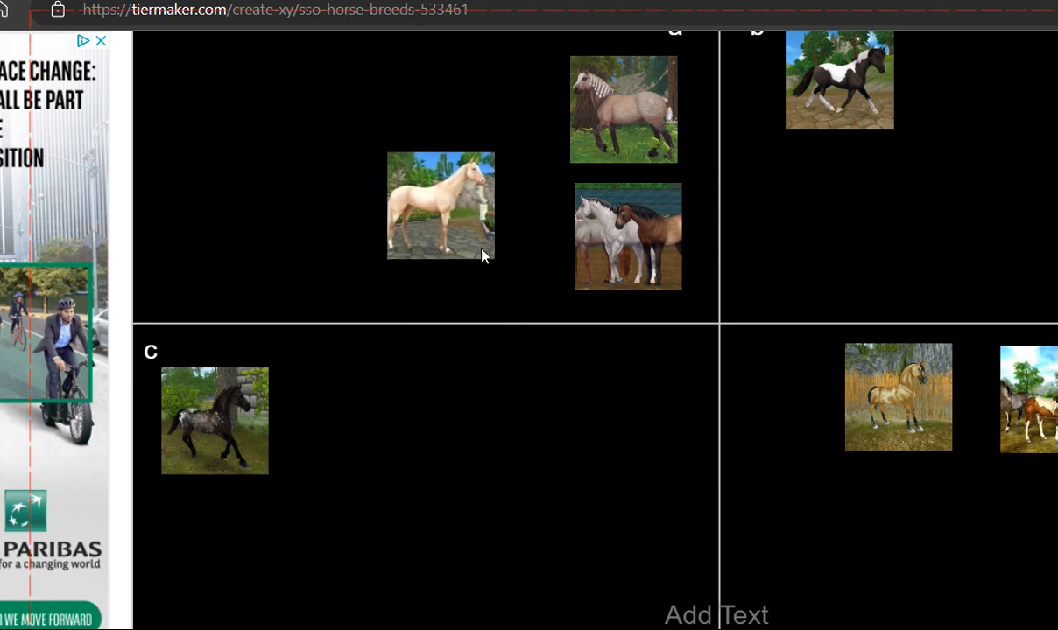
{"action": "left_click_drag", "start_coordinate": [442, 206], "coordinate": [525, 252]}
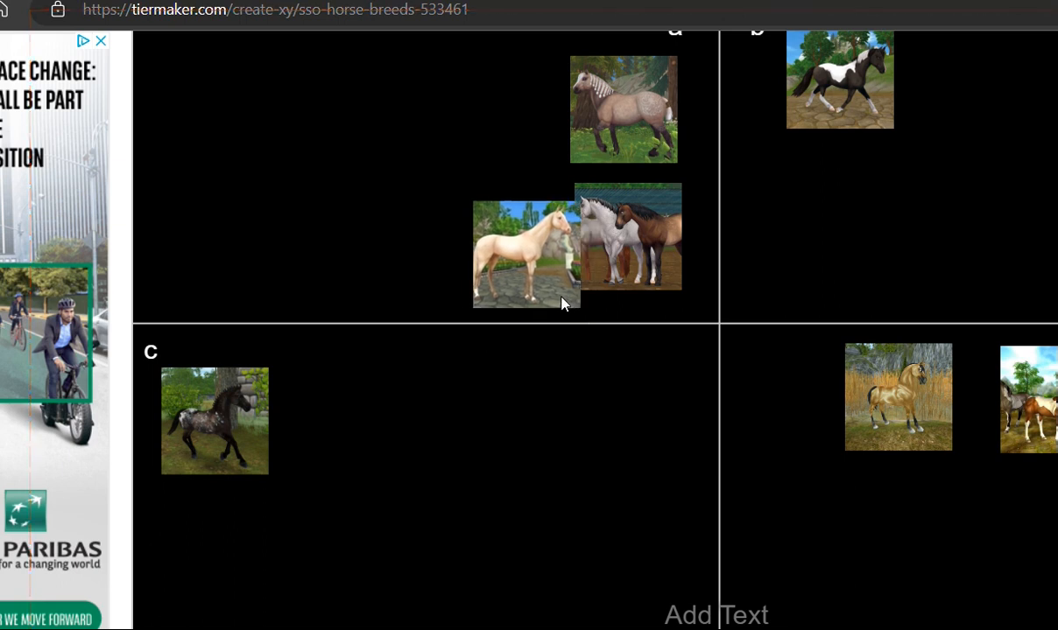
{"action": "left_click_drag", "start_coordinate": [525, 252], "coordinate": [391, 471]}
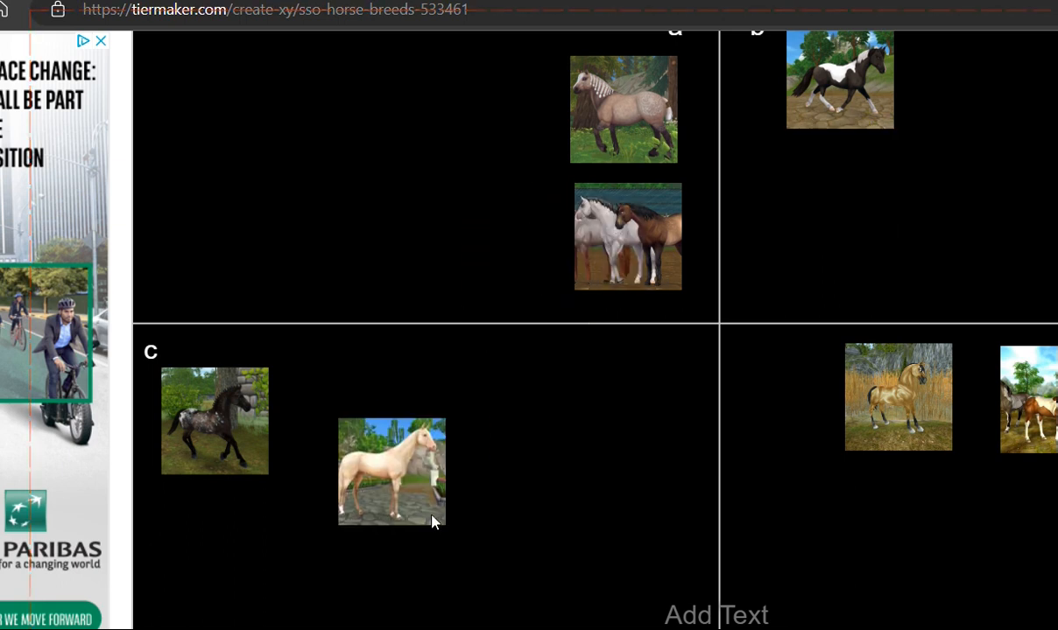
{"action": "left_click_drag", "start_coordinate": [391, 471], "coordinate": [355, 418]}
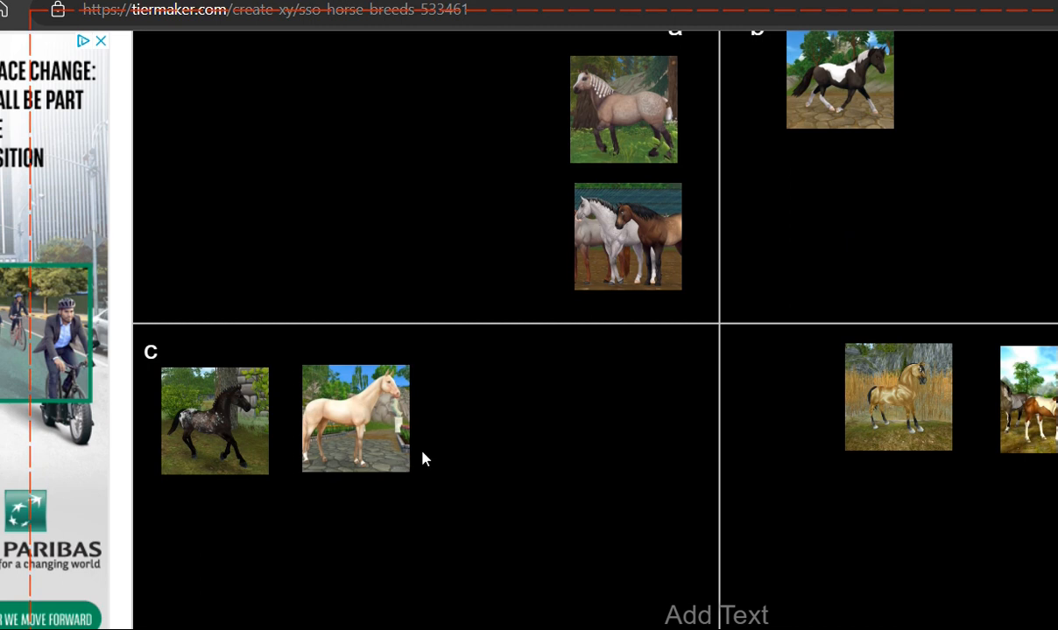
Bring the white horse image onto the chart in quadrant a.
{"action": "left_click_drag", "start_coordinate": [426, 459], "coordinate": [319, 119]}
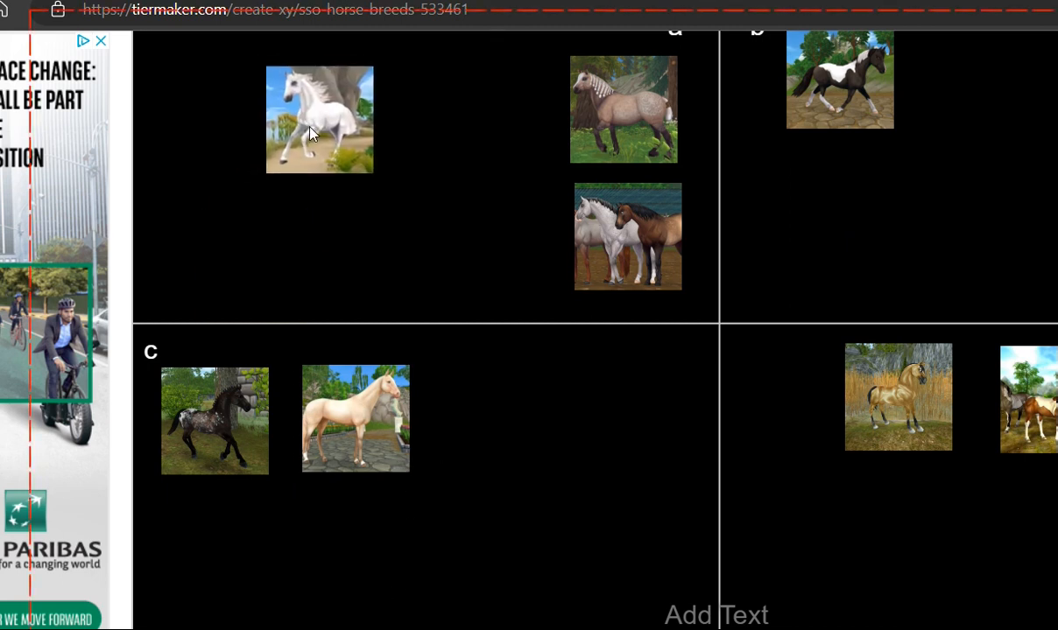
{"action": "left_click_drag", "start_coordinate": [319, 119], "coordinate": [360, 171]}
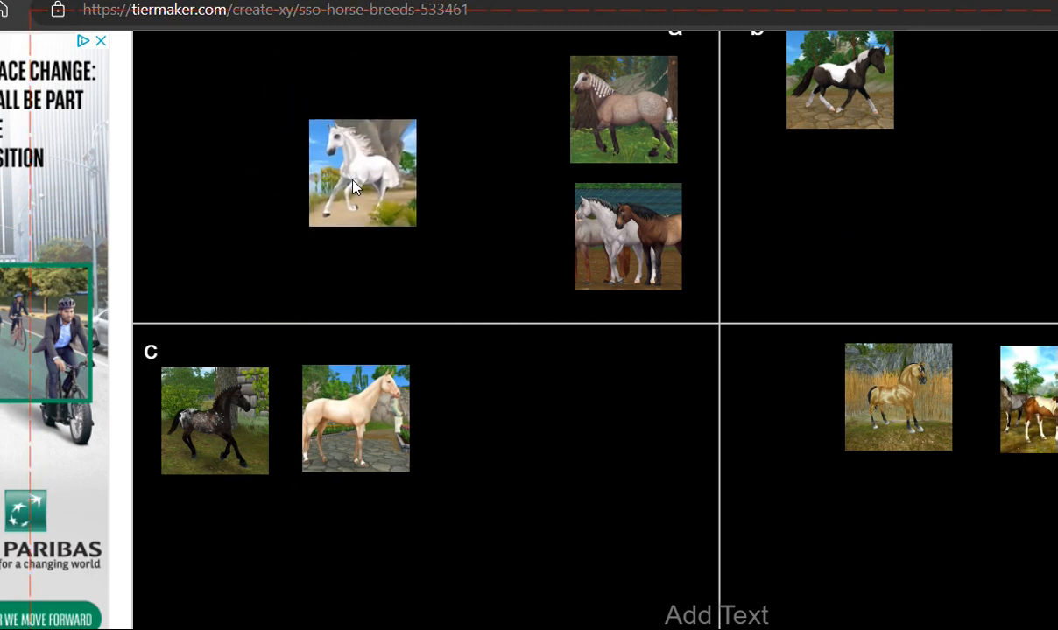
Carry the white horse across the centre into quadrant b beside the piebald horse.
{"action": "left_click_drag", "start_coordinate": [360, 172], "coordinate": [638, 348]}
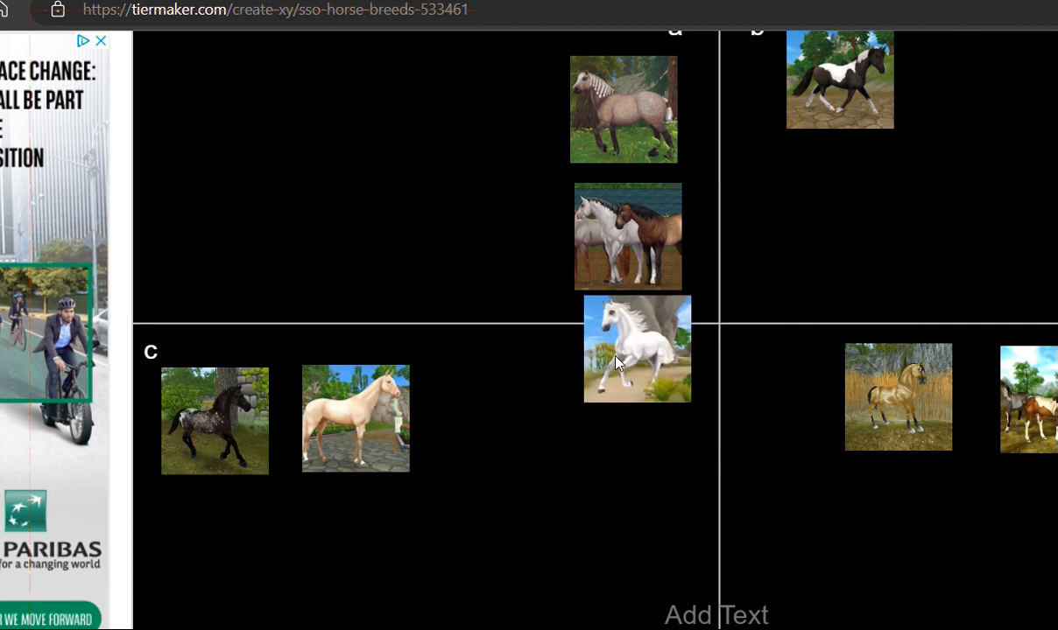
{"action": "left_click_drag", "start_coordinate": [638, 348], "coordinate": [730, 339]}
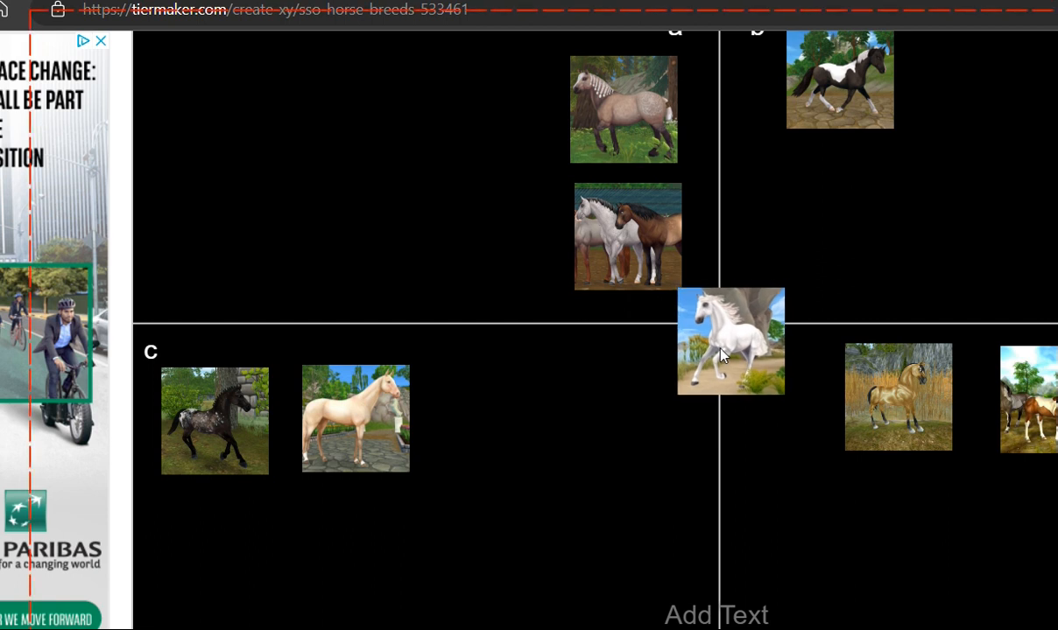
{"action": "left_click_drag", "start_coordinate": [730, 342], "coordinate": [740, 343]}
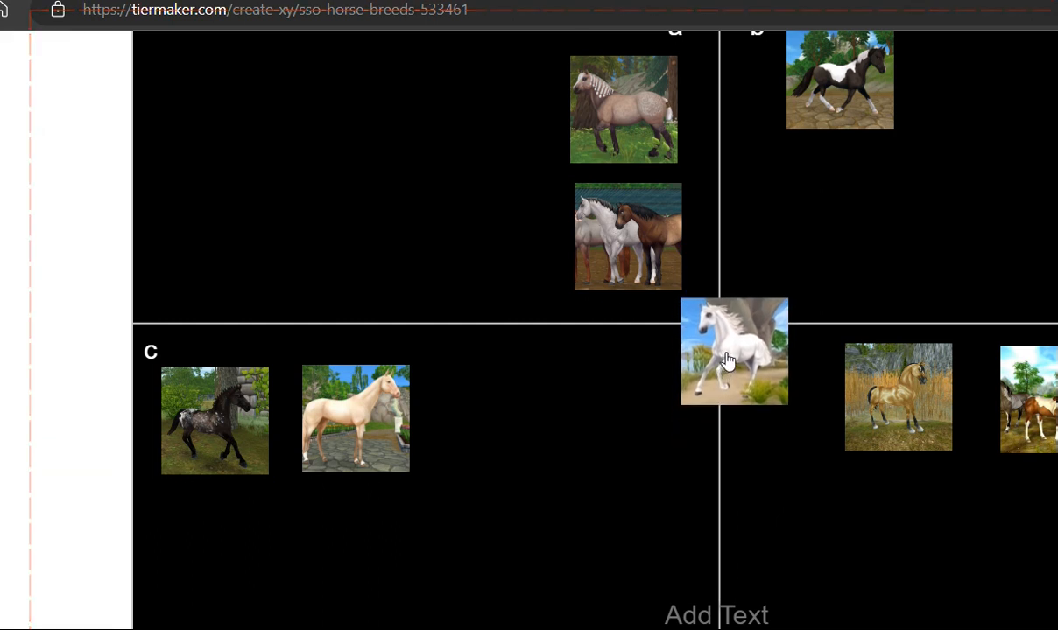
{"action": "left_click_drag", "start_coordinate": [734, 350], "coordinate": [760, 256]}
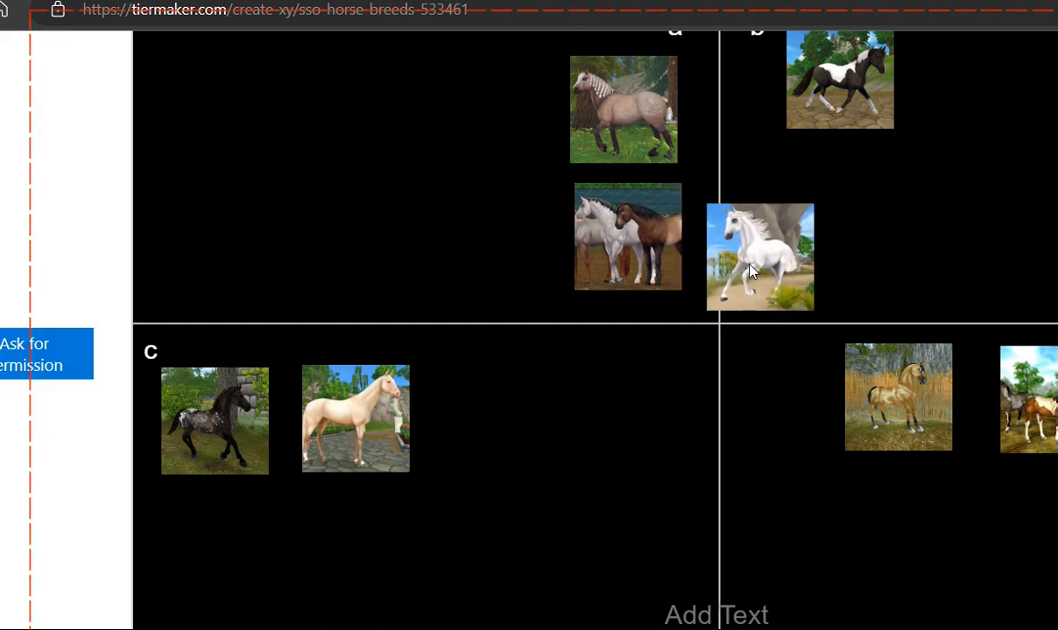
{"action": "left_click_drag", "start_coordinate": [758, 254], "coordinate": [758, 329]}
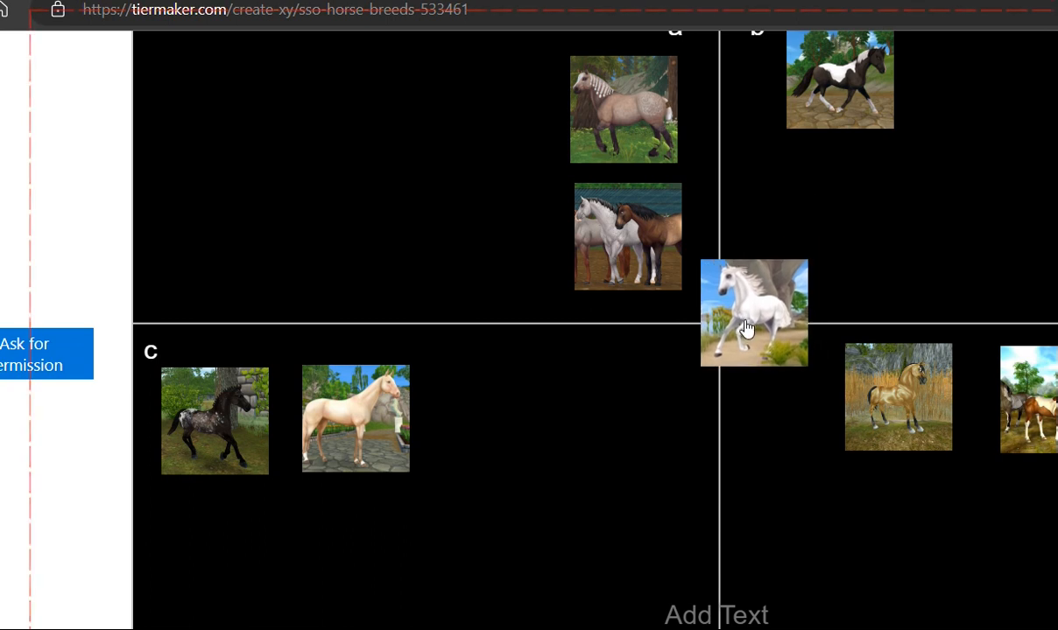
{"action": "left_click_drag", "start_coordinate": [753, 314], "coordinate": [697, 376]}
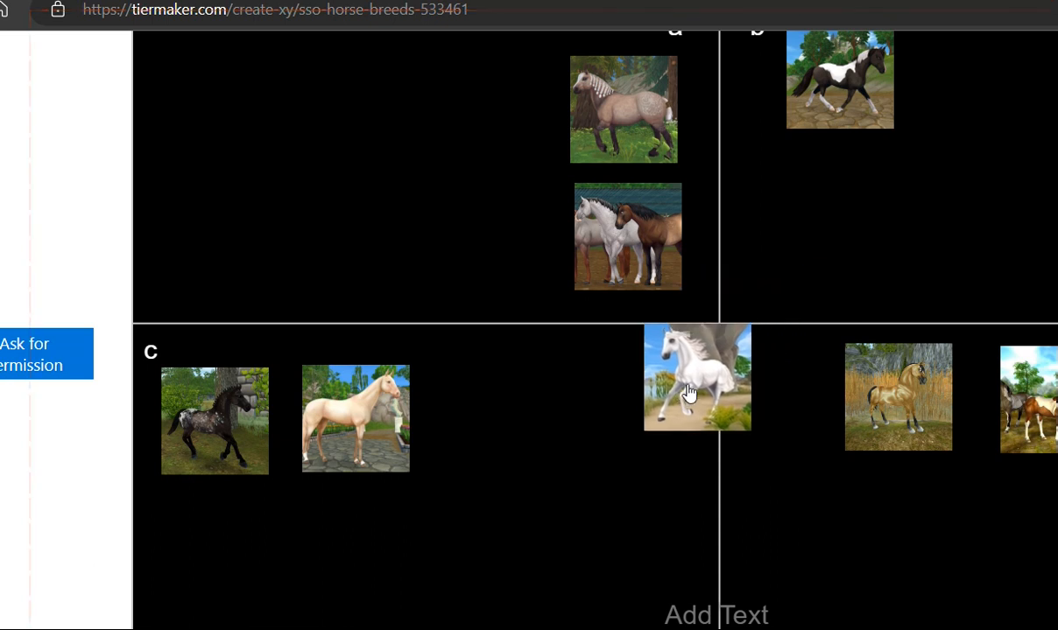
{"action": "left_click_drag", "start_coordinate": [697, 376], "coordinate": [734, 284]}
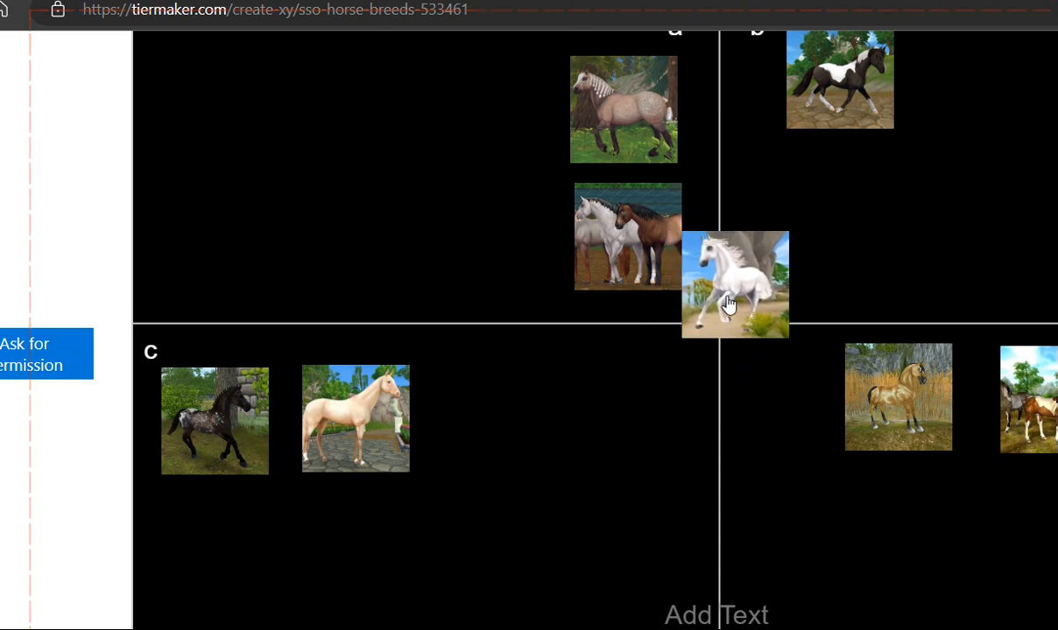
{"action": "left_click_drag", "start_coordinate": [734, 284], "coordinate": [969, 82]}
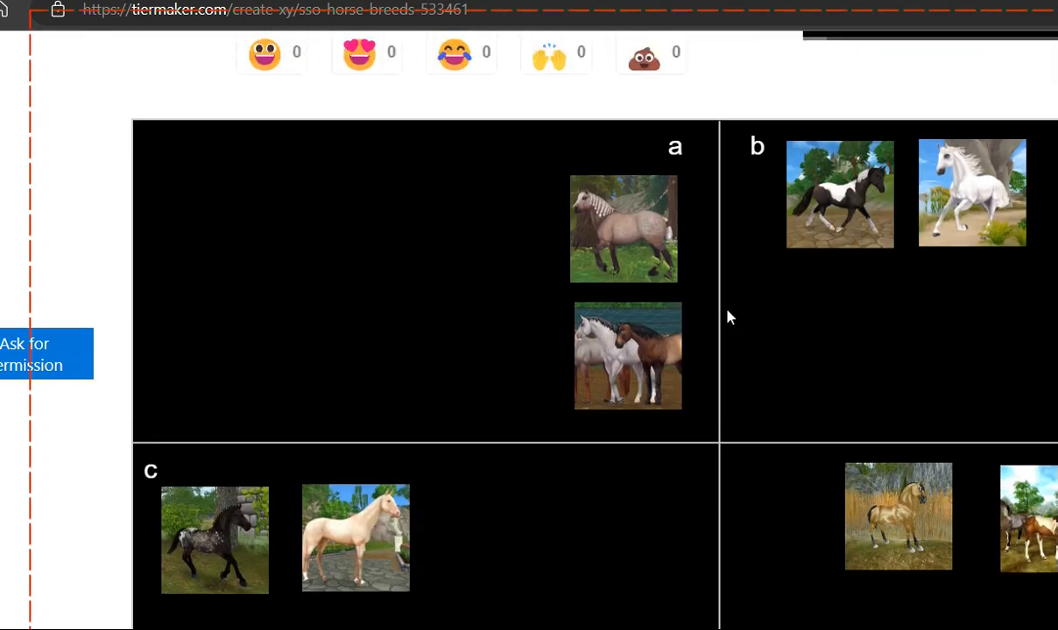
Add the grey-and-black horse pair to quadrant d and another horse image to the chart.
{"action": "scroll", "scroll_direction": "down", "scroll_amount": 3}
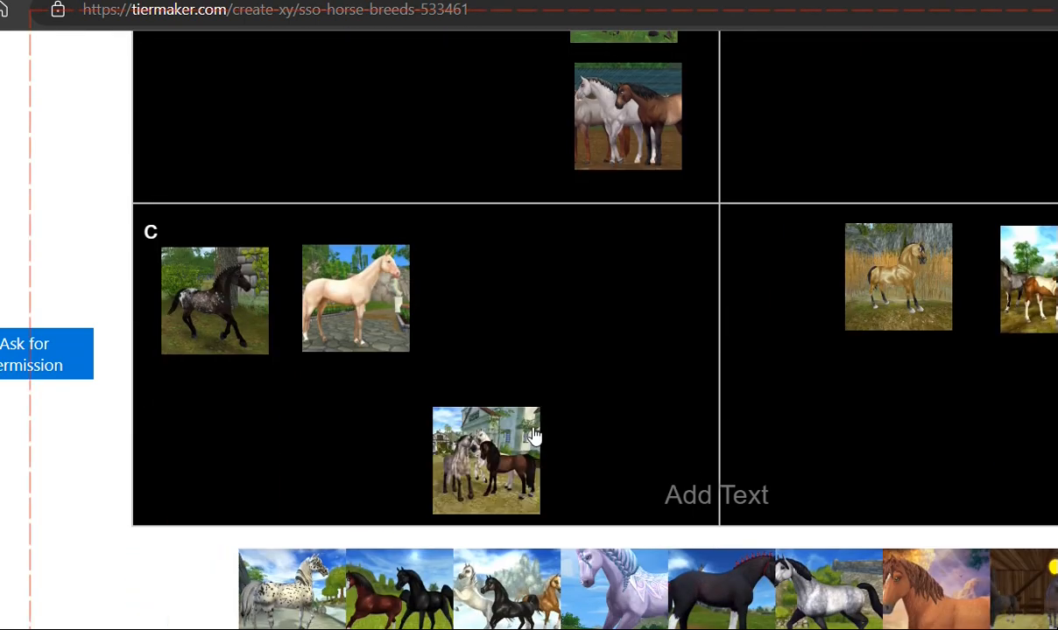
{"action": "left_click_drag", "start_coordinate": [487, 461], "coordinate": [792, 294]}
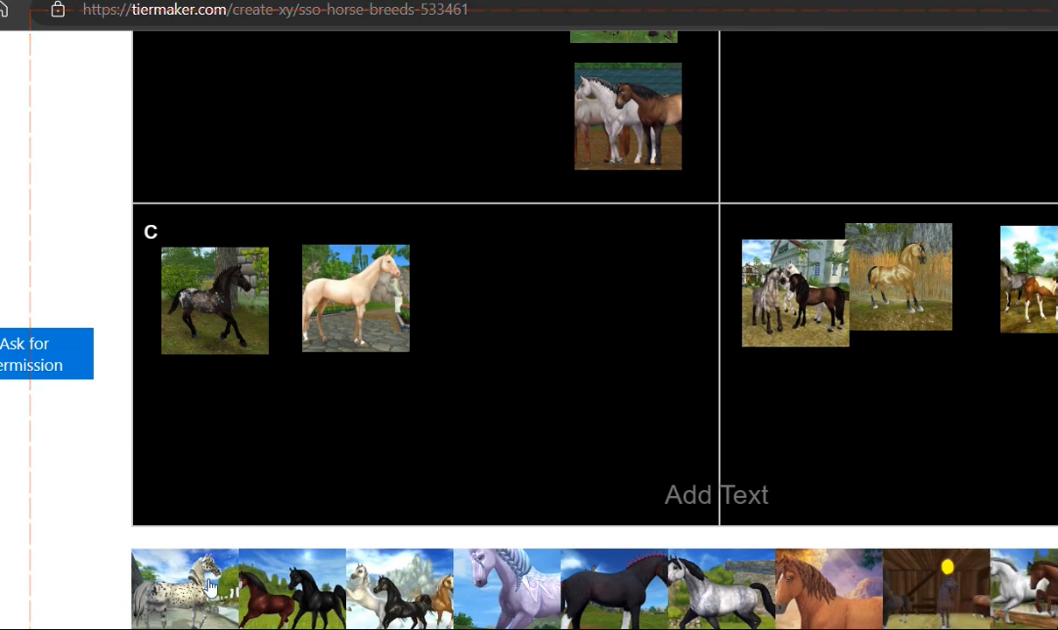
{"action": "left_click_drag", "start_coordinate": [184, 588], "coordinate": [809, 377]}
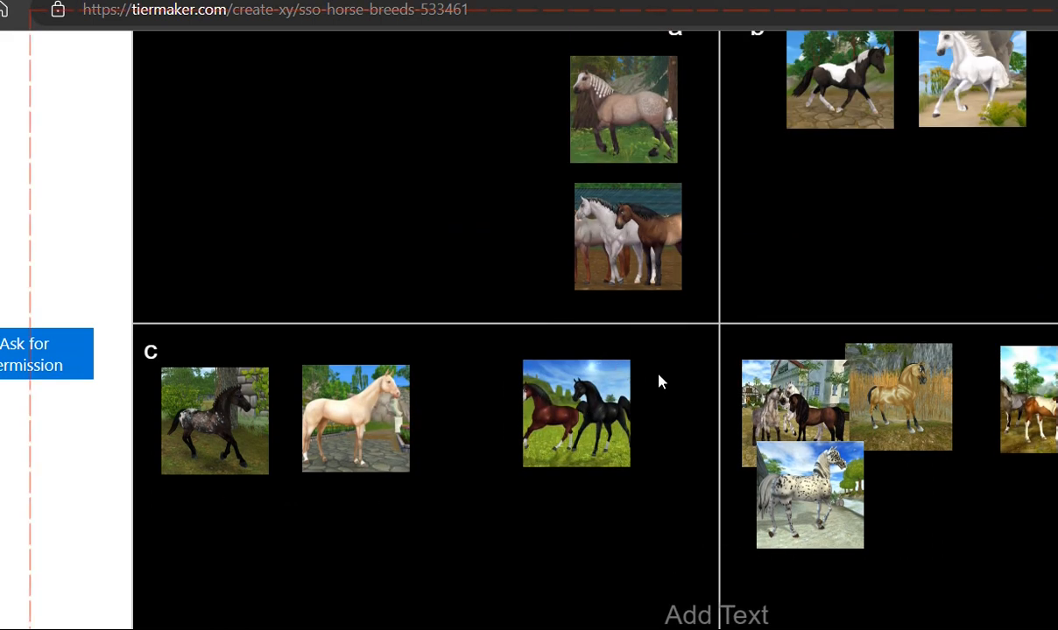
{"action": "mouse_move", "coordinate": [567, 392]}
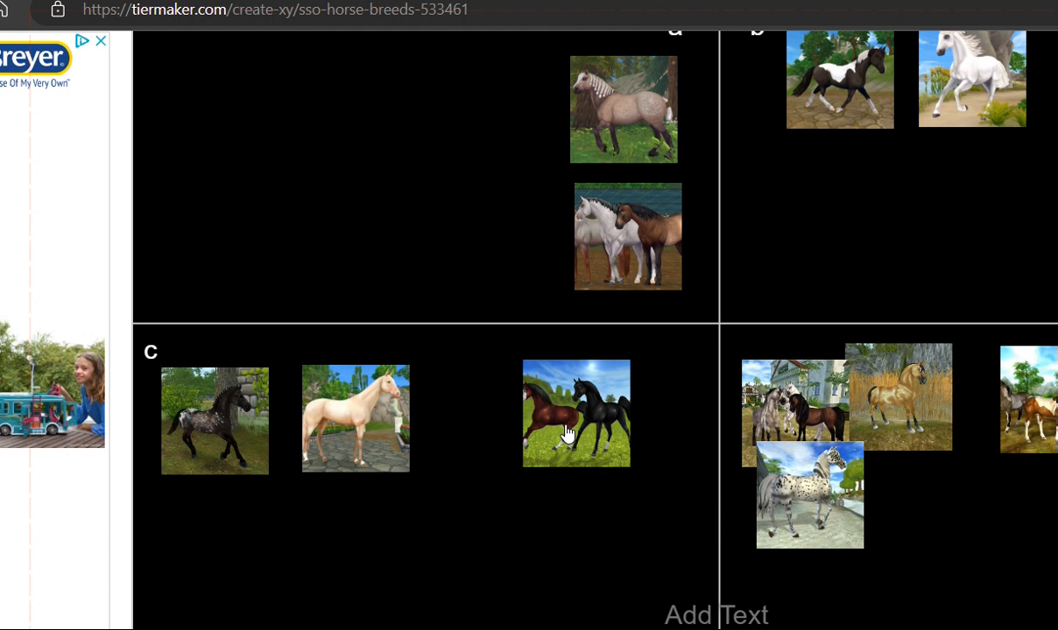
{"action": "mouse_move", "coordinate": [604, 452]}
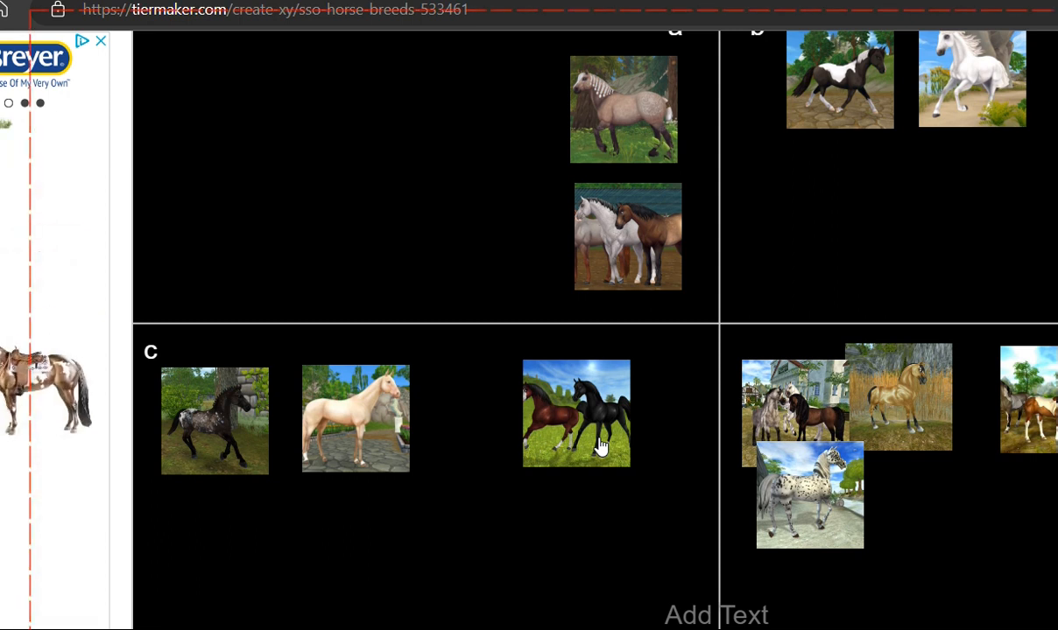
{"action": "mouse_move", "coordinate": [616, 473]}
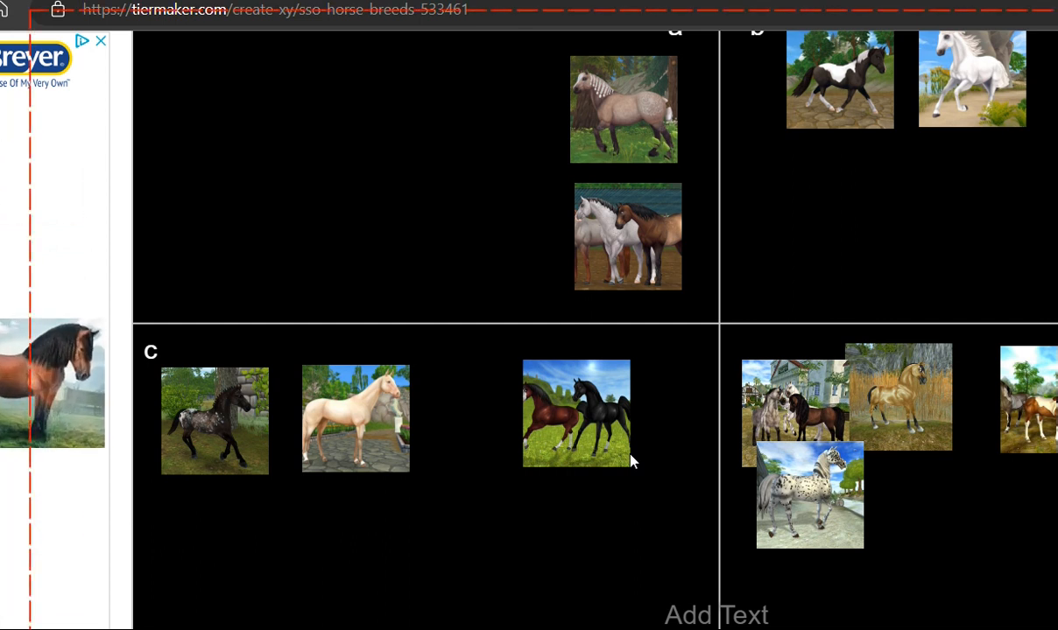
{"action": "mouse_move", "coordinate": [595, 451]}
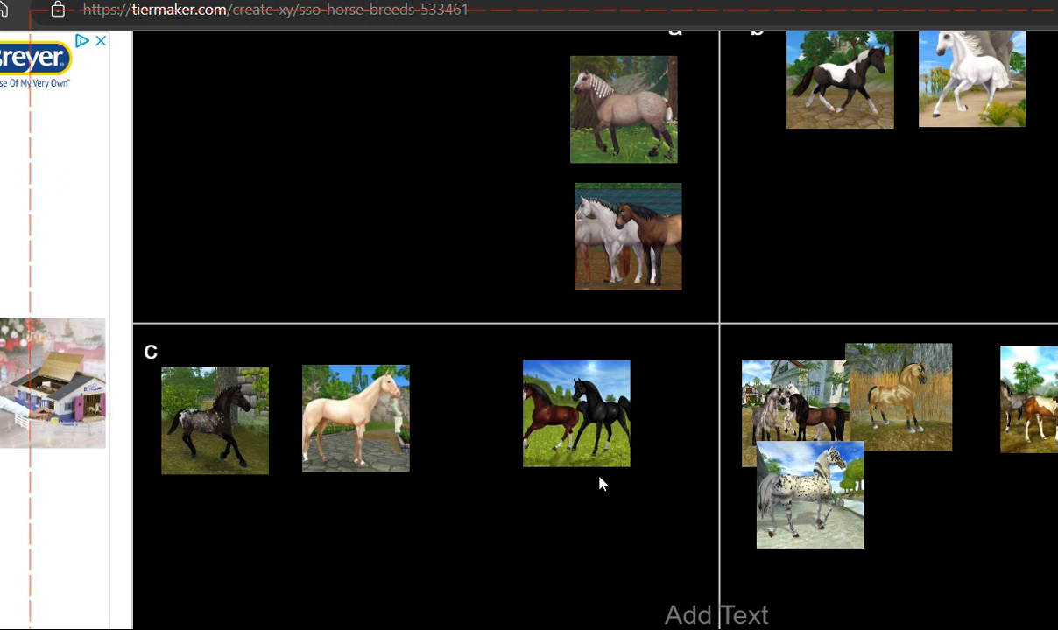
Move the brown-and-black horse pair into quadrant d.
{"action": "left_click_drag", "start_coordinate": [576, 413], "coordinate": [886, 240]}
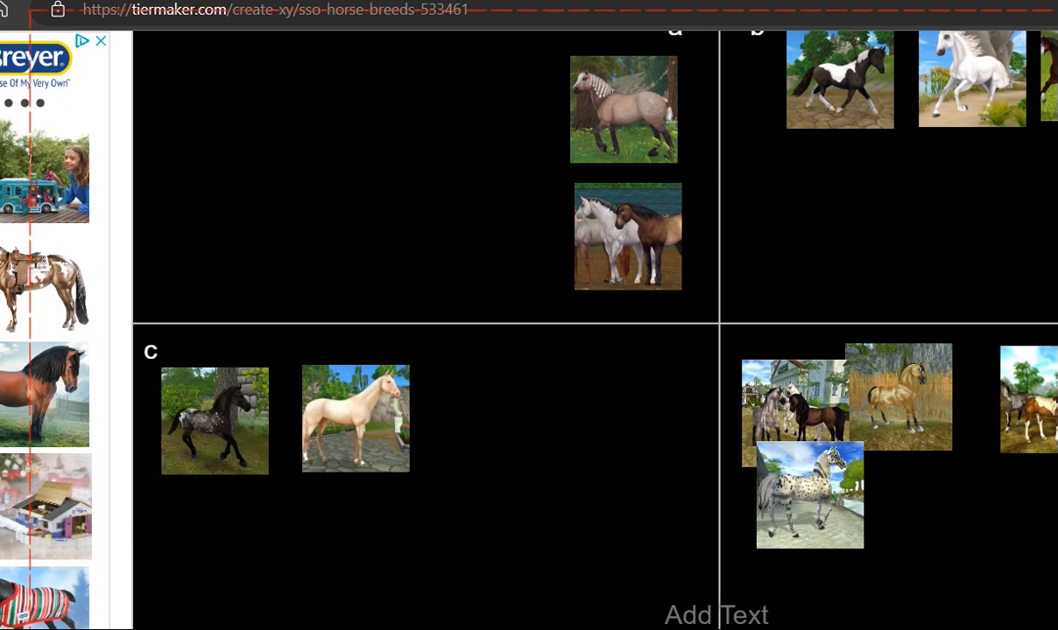
{"action": "scroll", "scroll_direction": "down", "scroll_amount": 3}
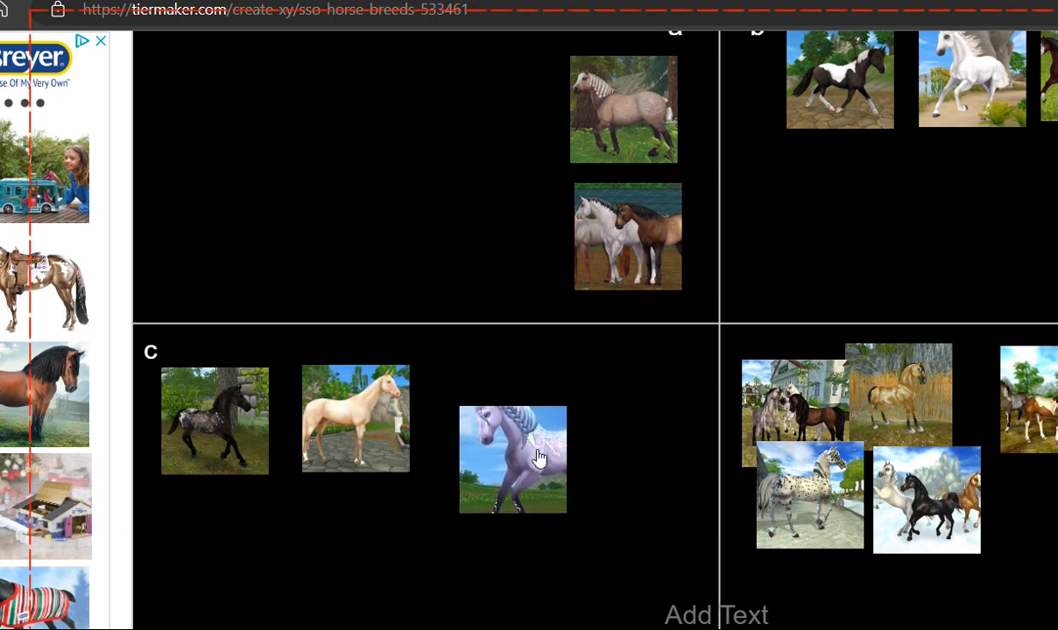
Drop the lavender horse into quadrant b.
{"action": "left_click_drag", "start_coordinate": [511, 459], "coordinate": [487, 372]}
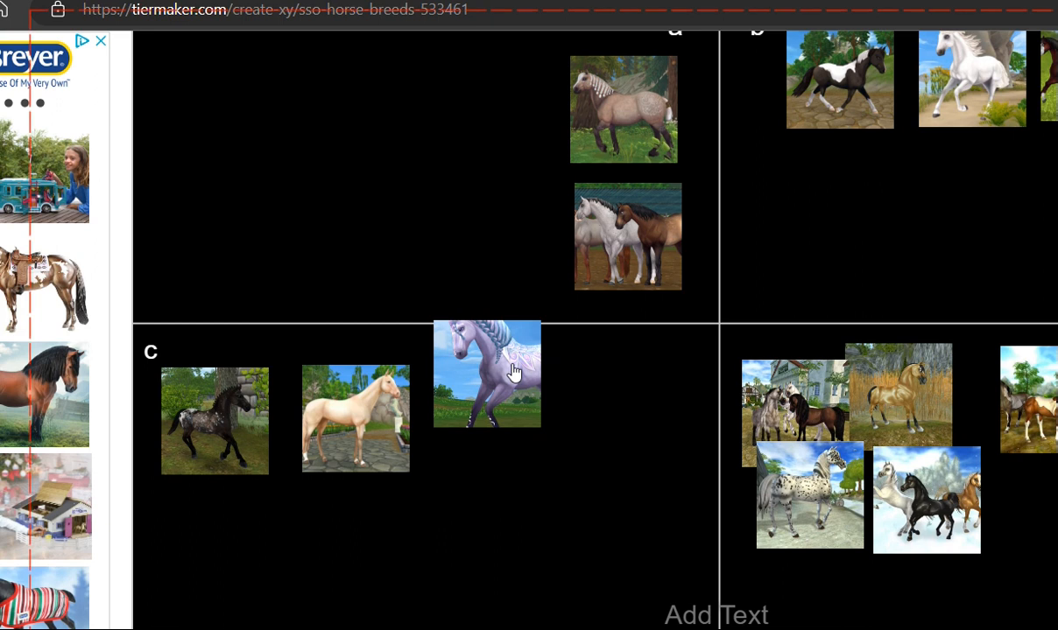
{"action": "left_click_drag", "start_coordinate": [487, 374], "coordinate": [522, 333]}
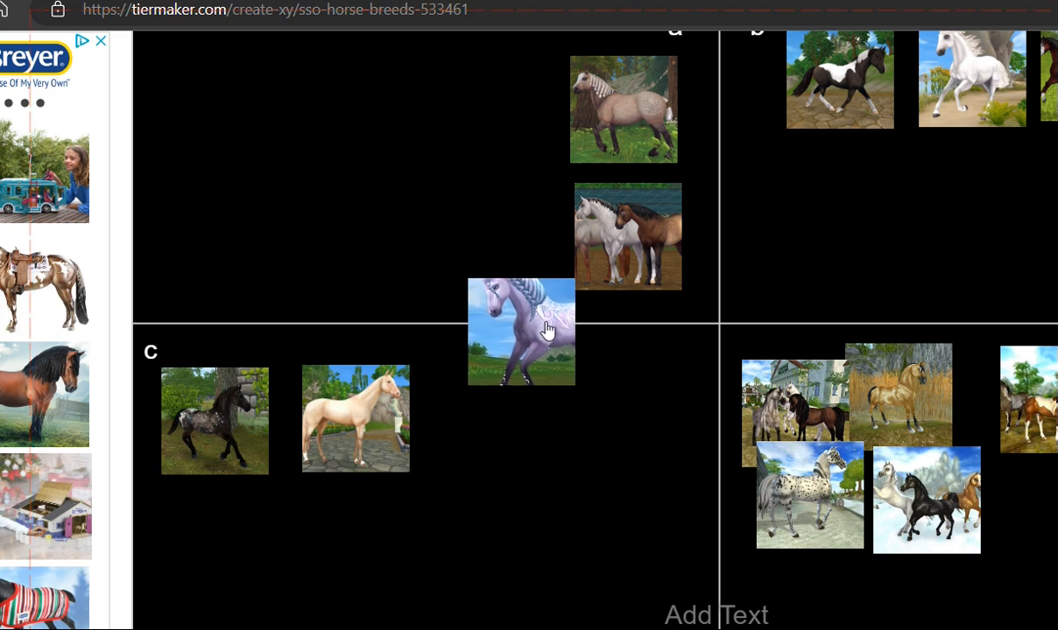
{"action": "left_click_drag", "start_coordinate": [522, 332], "coordinate": [833, 217]}
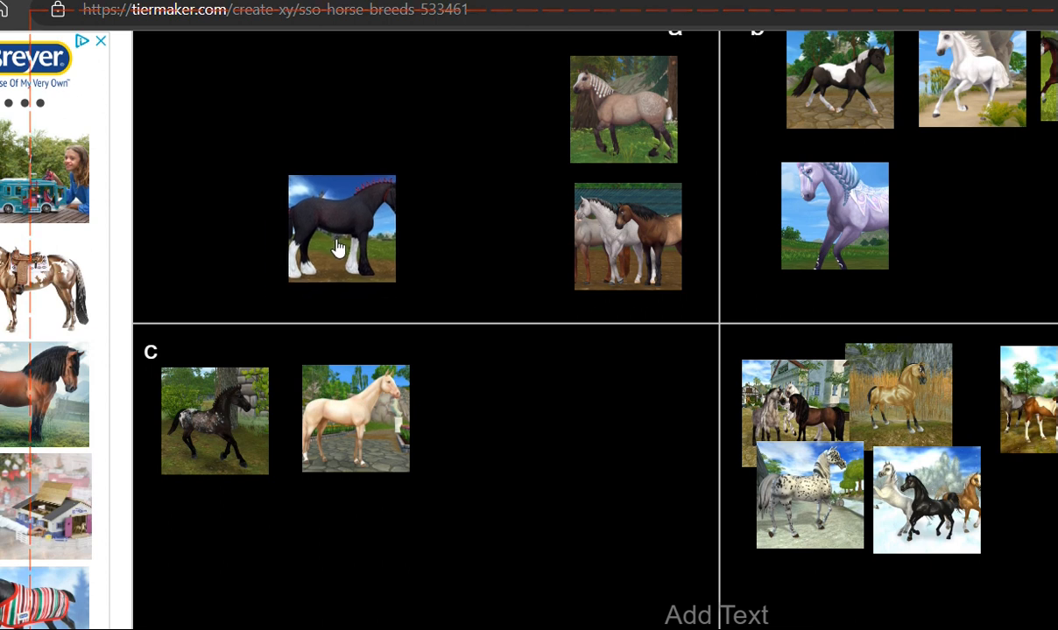
Move the black feathered horse from quadrant a into b beside the lavender horse.
{"action": "left_click_drag", "start_coordinate": [341, 228], "coordinate": [434, 244]}
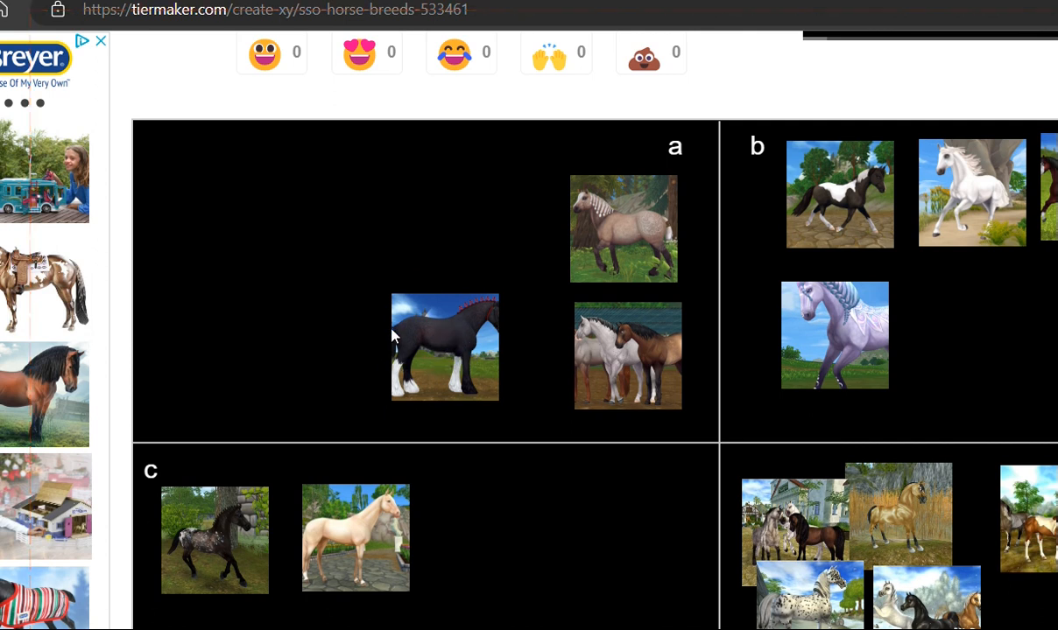
{"action": "mouse_move", "coordinate": [399, 323]}
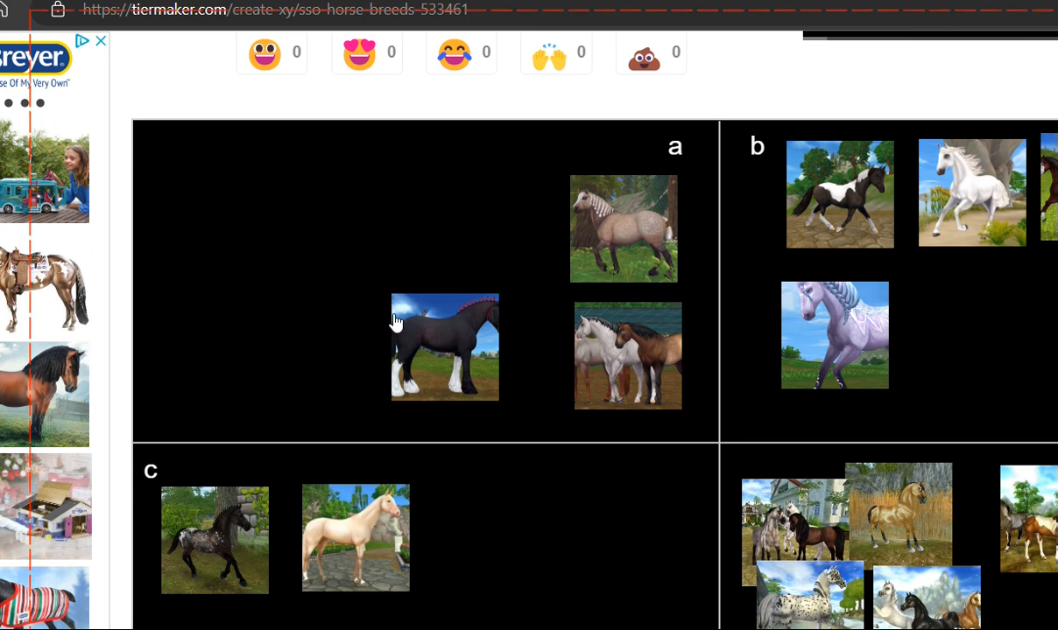
{"action": "mouse_move", "coordinate": [431, 346]}
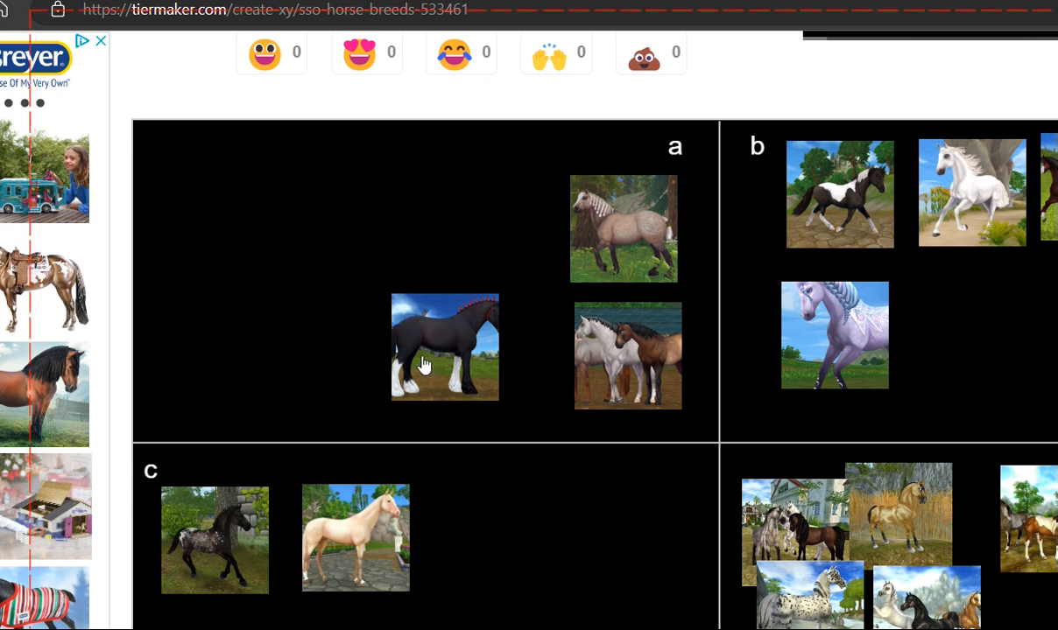
{"action": "mouse_move", "coordinate": [429, 367]}
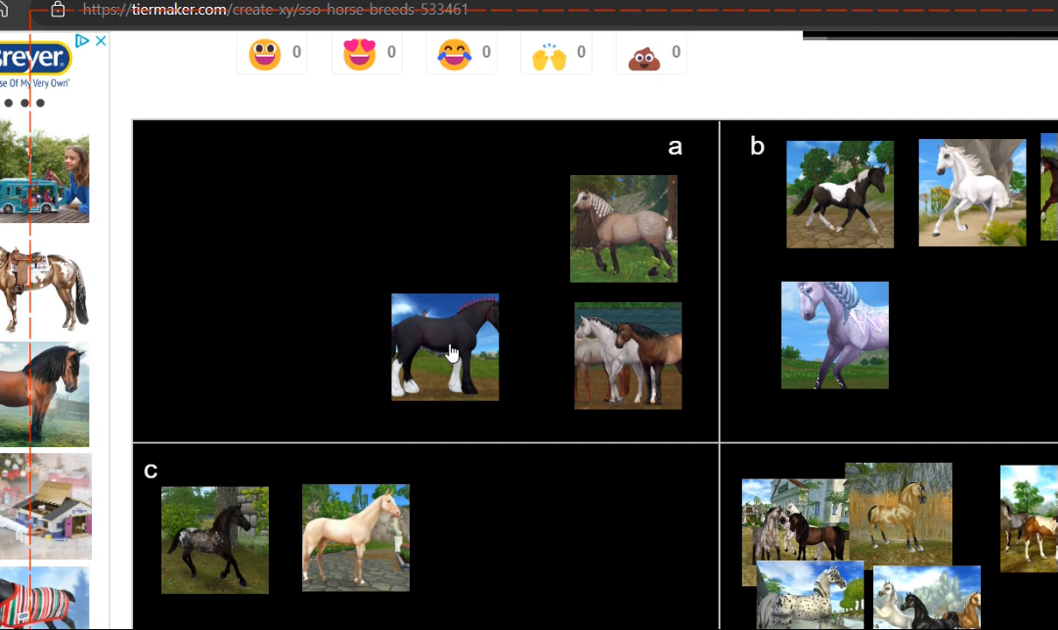
{"action": "mouse_move", "coordinate": [424, 371]}
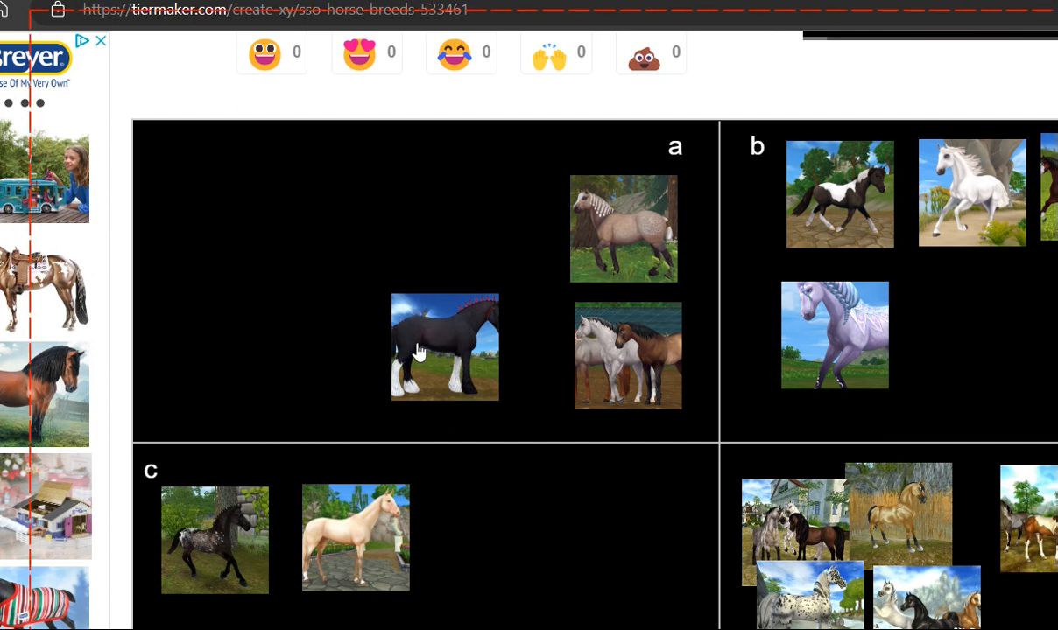
{"action": "mouse_move", "coordinate": [453, 332]}
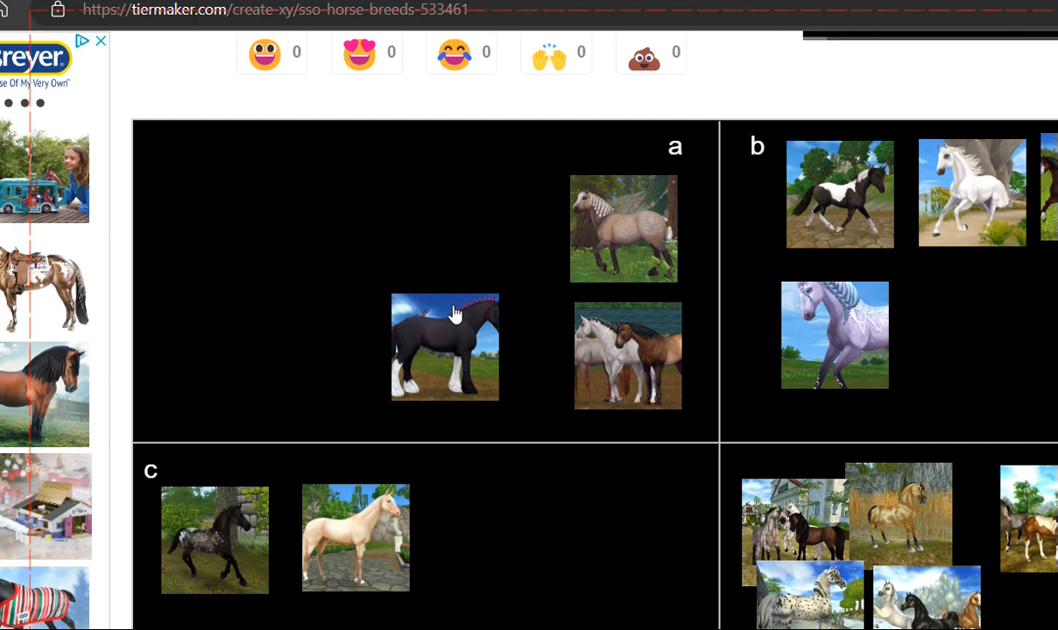
{"action": "mouse_move", "coordinate": [465, 341]}
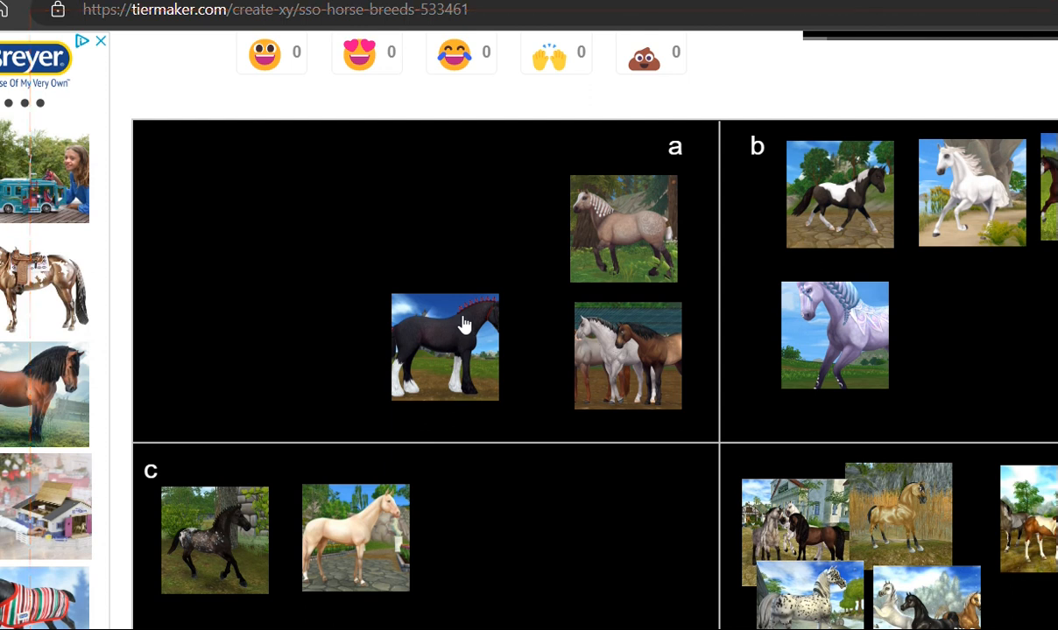
{"action": "mouse_move", "coordinate": [472, 354]}
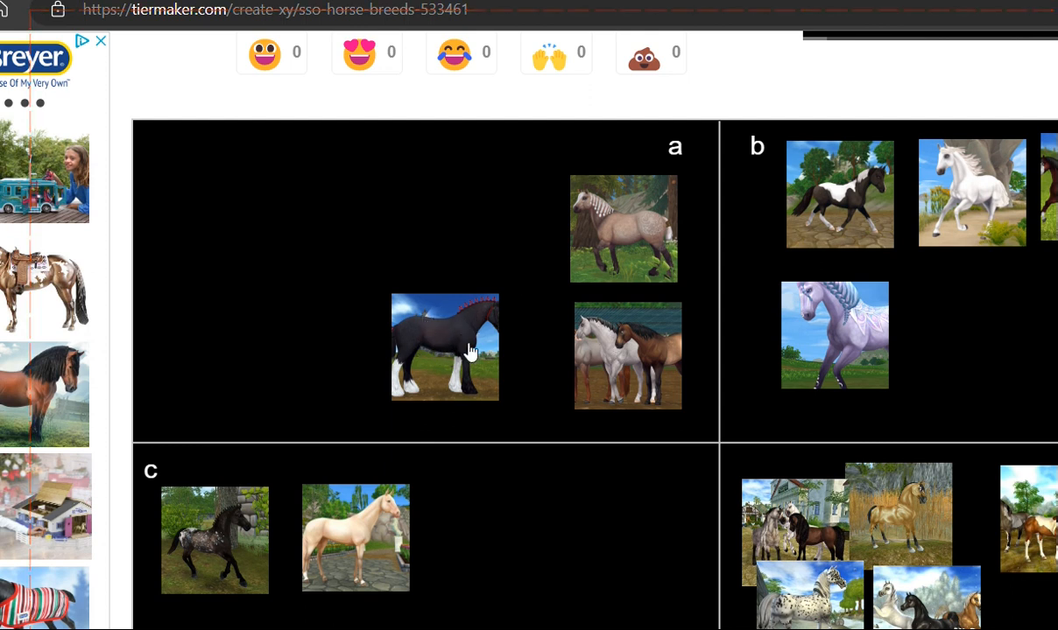
{"action": "left_click_drag", "start_coordinate": [444, 347], "coordinate": [969, 335]}
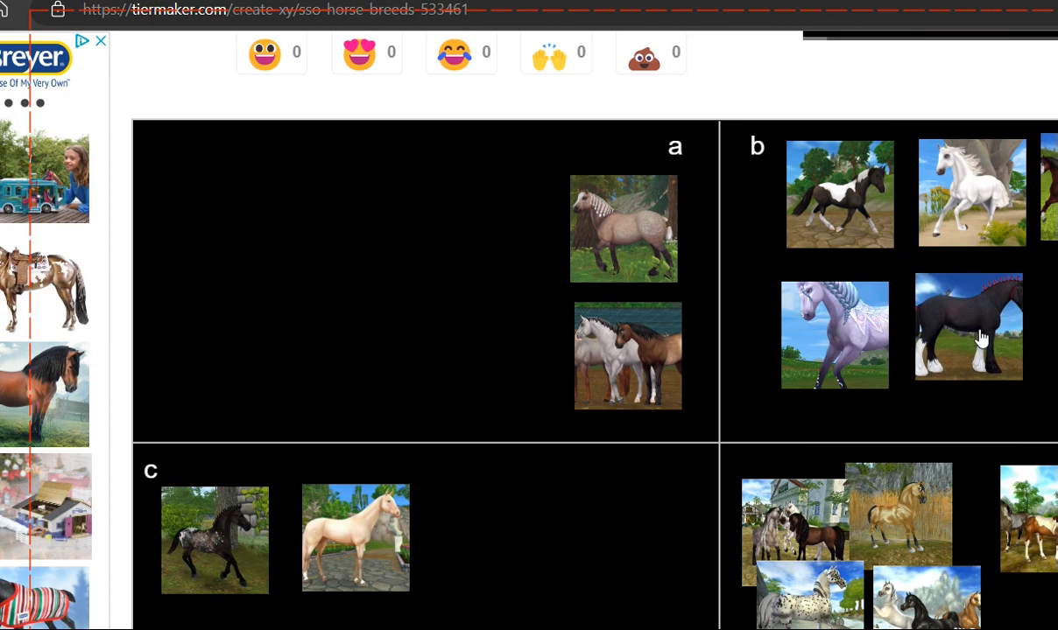
{"action": "scroll", "scroll_direction": "down", "scroll_amount": 3}
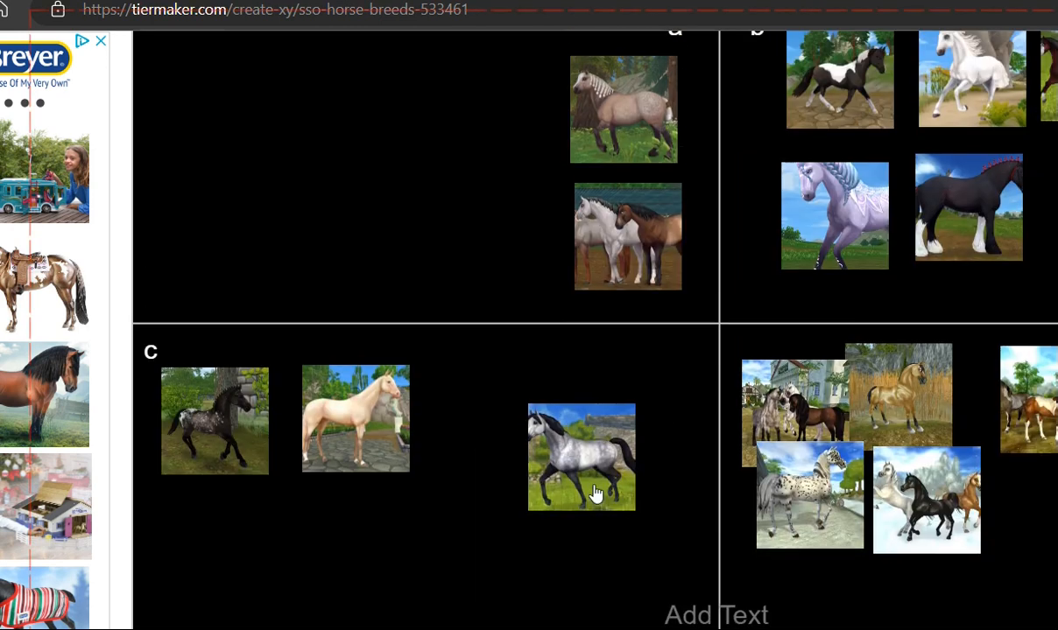
{"action": "mouse_move", "coordinate": [563, 494]}
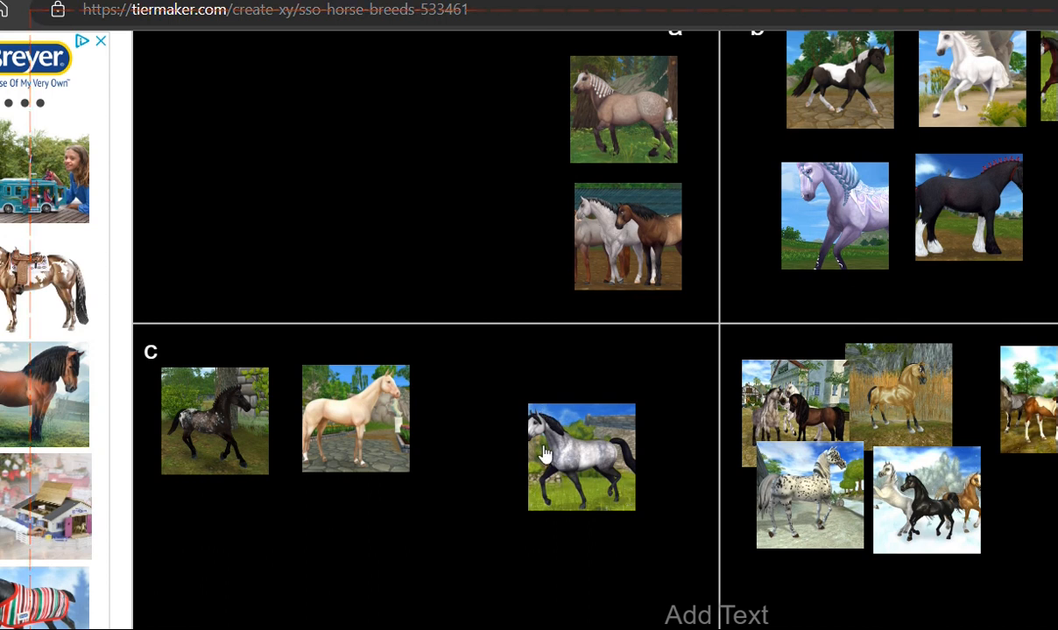
Place the dapple grey horse in quadrant c right beside the cream horse.
{"action": "left_click_drag", "start_coordinate": [581, 457], "coordinate": [403, 227]}
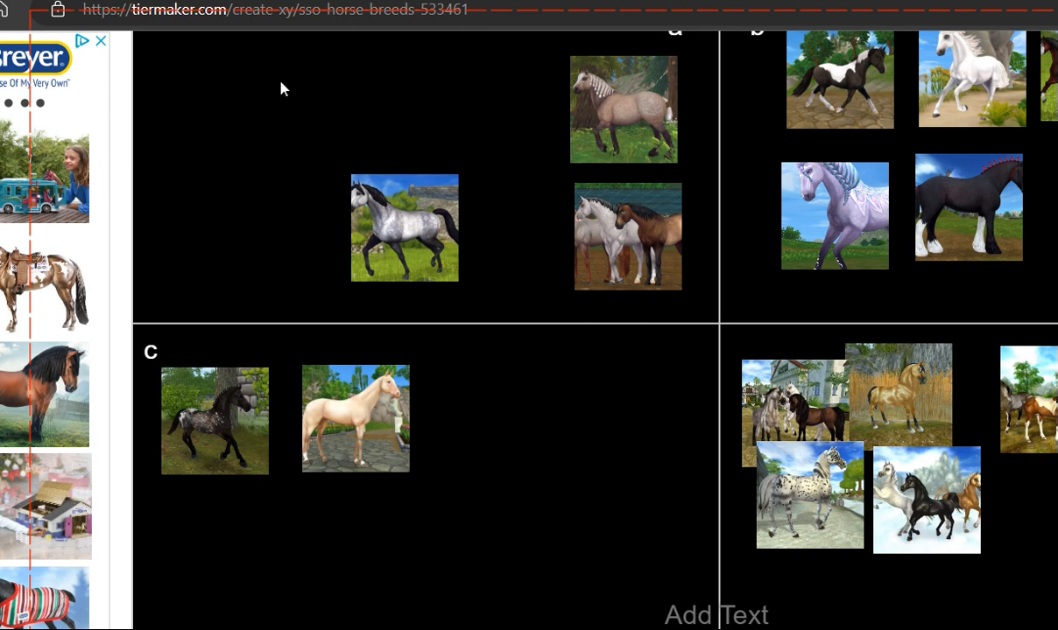
{"action": "left_click_drag", "start_coordinate": [402, 228], "coordinate": [473, 419]}
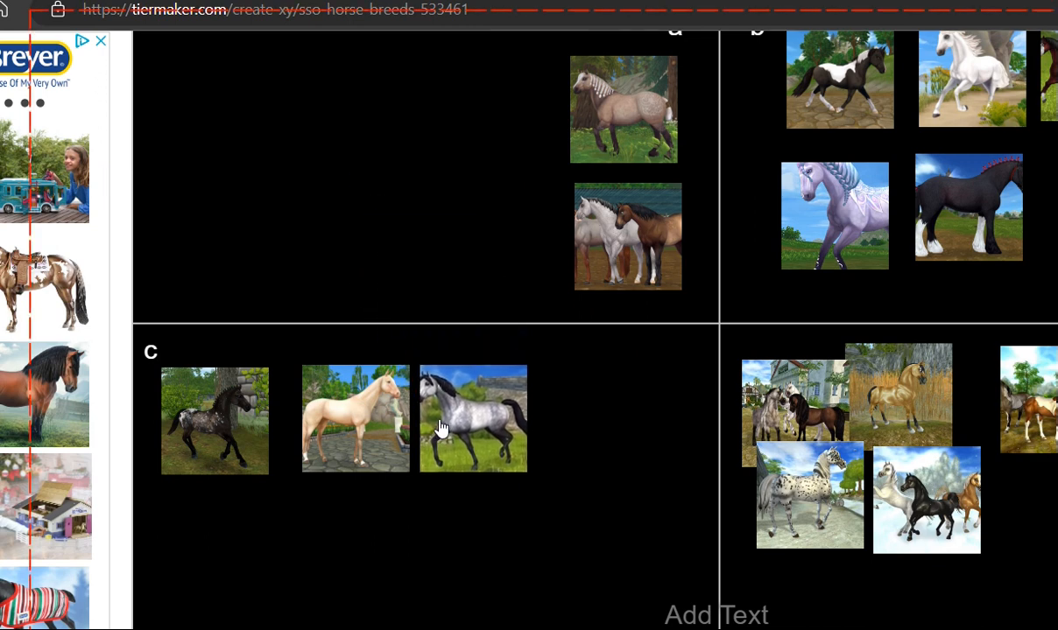
{"action": "scroll", "scroll_direction": "down", "scroll_amount": 3}
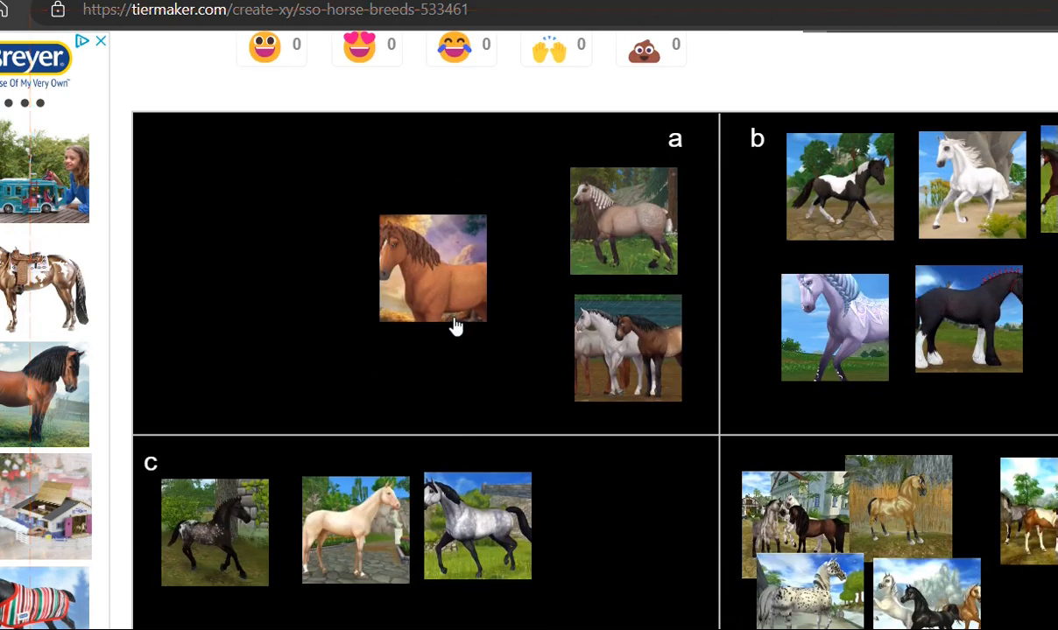
{"action": "mouse_move", "coordinate": [582, 35]}
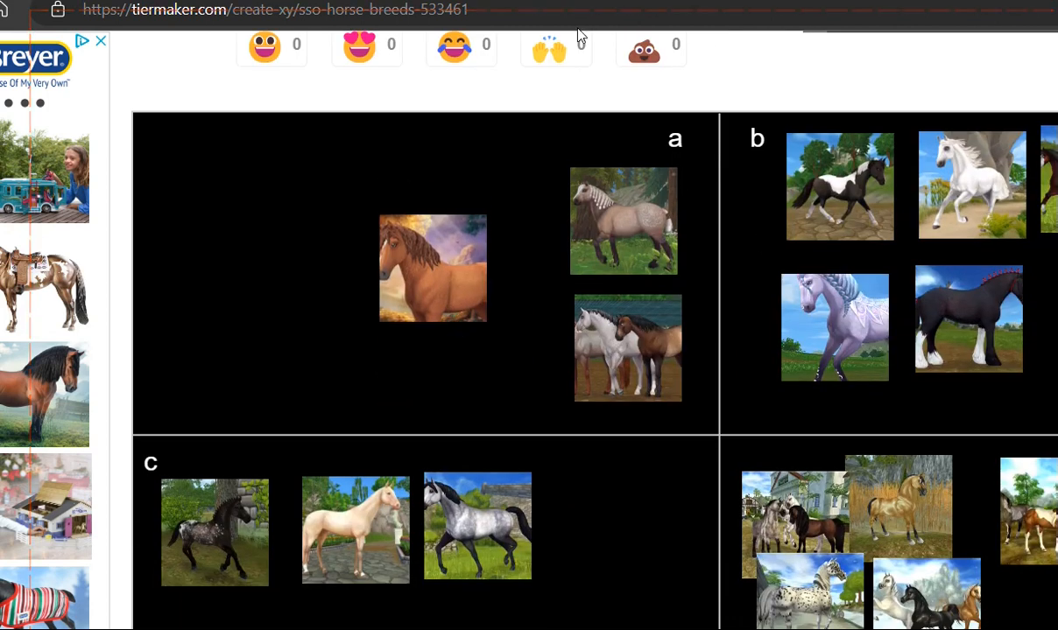
{"action": "mouse_move", "coordinate": [444, 325]}
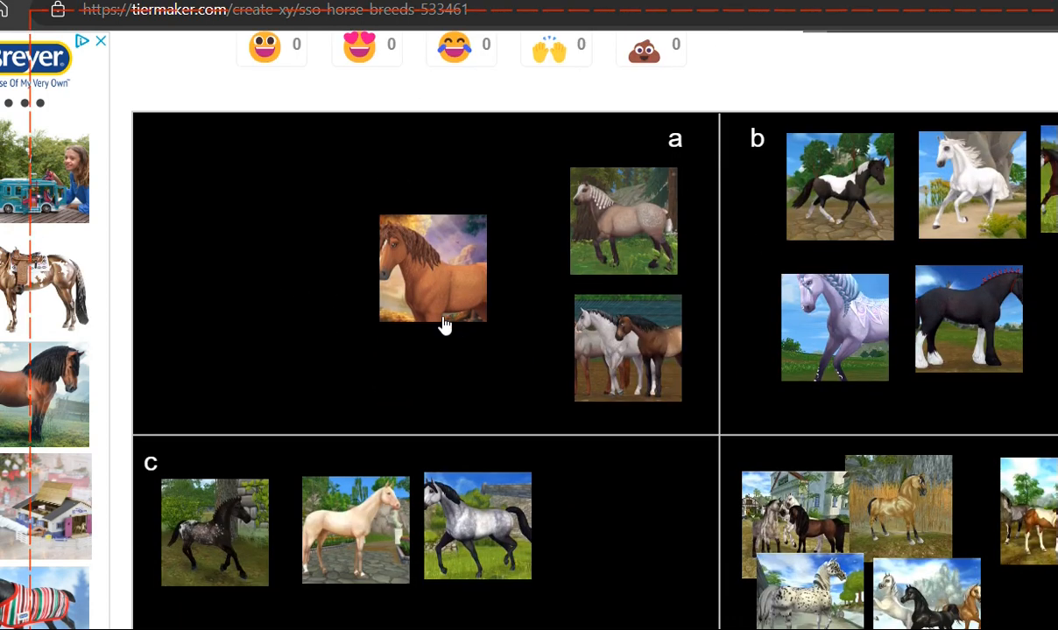
{"action": "mouse_move", "coordinate": [476, 219]}
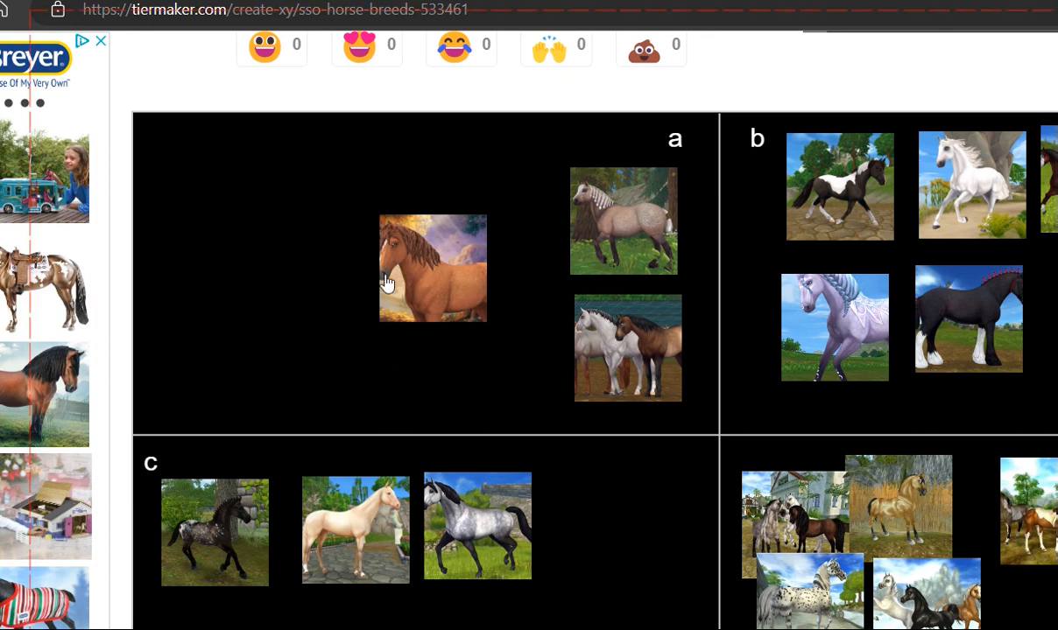
{"action": "mouse_move", "coordinate": [434, 289]}
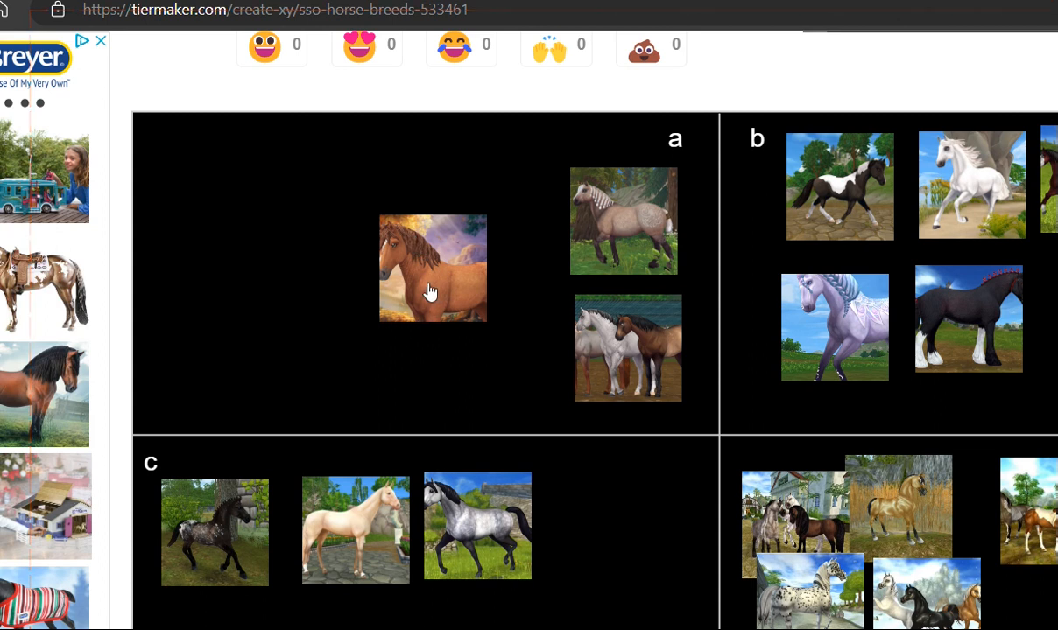
{"action": "mouse_move", "coordinate": [414, 263]}
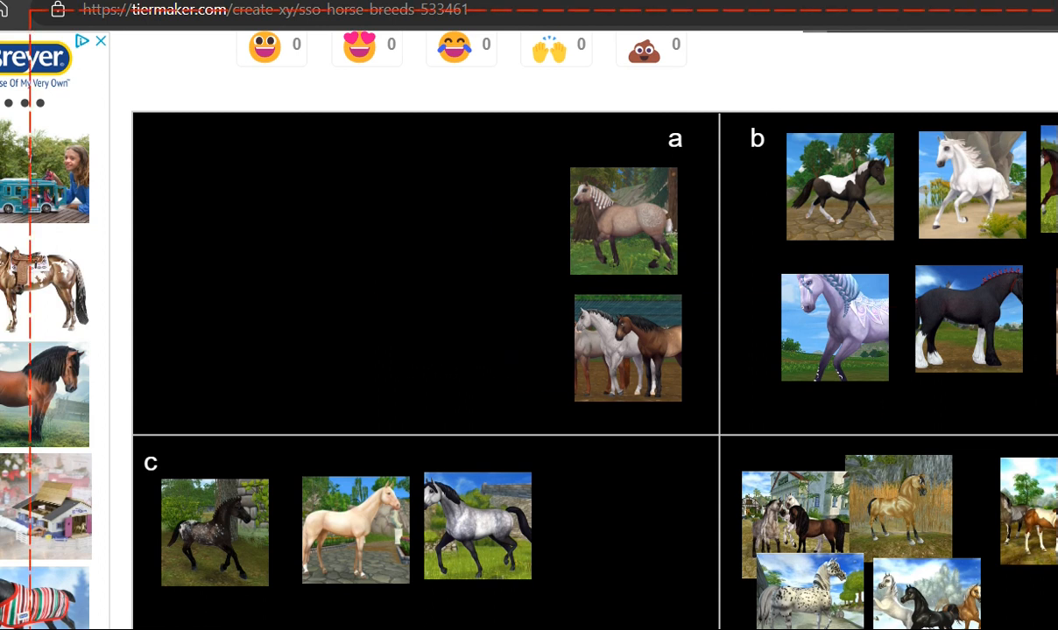
{"action": "scroll", "scroll_direction": "down", "scroll_amount": 3}
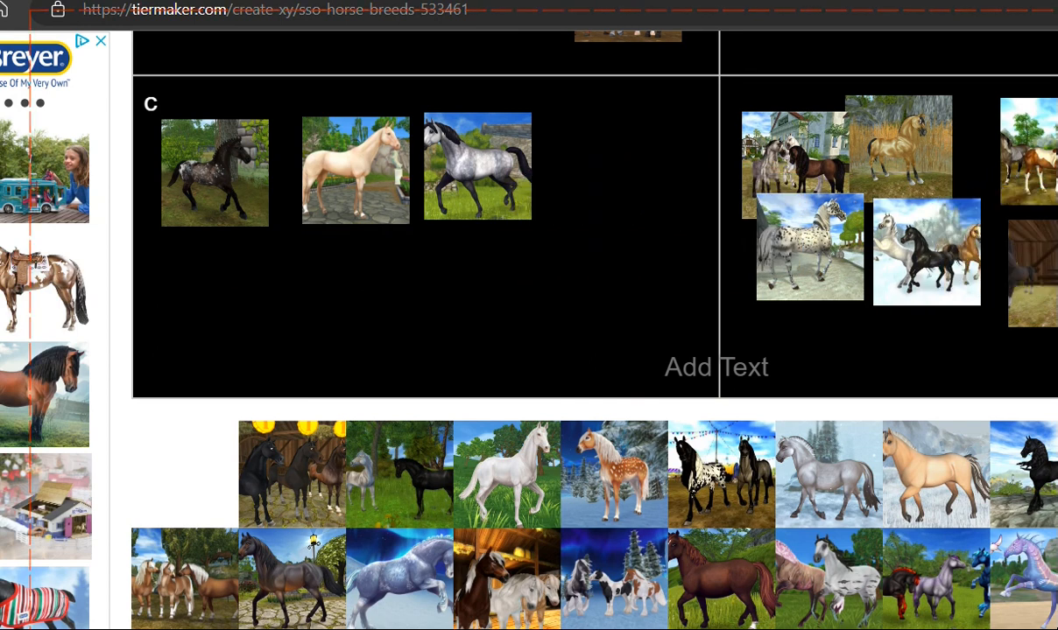
Place the white horse image into quadrant a beside the dun horse.
{"action": "left_click_drag", "start_coordinate": [291, 474], "coordinate": [569, 343]}
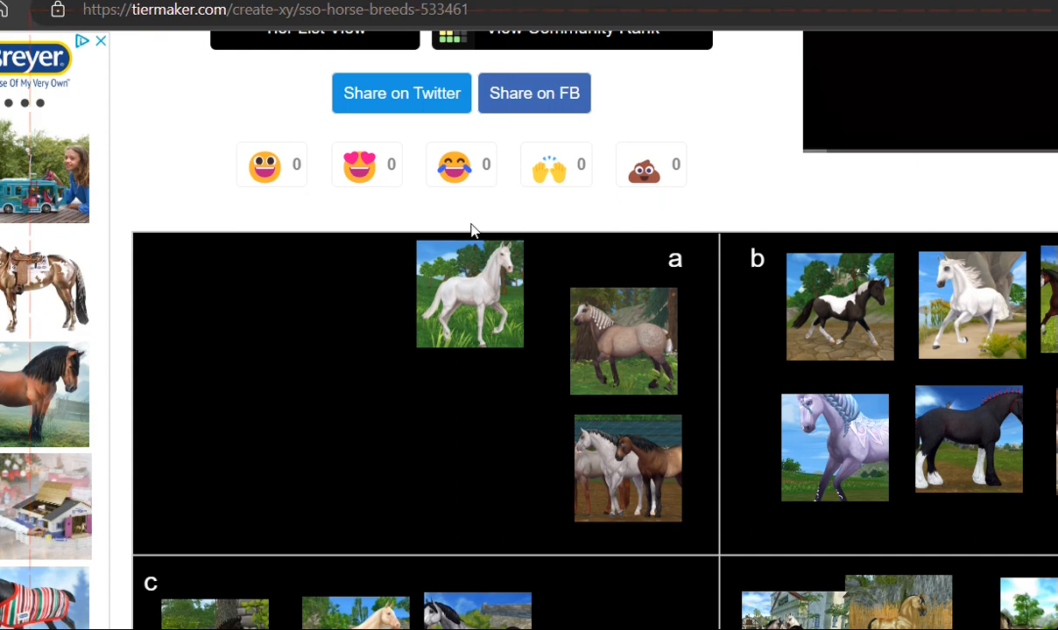
{"action": "mouse_move", "coordinate": [459, 301]}
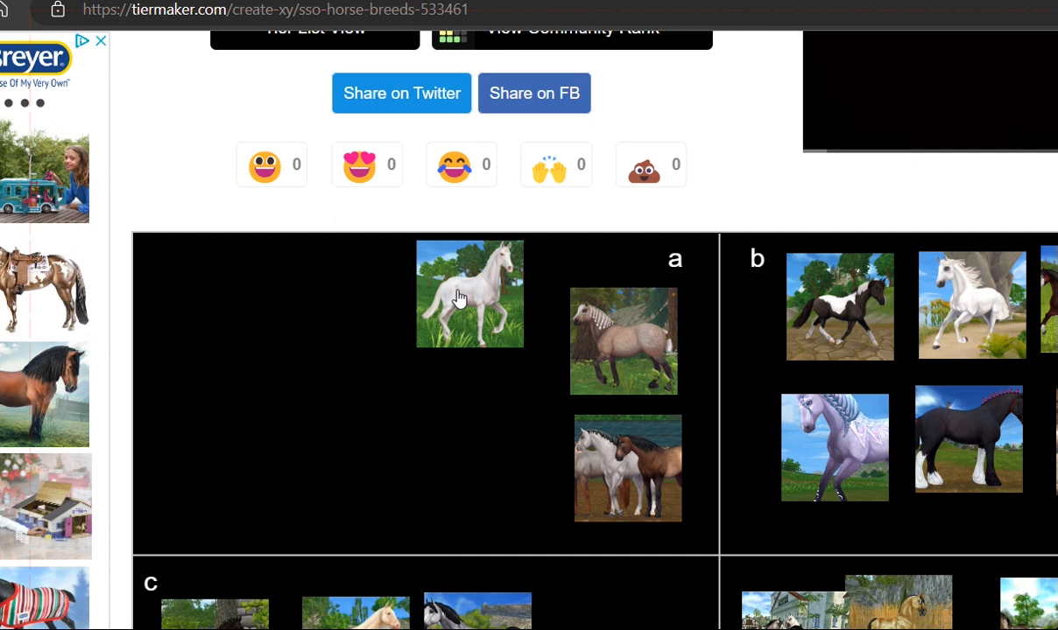
{"action": "mouse_move", "coordinate": [623, 356]}
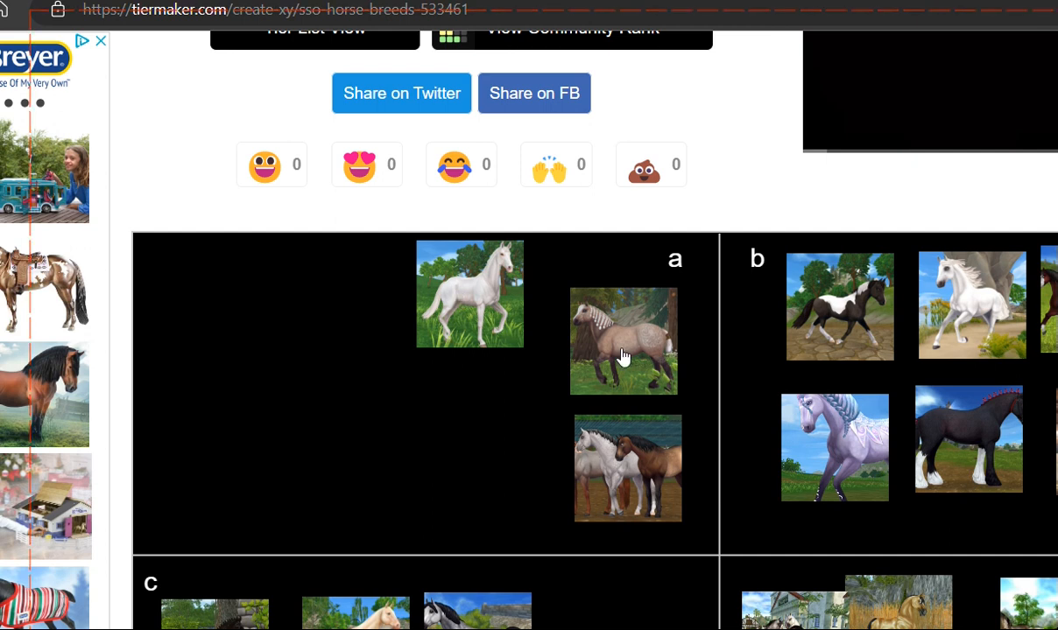
{"action": "mouse_move", "coordinate": [624, 353]}
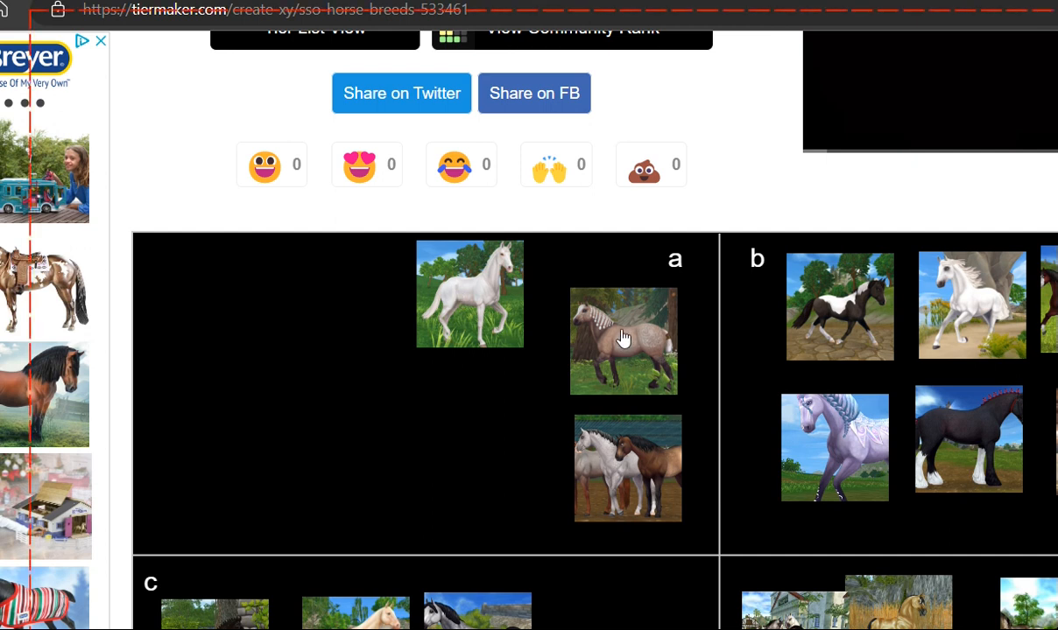
{"action": "mouse_move", "coordinate": [352, 336]}
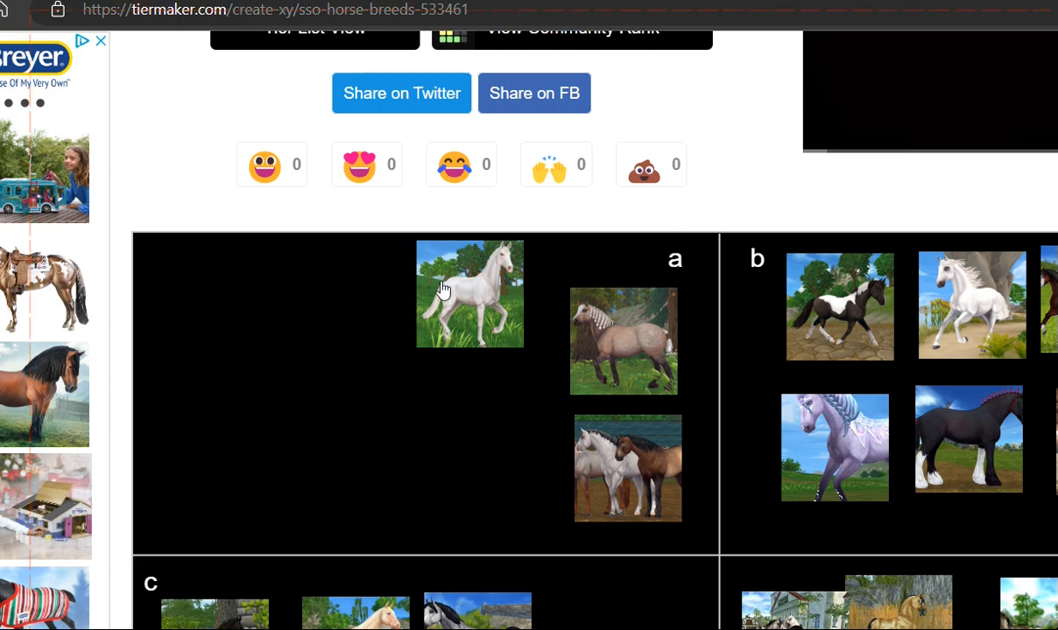
{"action": "scroll", "scroll_direction": "down", "scroll_amount": 3}
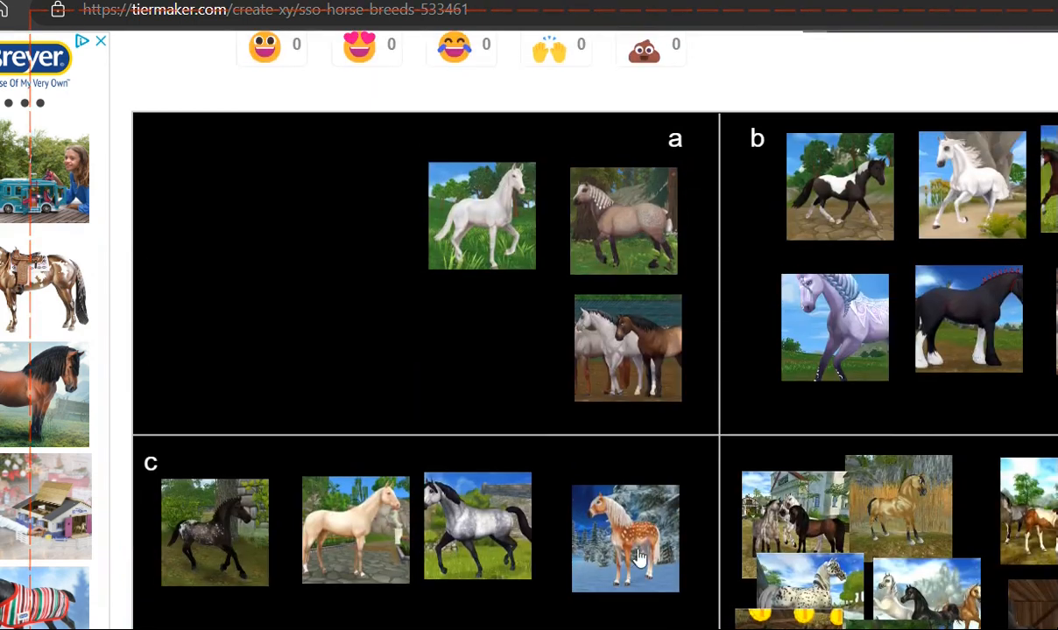
Move the spotted horse out of quadrant c, try it at the top of a, then take it off the chart.
{"action": "left_click_drag", "start_coordinate": [625, 538], "coordinate": [361, 336]}
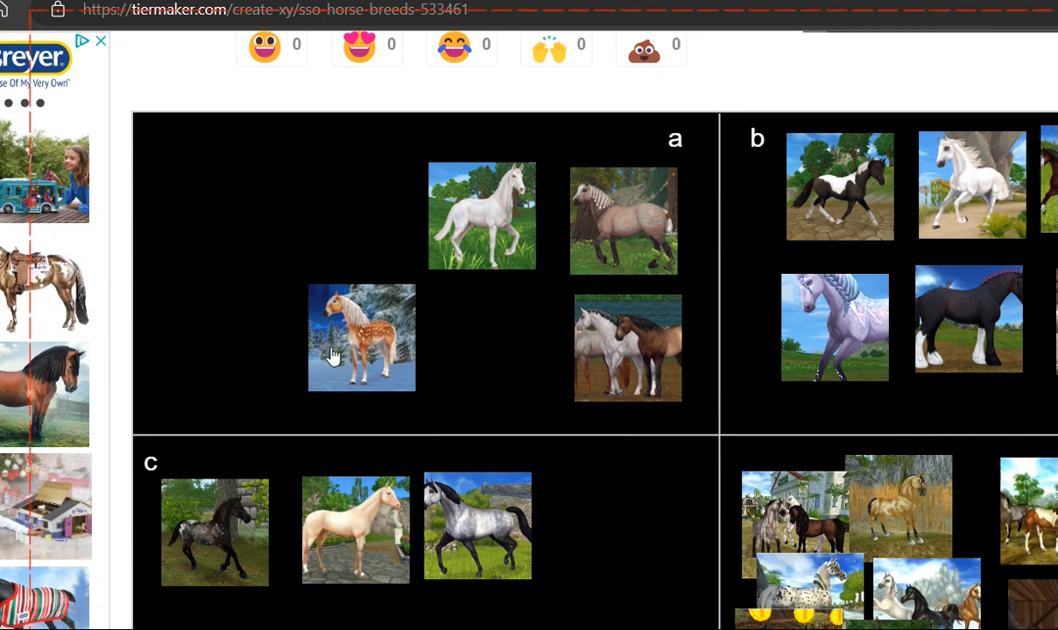
{"action": "left_click_drag", "start_coordinate": [361, 336], "coordinate": [299, 200]}
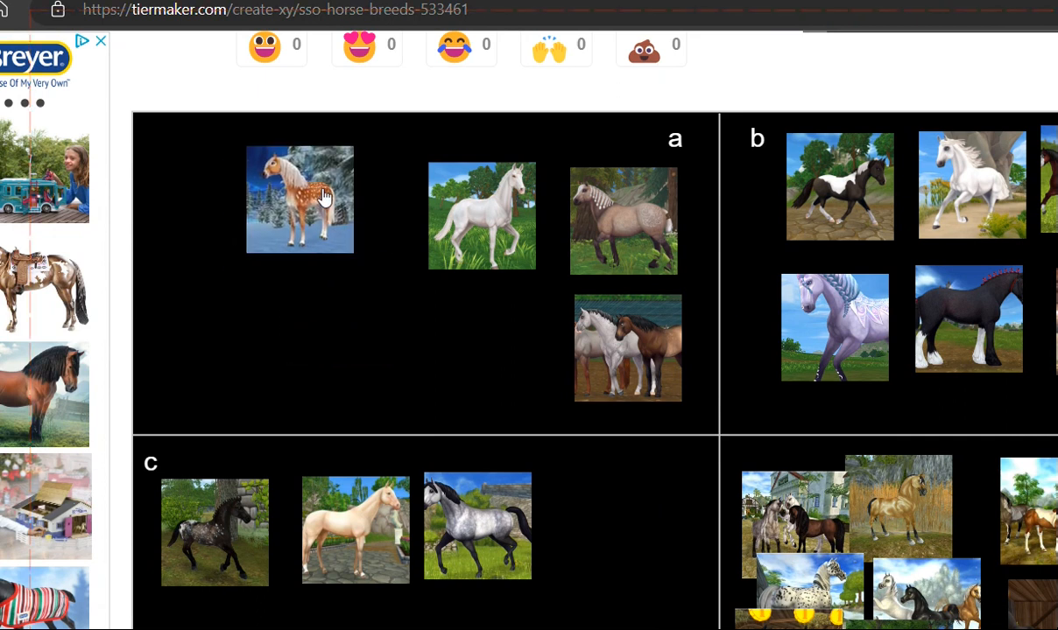
{"action": "left_click_drag", "start_coordinate": [299, 200], "coordinate": [347, 262]}
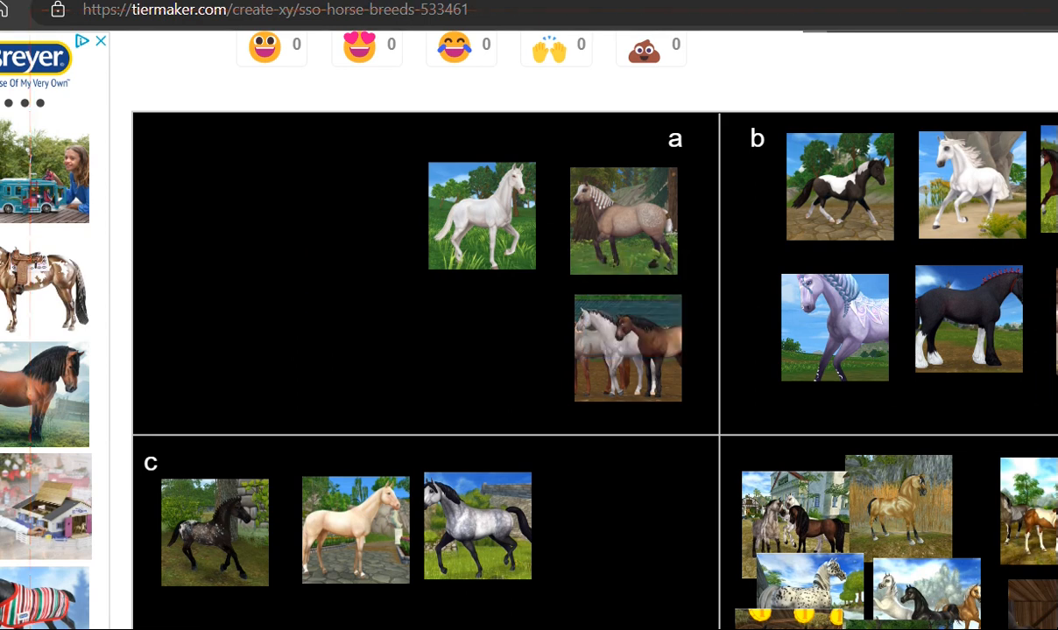
{"action": "scroll", "scroll_direction": "down", "scroll_amount": 3}
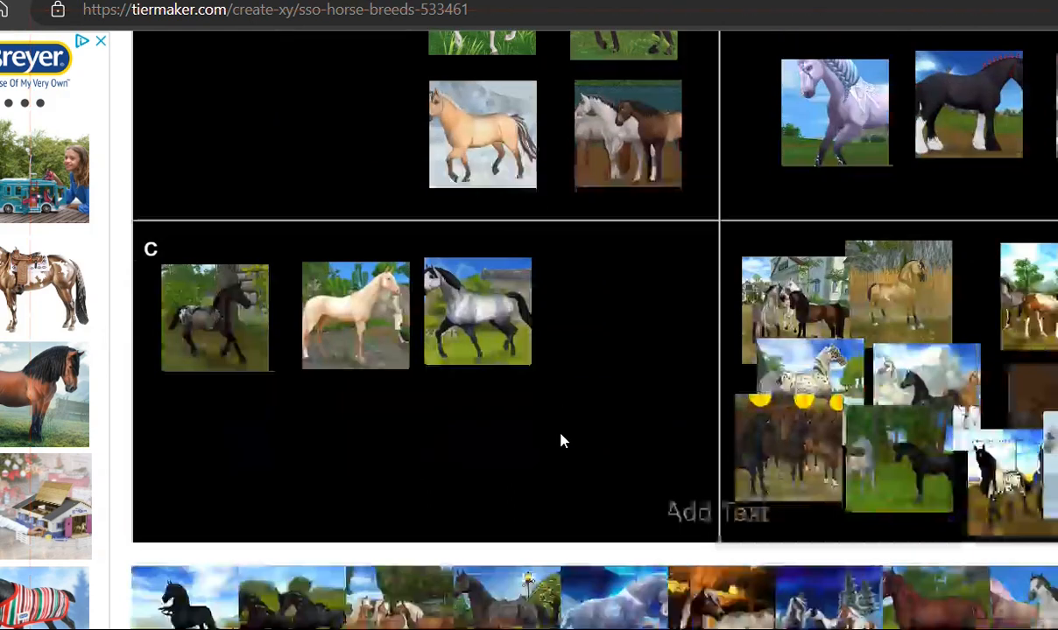
Remove the group-of-horses image from quadrant a.
{"action": "scroll", "scroll_direction": "down", "scroll_amount": 3}
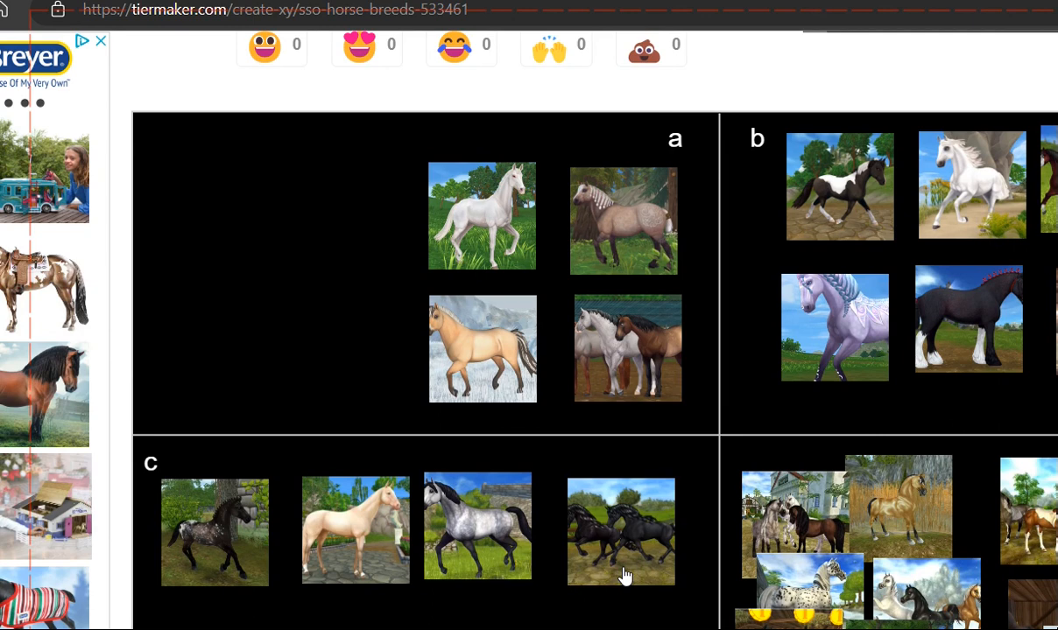
{"action": "scroll", "scroll_direction": "down", "scroll_amount": 3}
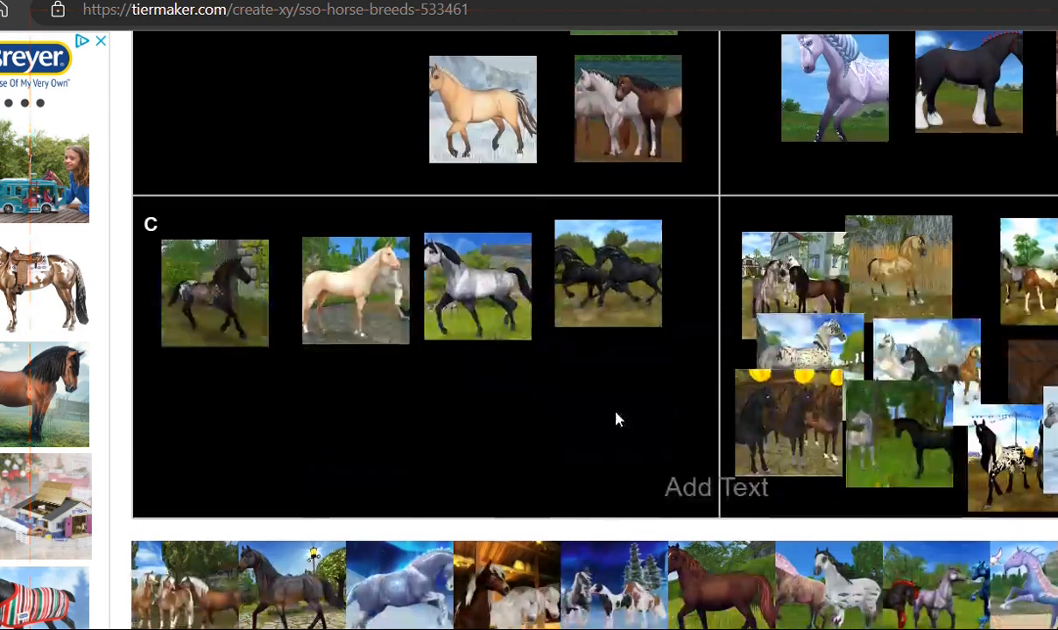
{"action": "mouse_move", "coordinate": [508, 371]}
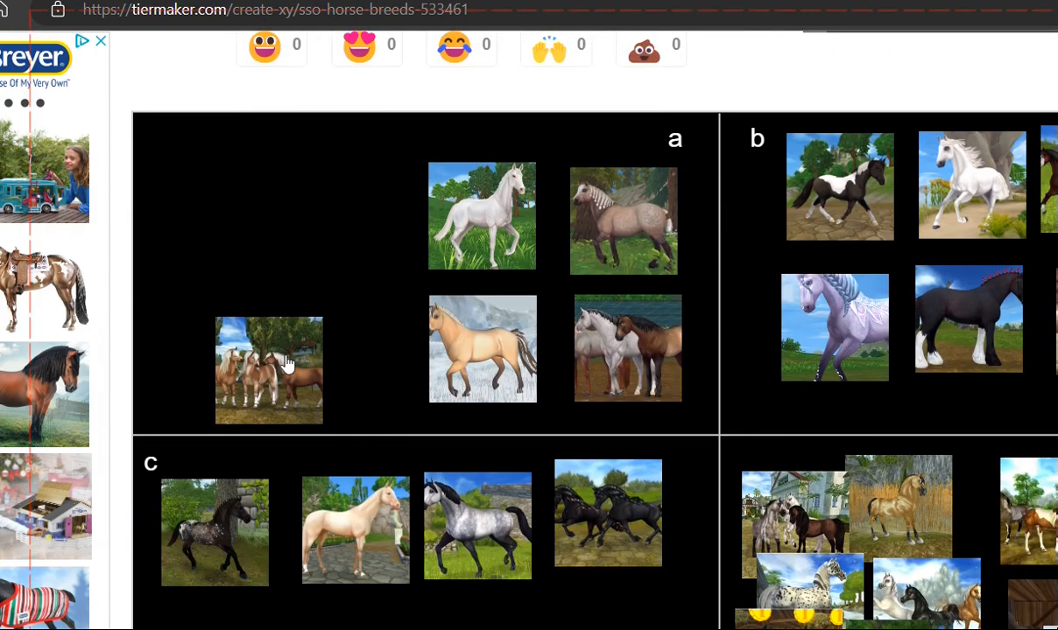
{"action": "left_click_drag", "start_coordinate": [269, 372], "coordinate": [350, 186]}
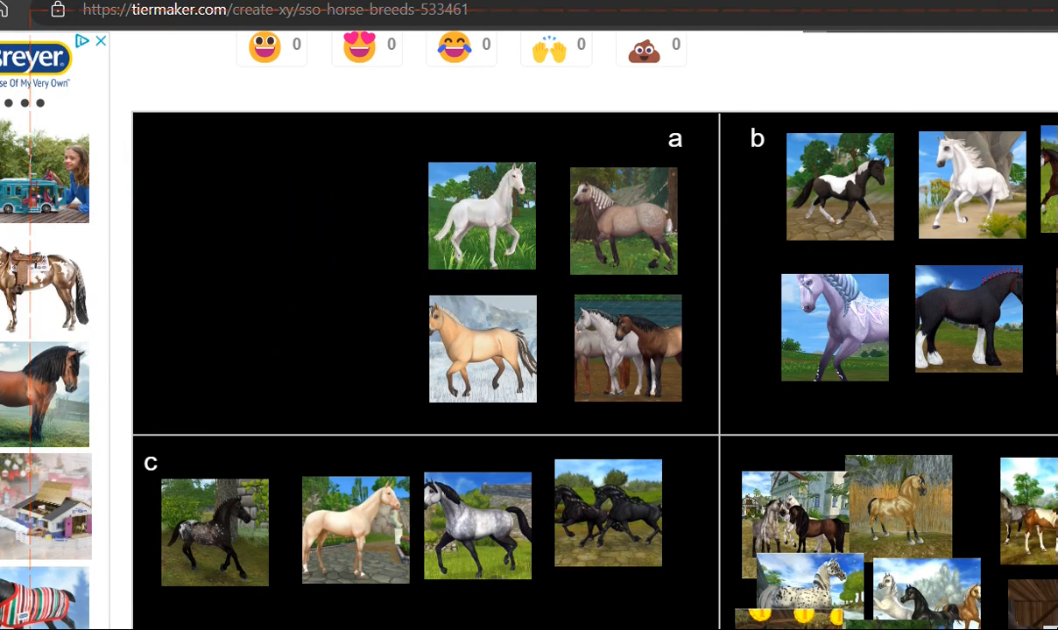
Place the dark bay horse and the grey horse in snow at the top of quadrant a.
{"action": "scroll", "scroll_direction": "down", "scroll_amount": 3}
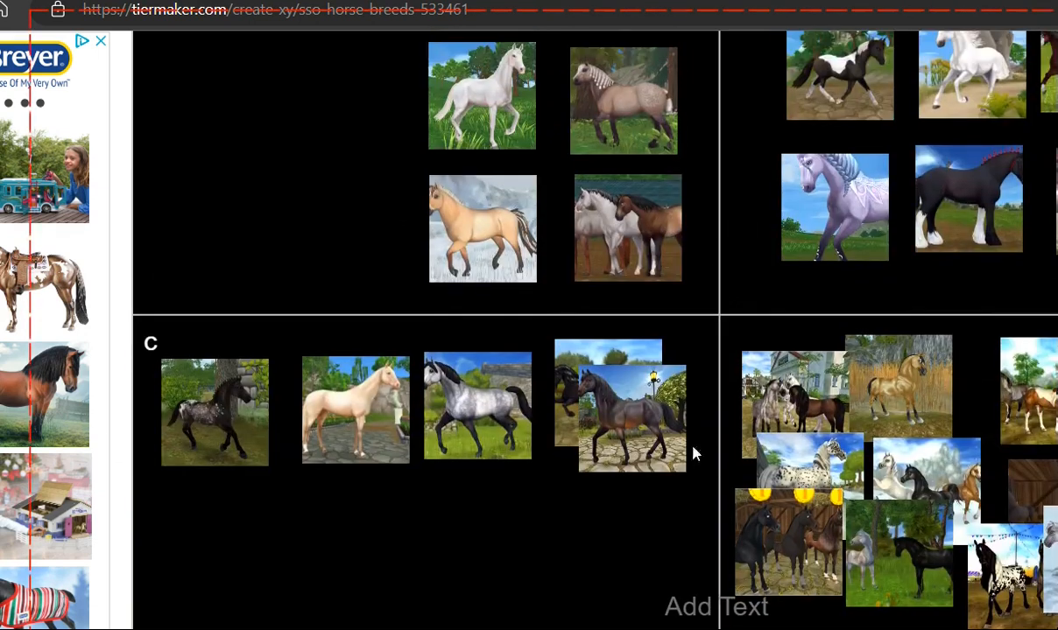
{"action": "left_click_drag", "start_coordinate": [632, 406], "coordinate": [353, 95]}
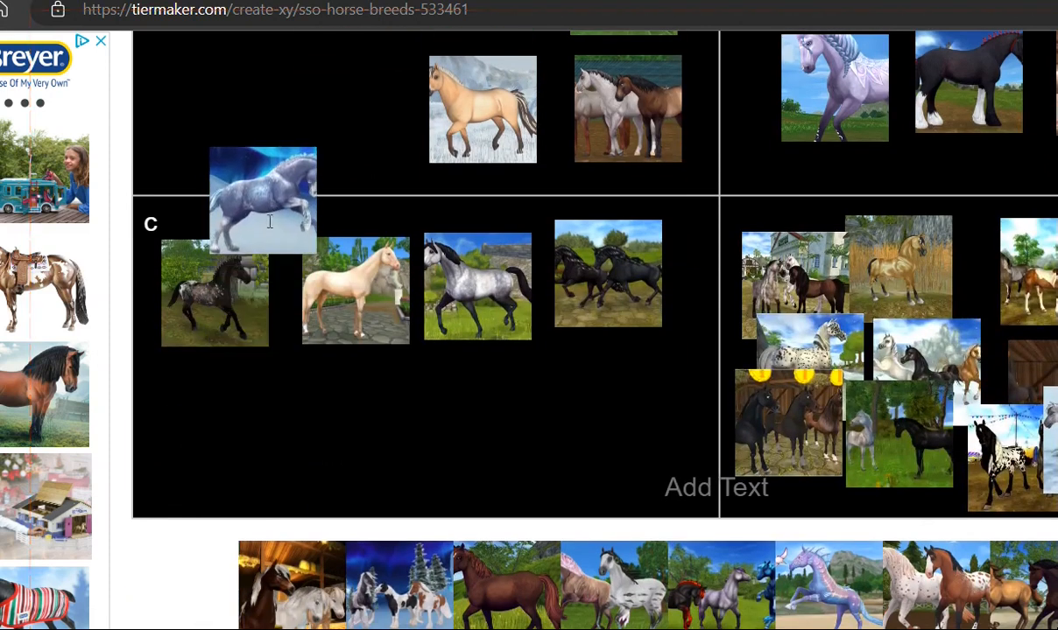
{"action": "left_click_drag", "start_coordinate": [262, 200], "coordinate": [348, 102]}
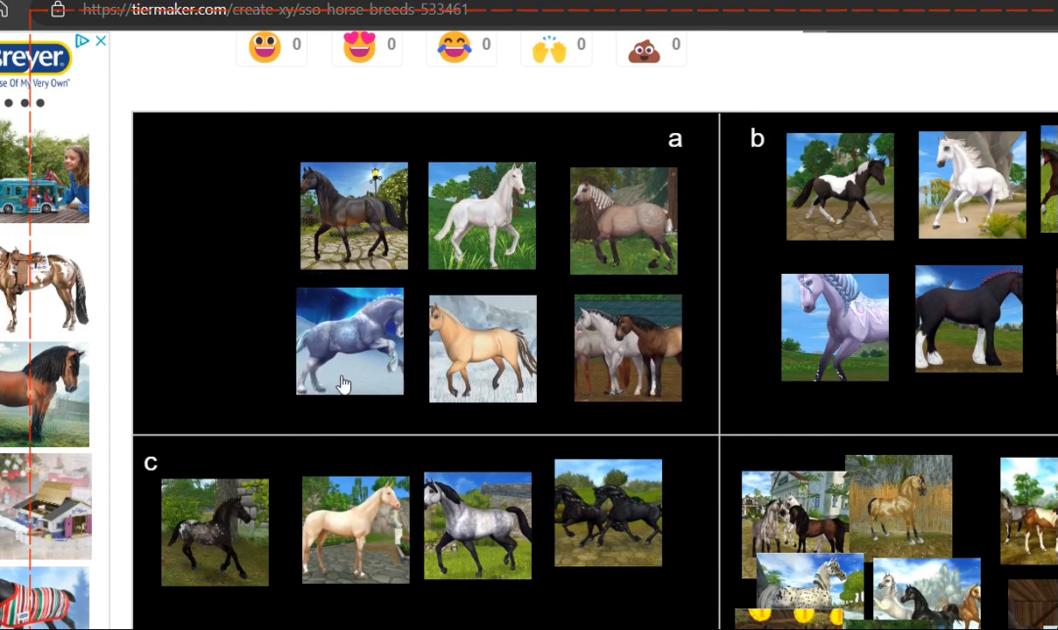
Drag the stable horses image from the tray to the top-left of quadrant b.
{"action": "scroll", "scroll_direction": "down", "scroll_amount": 3}
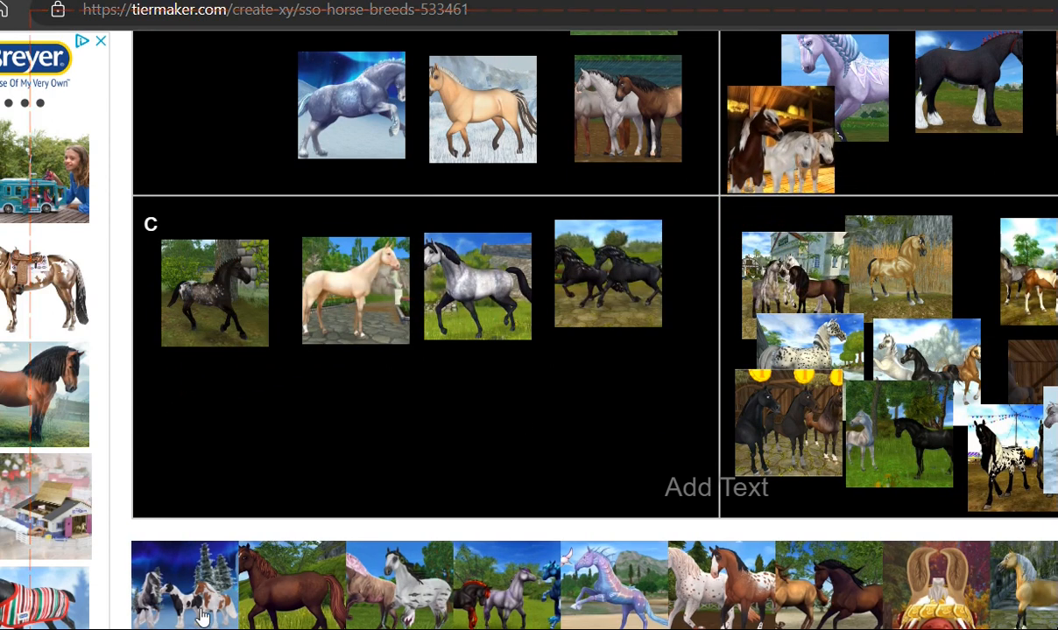
{"action": "mouse_move", "coordinate": [405, 455]}
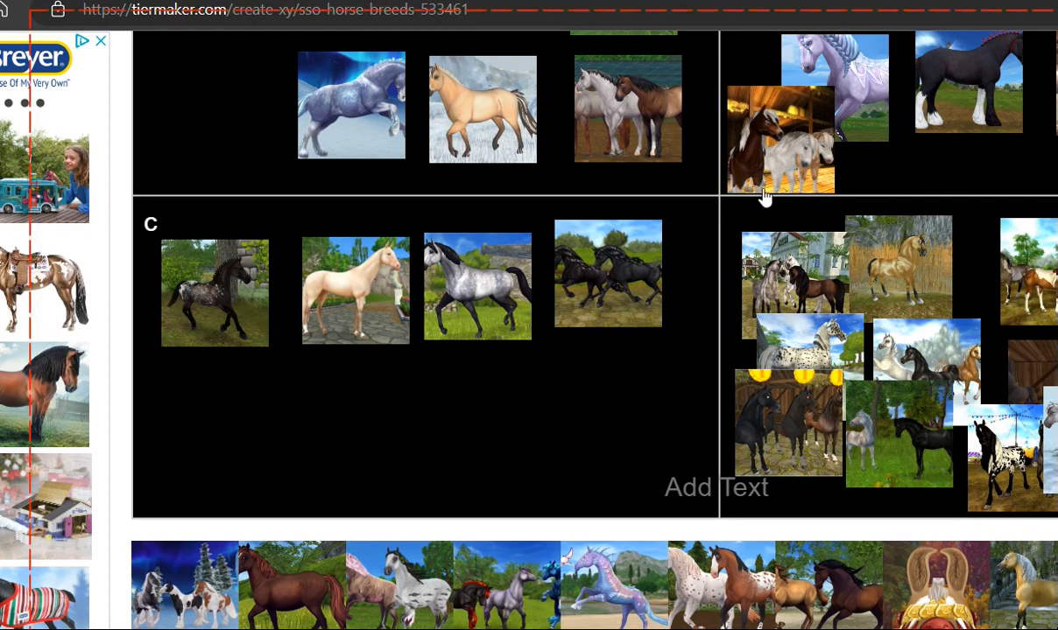
{"action": "mouse_move", "coordinate": [791, 158]}
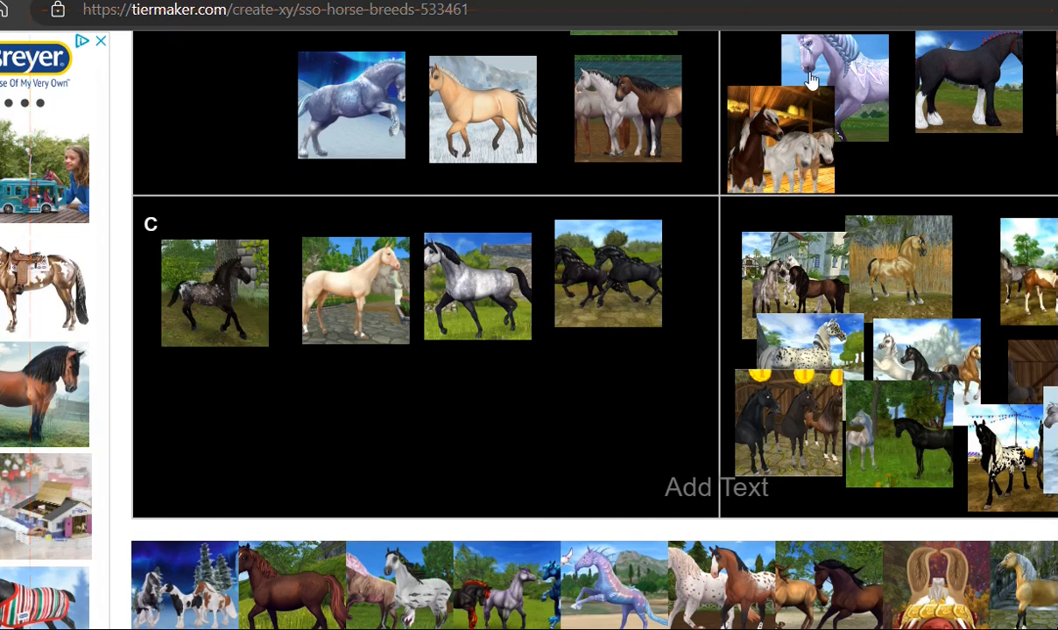
{"action": "mouse_move", "coordinate": [838, 192]}
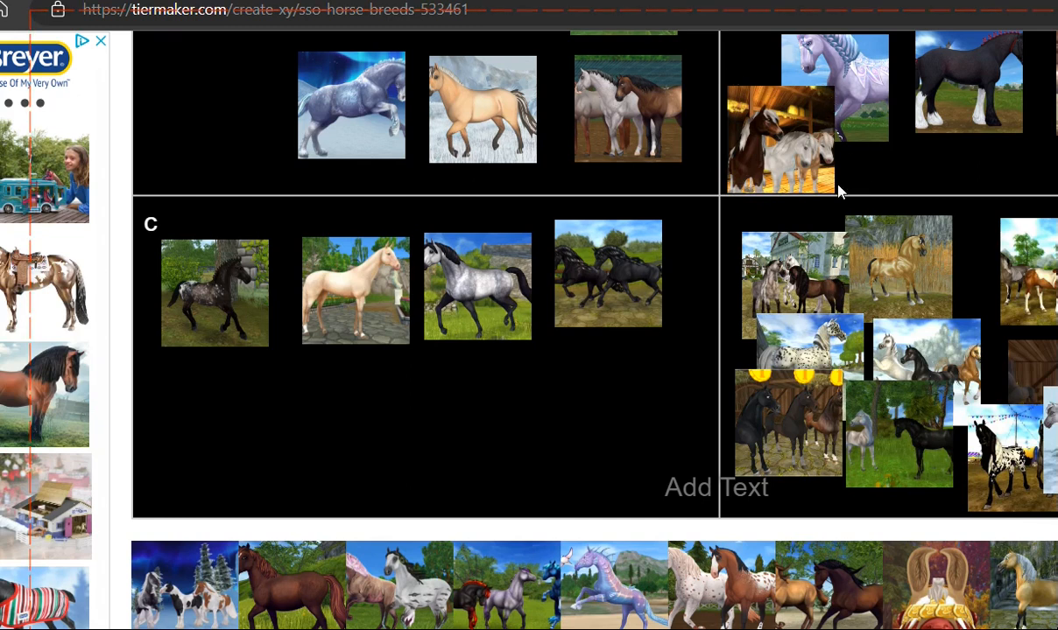
{"action": "mouse_move", "coordinate": [762, 86]}
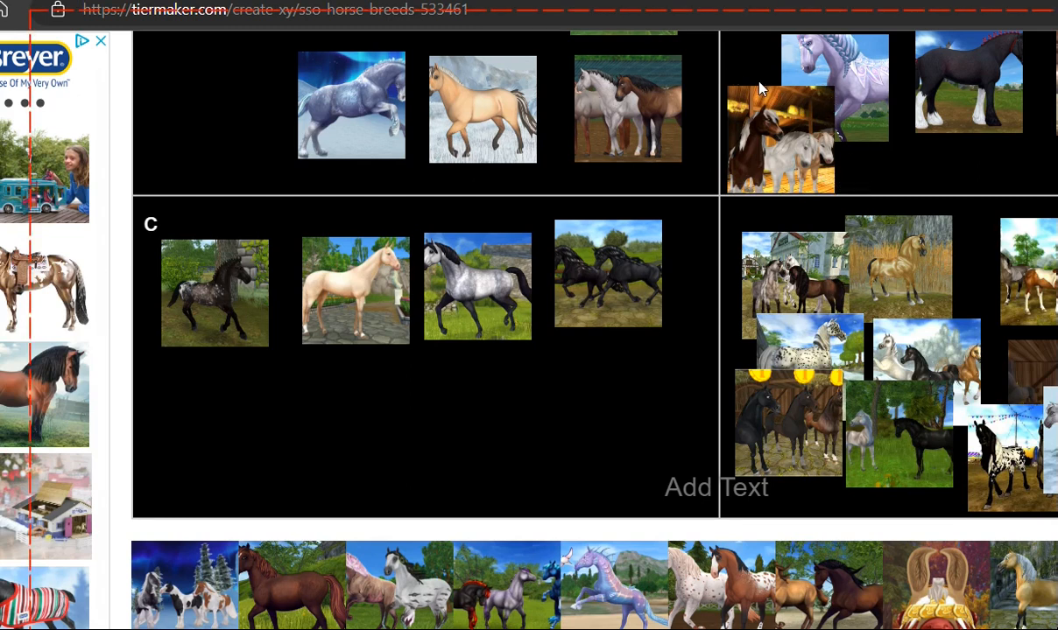
{"action": "mouse_move", "coordinate": [735, 96]}
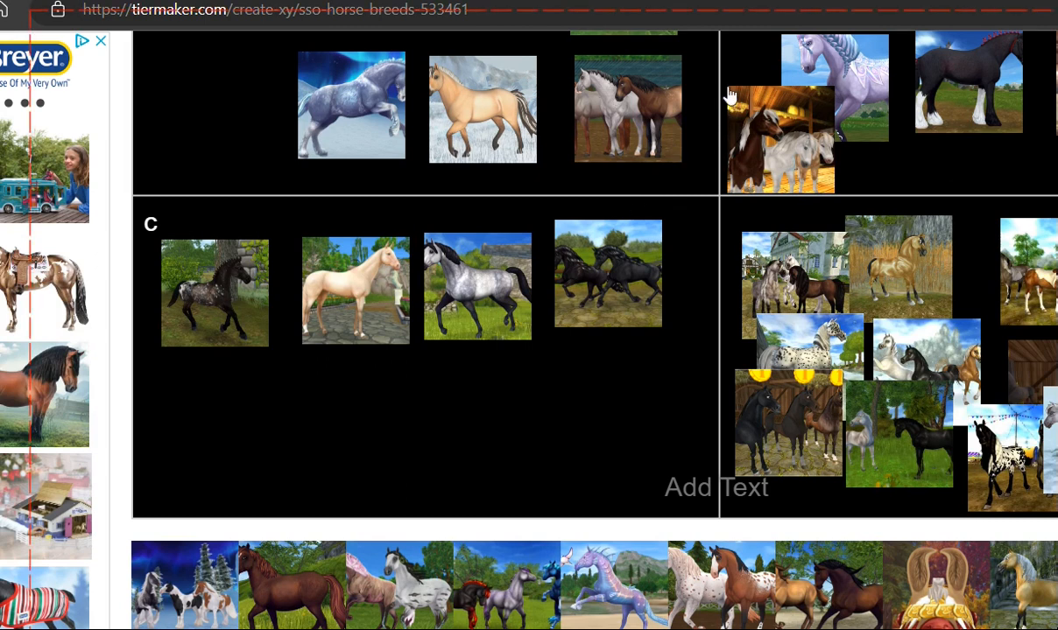
{"action": "mouse_move", "coordinate": [754, 137]}
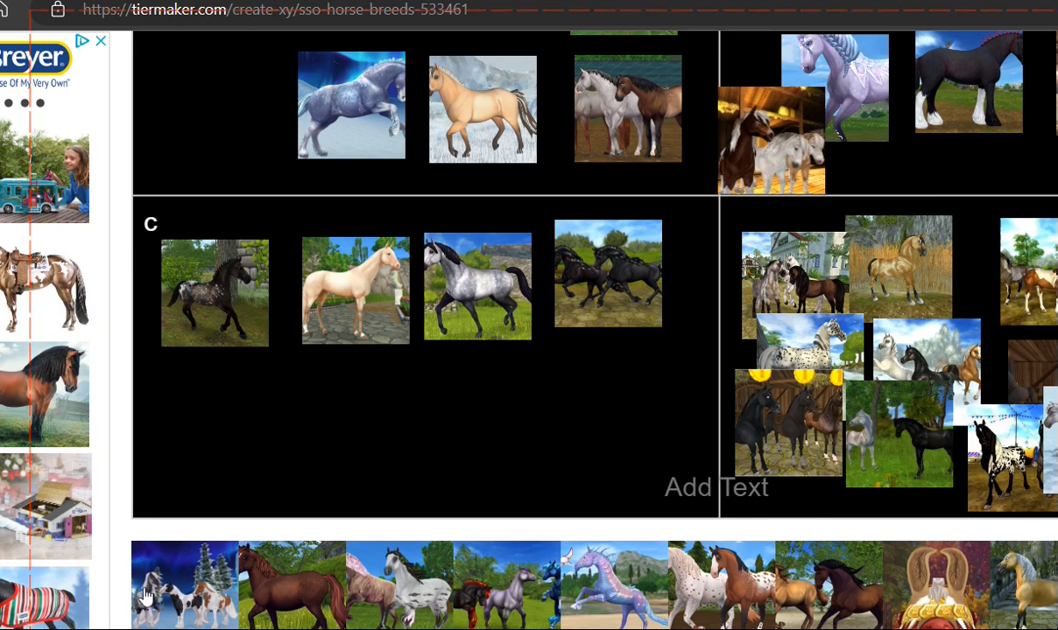
{"action": "left_click_drag", "start_coordinate": [186, 585], "coordinate": [311, 181]}
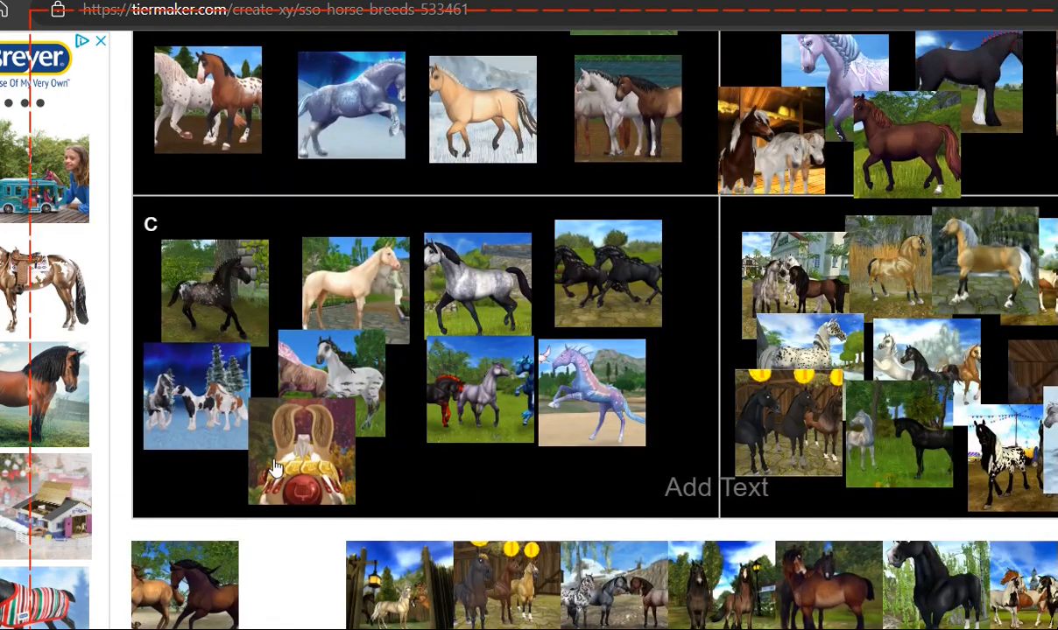
Shift the golden carriage image lower within quadrant c.
{"action": "left_click_drag", "start_coordinate": [301, 451], "coordinate": [366, 273]}
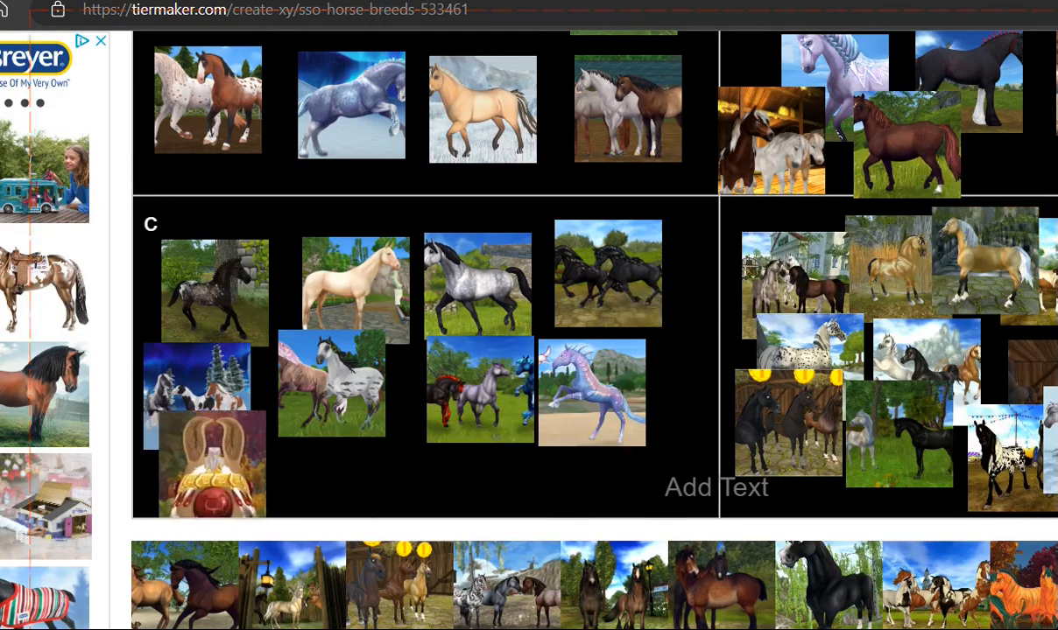
{"action": "scroll", "scroll_direction": "down", "scroll_amount": 3}
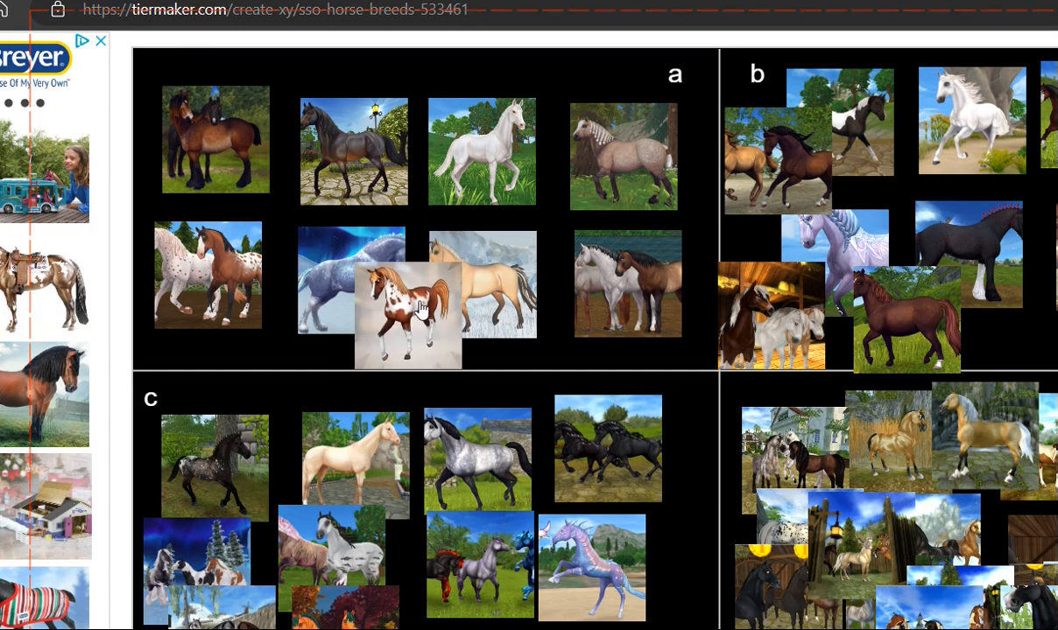
Move the pinto foal to the left of a and place the grey rearing horse in quadrant a.
{"action": "left_click_drag", "start_coordinate": [406, 311], "coordinate": [341, 301]}
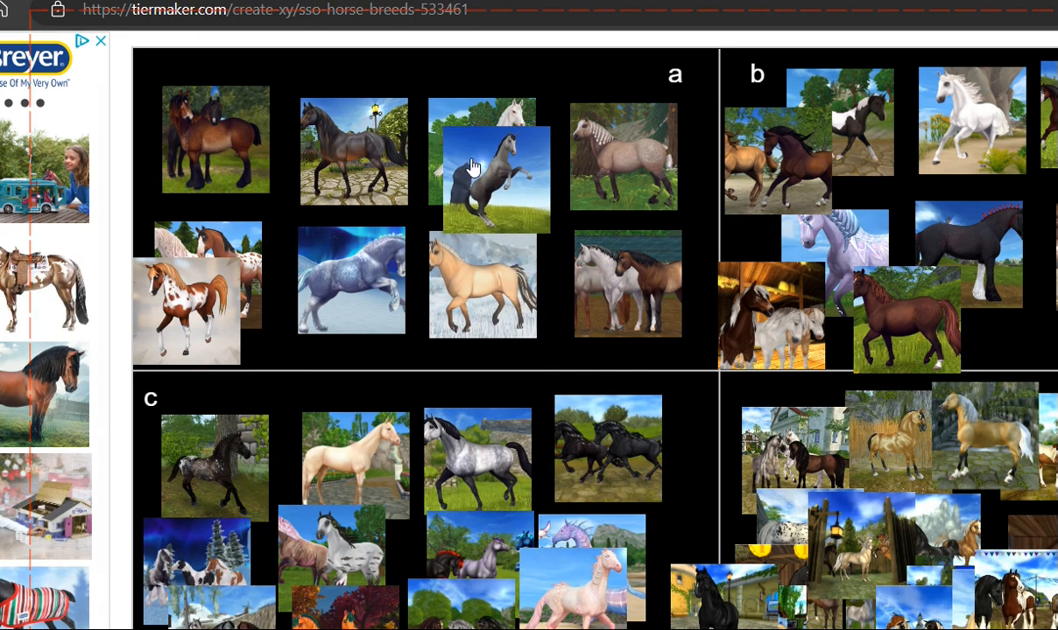
{"action": "left_click_drag", "start_coordinate": [490, 166], "coordinate": [569, 333]}
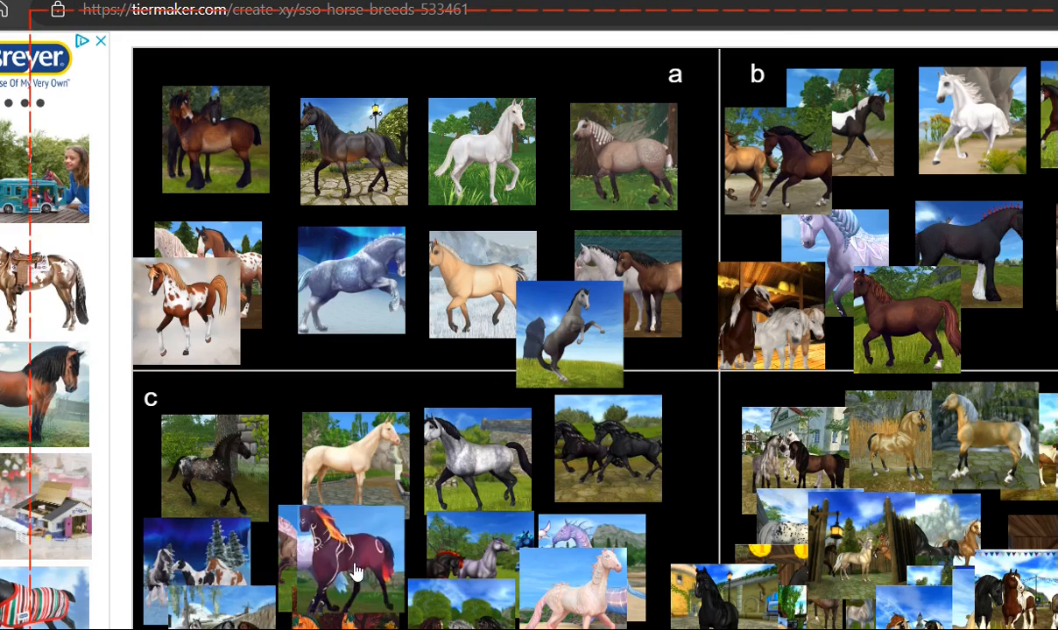